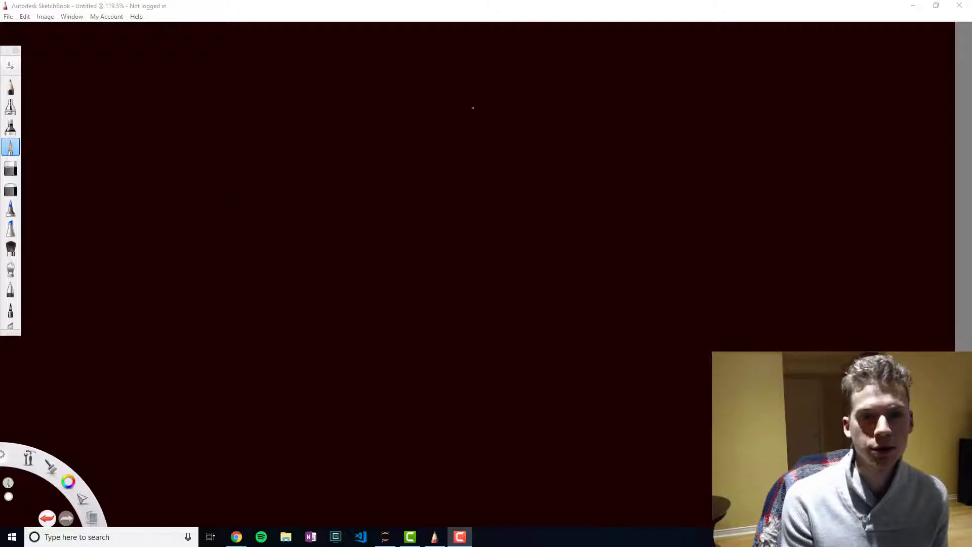
mouse_move(396, 138)
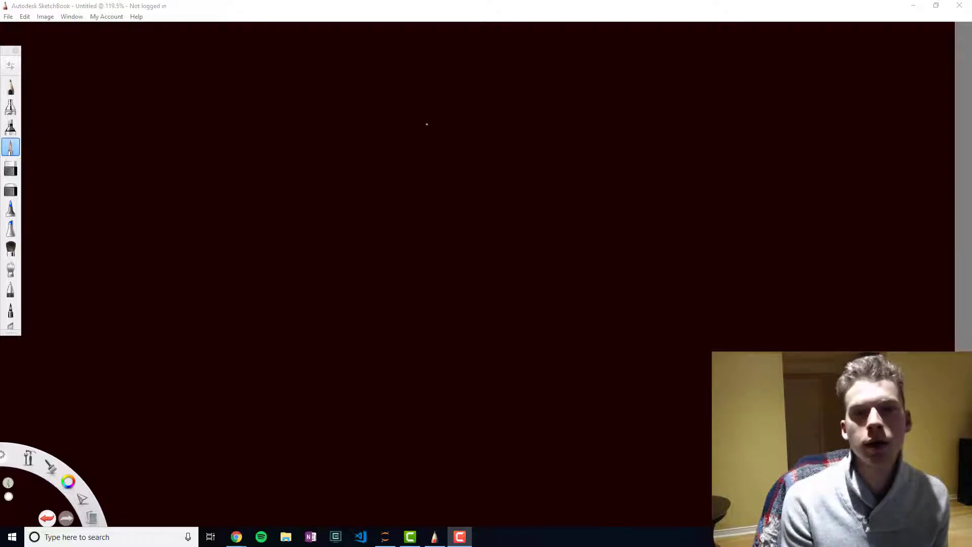
Step: Sketch the fruit decision tree with its 'Is D >= 3cm' and 'Is it orange' splits and two mini trees
drag(406, 113, 443, 164)
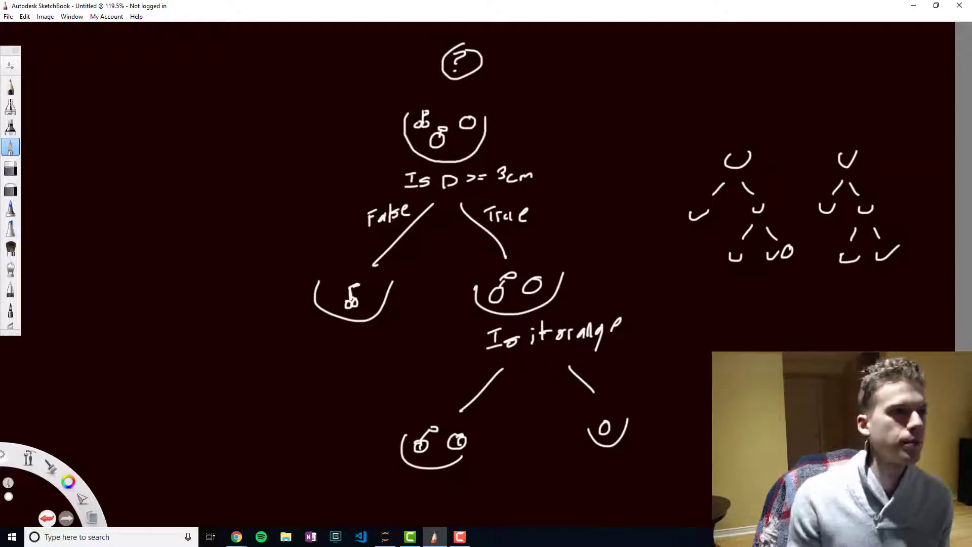
Step: Switch to the notebook and write 'from sklearn.datasets import load_iris'
click(236, 537)
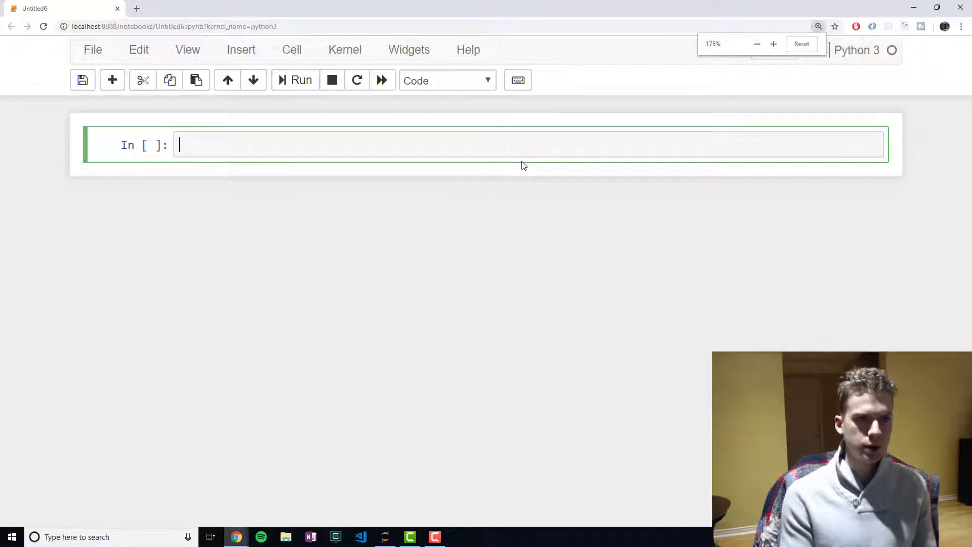
text(from)
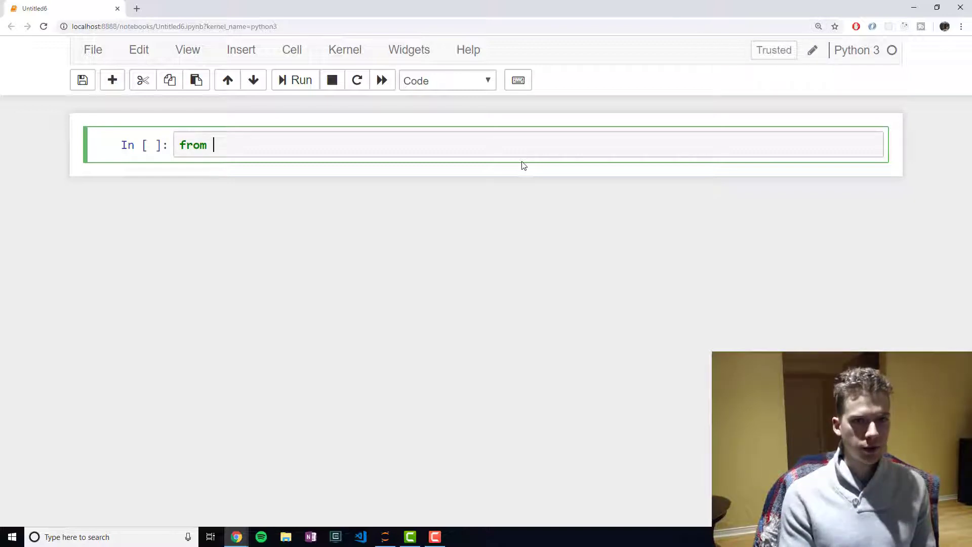
text(sklearn)
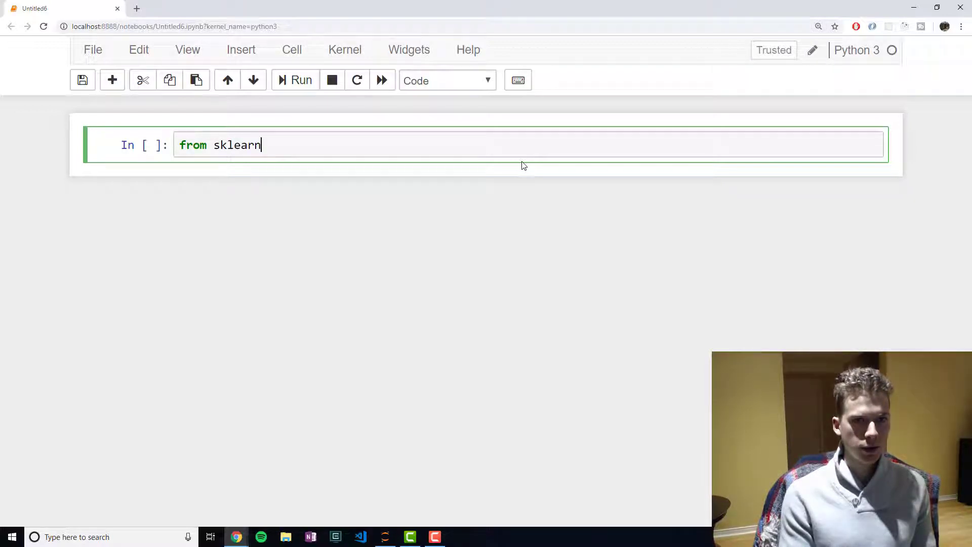
text(.datasets)
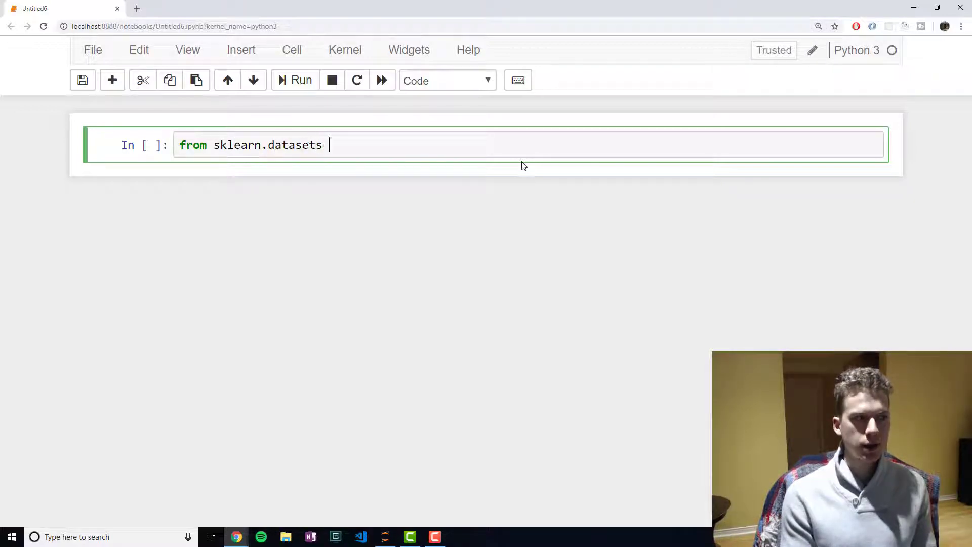
text(import load)
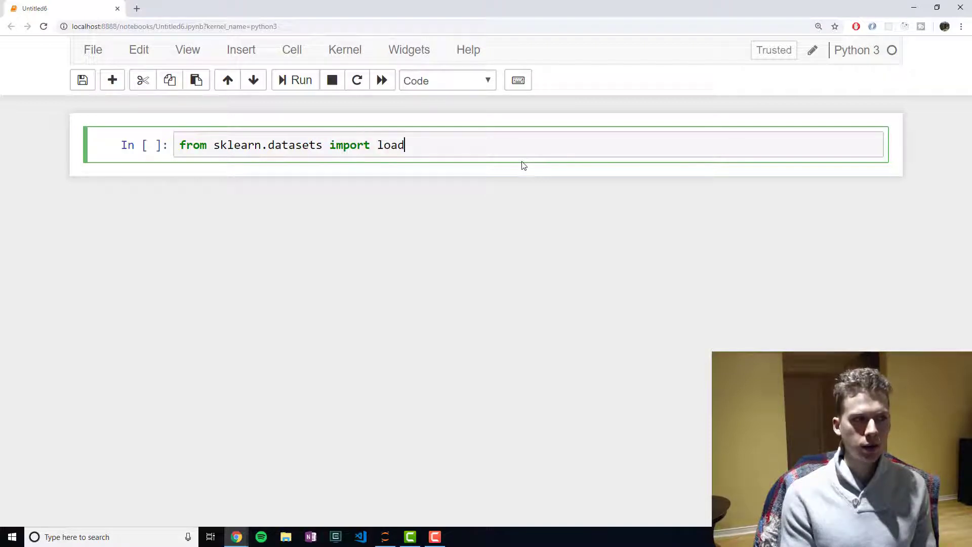
text(_iris)
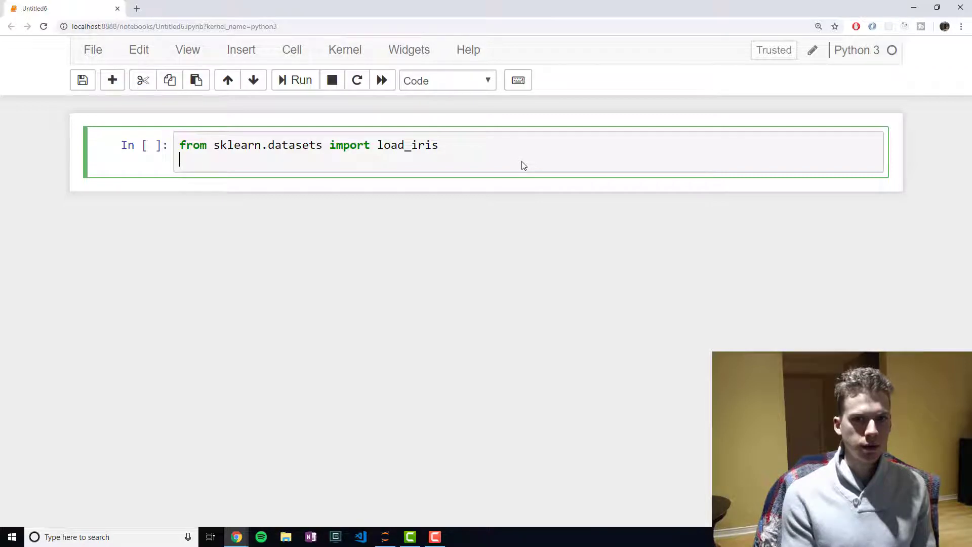
Step: Add 'from sklearn.ensemble import RandomForestClassifier'
text(f)
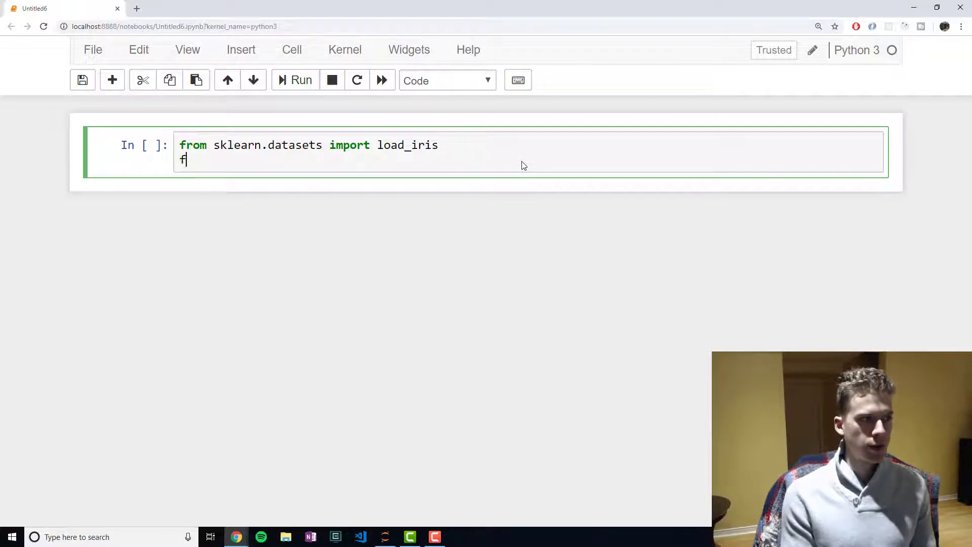
text(rom sklearn)
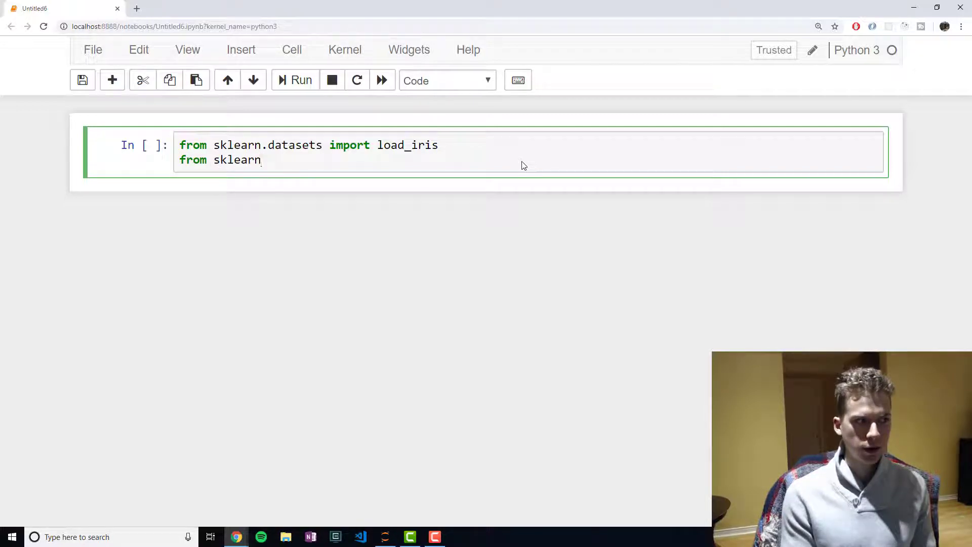
text(,.)
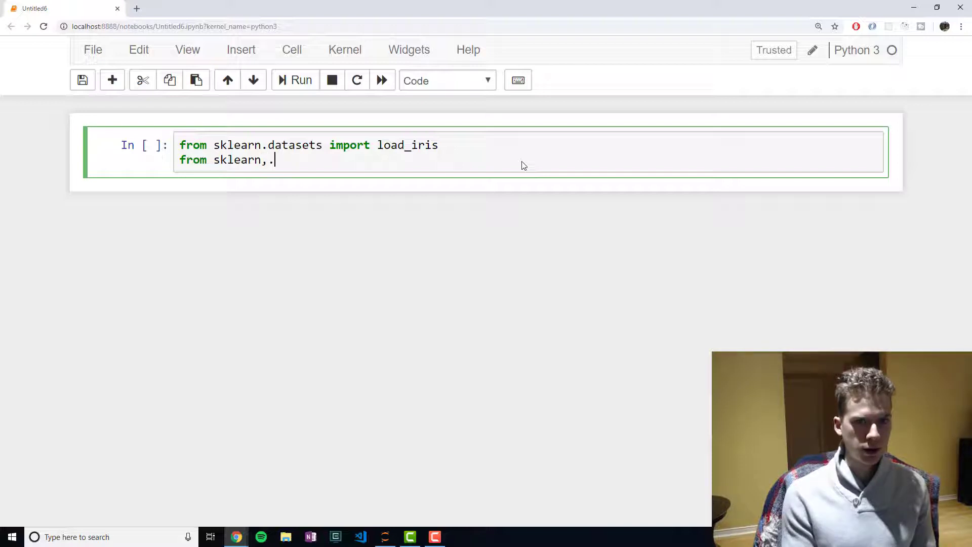
text(ensemble)
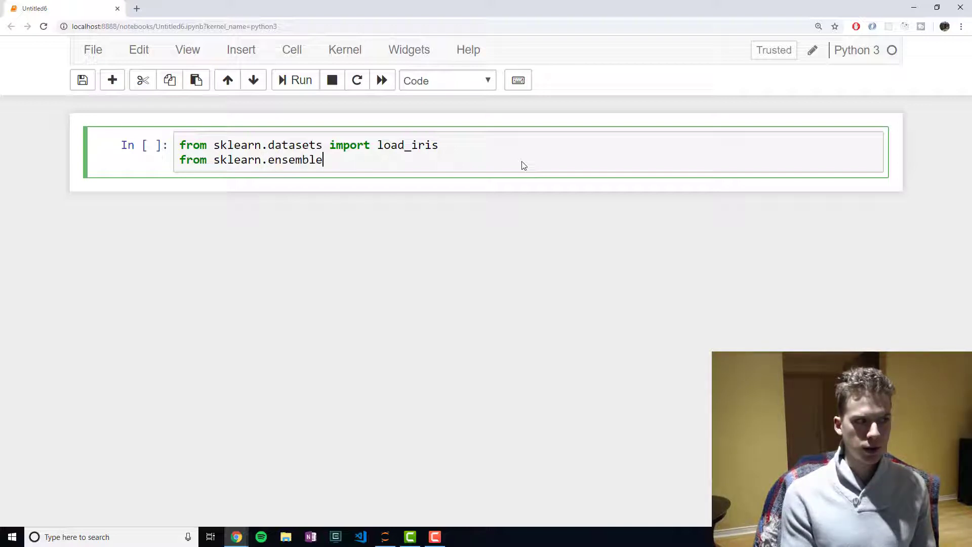
text(import Ran)
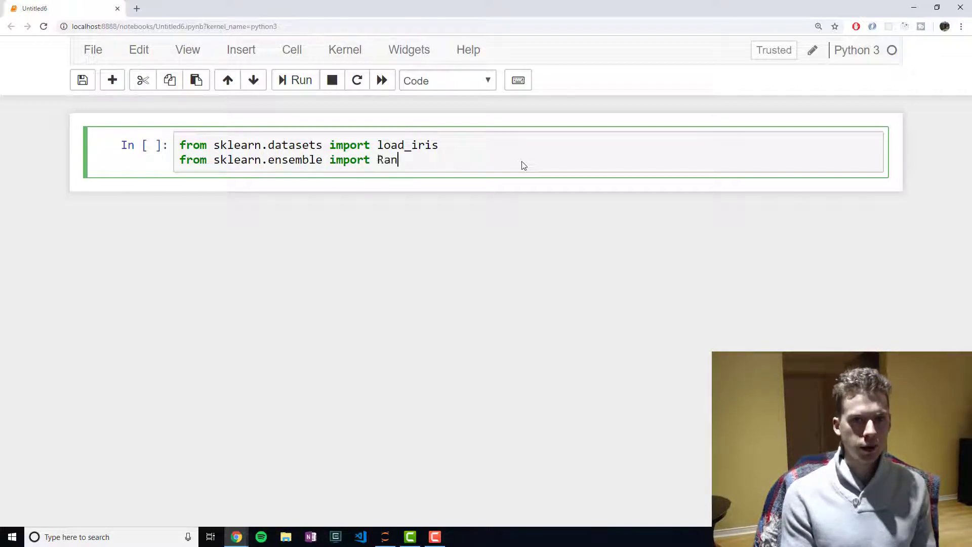
text(domForest)
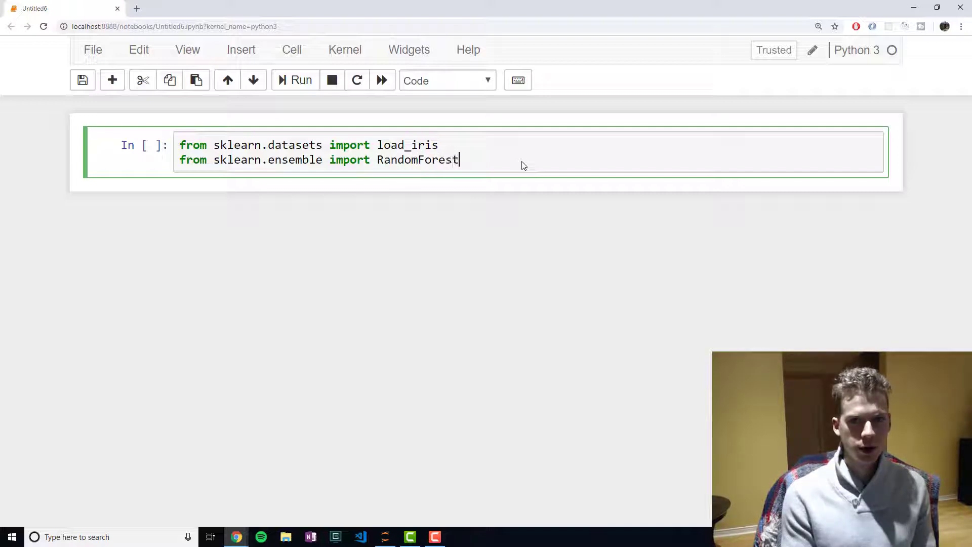
text(Classifier)
text(from sklearn.)
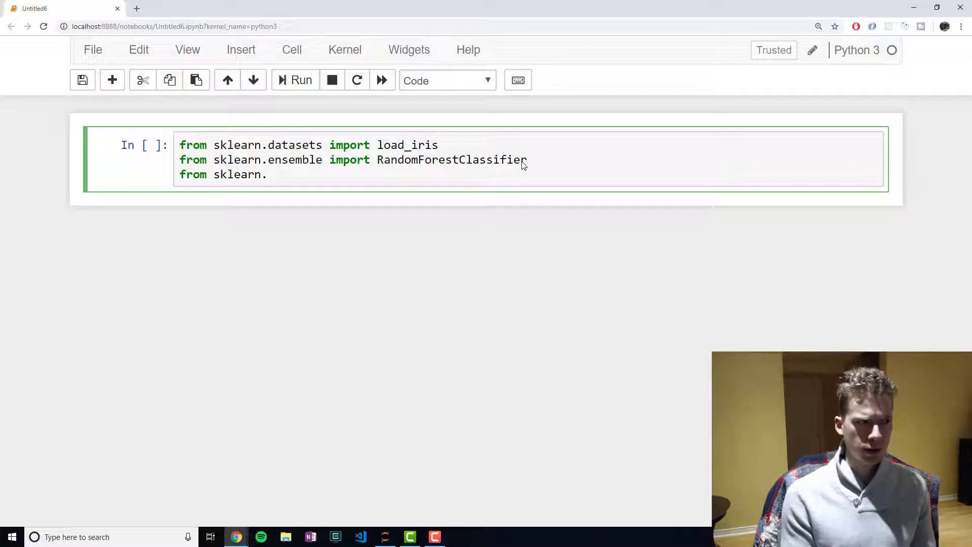
Step: Import train_test_split, confusion_matrix, pandas and numpy, then run the cell
text(model_sele)
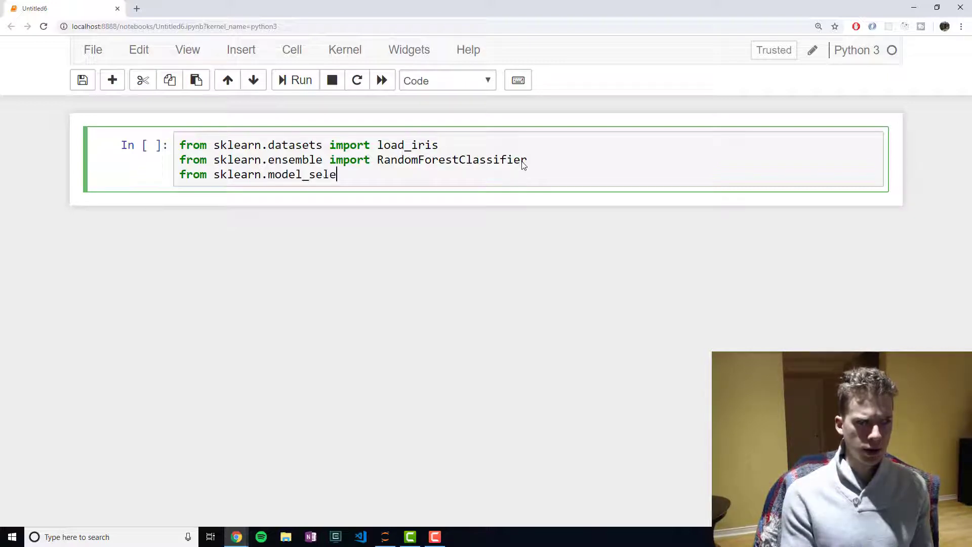
text(ction import)
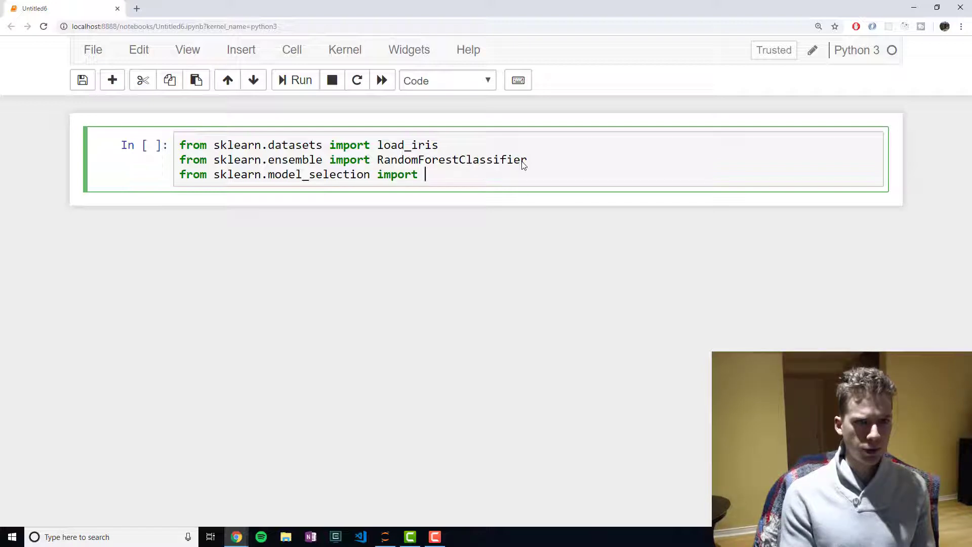
text(train_test_split)
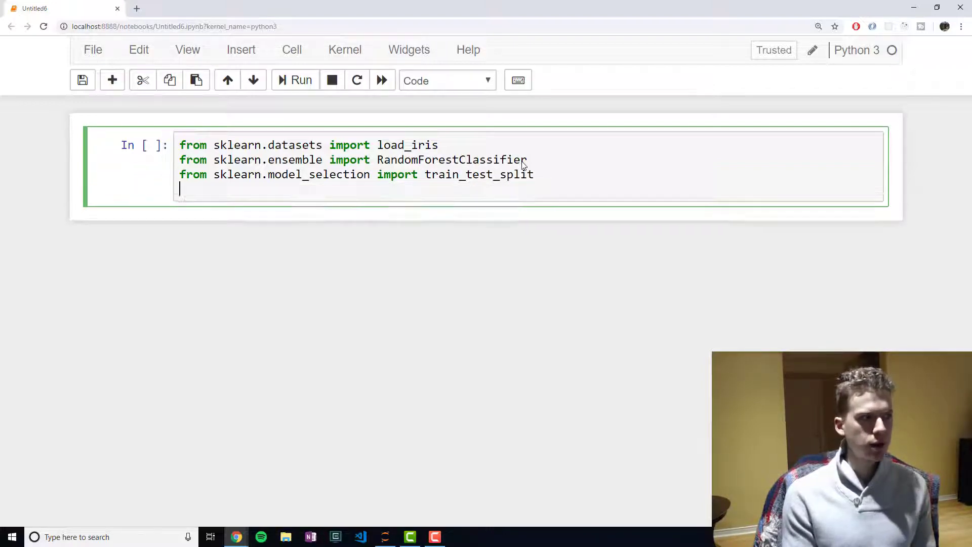
text(from skle)
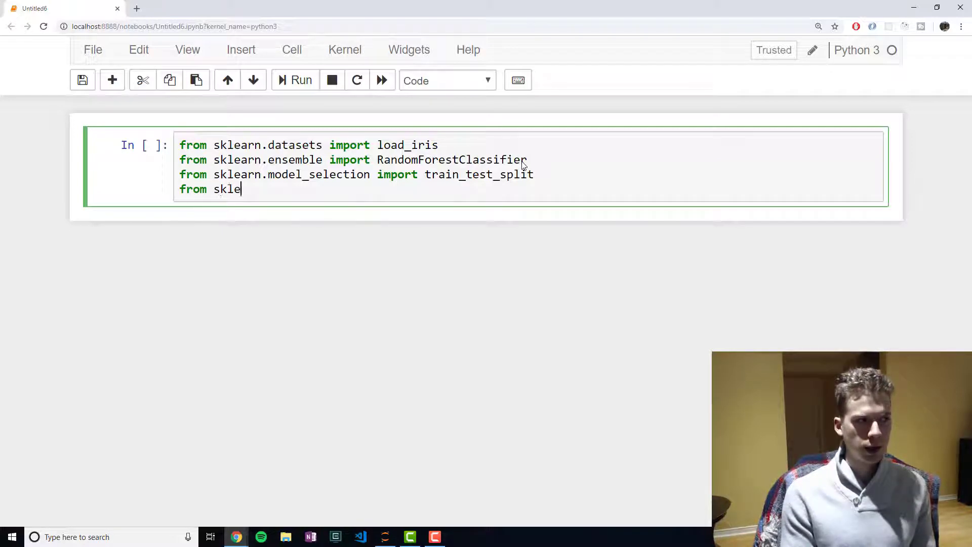
text(arn.metric)
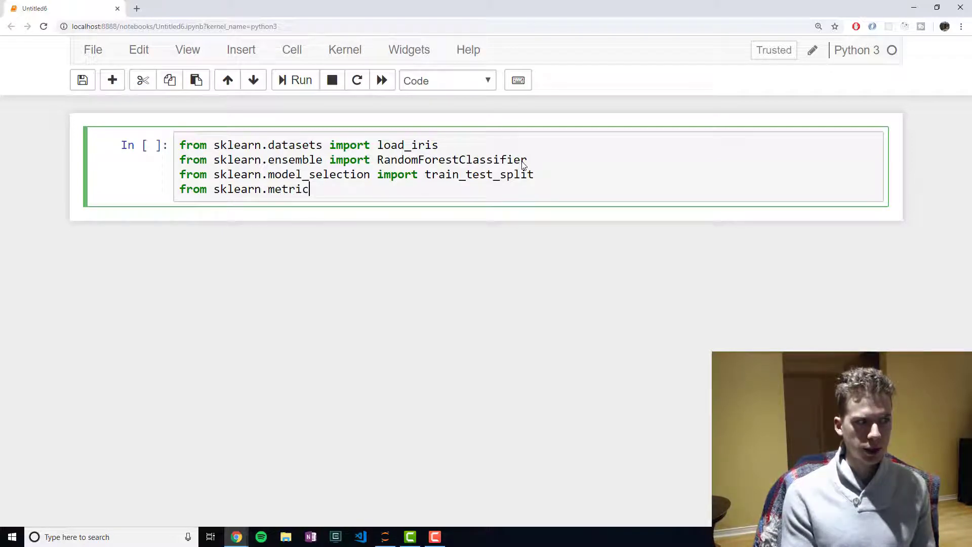
text(s i)
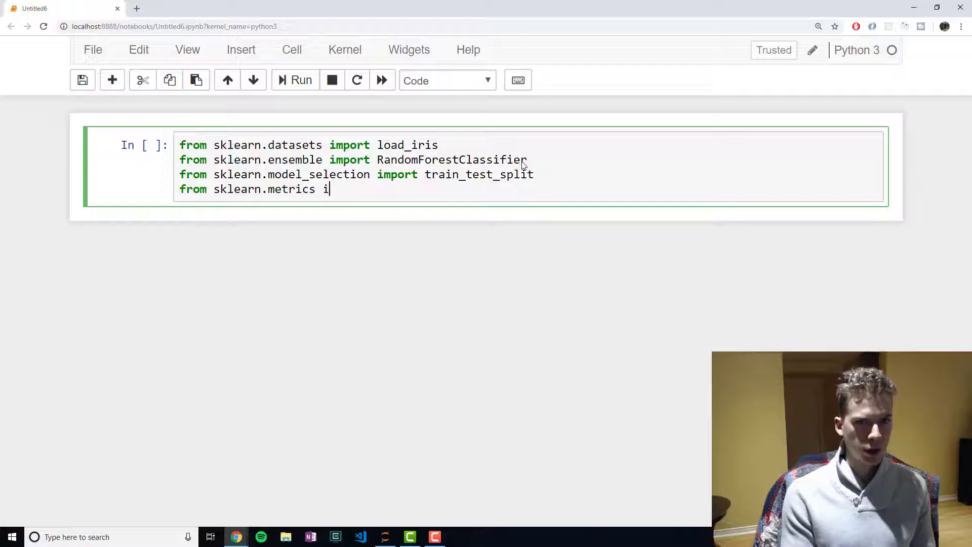
text(mport confu)
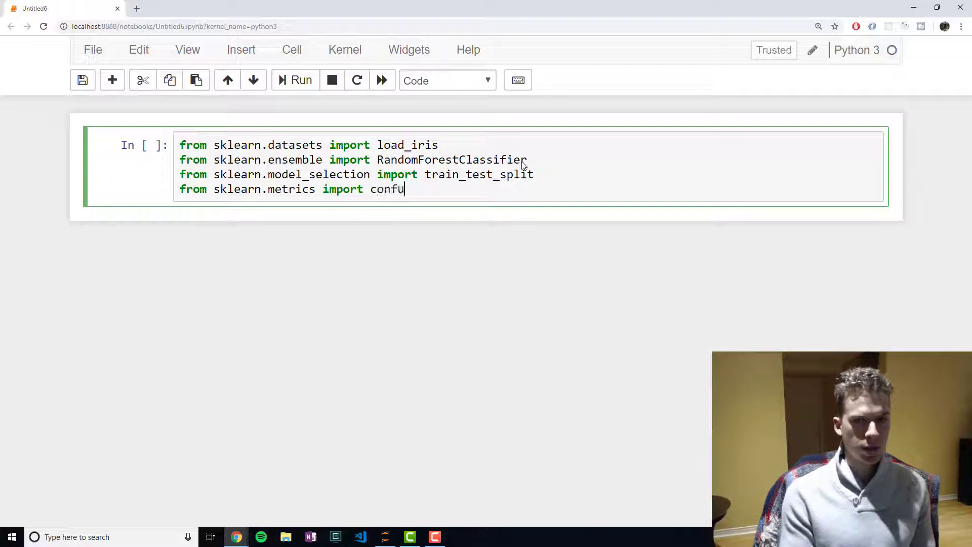
text(sion_matrix)
text(import pandas as pd)
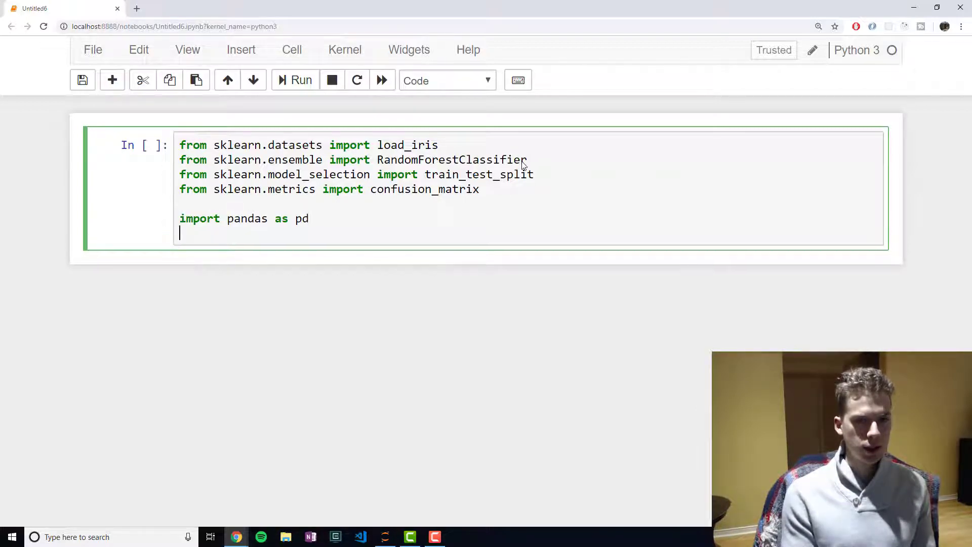
text(import numpy as np)
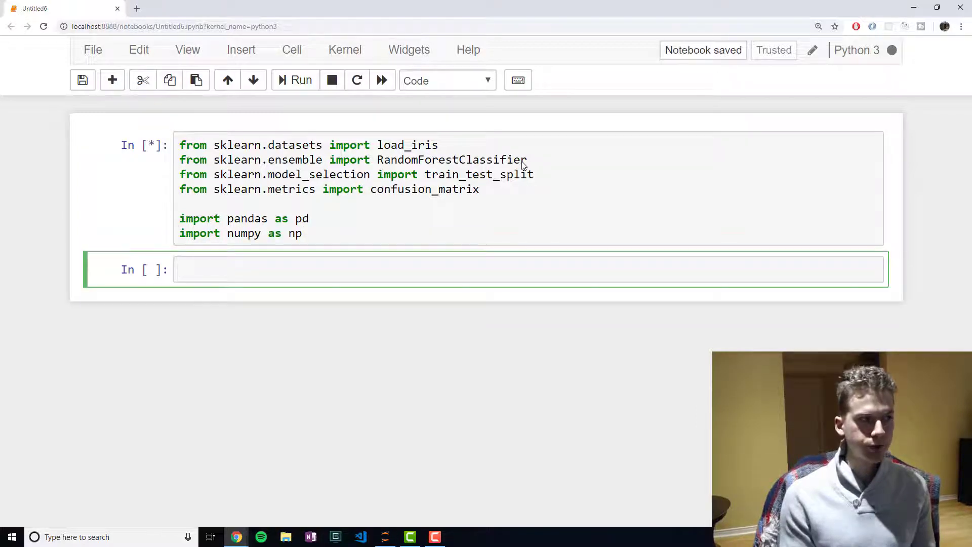
Step: Write iris = load_iris() followed by iris and run the cell to display the dataset
text(iris)
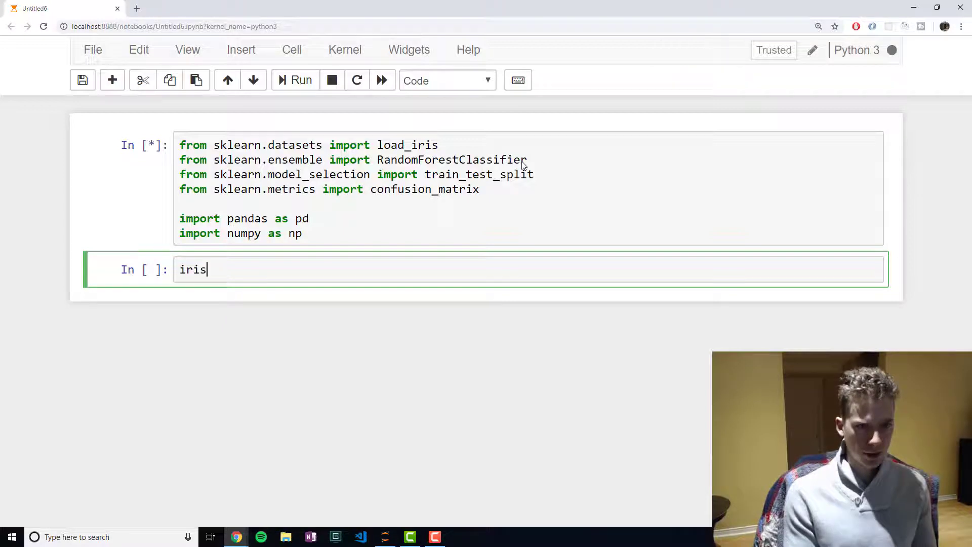
text(= lo)
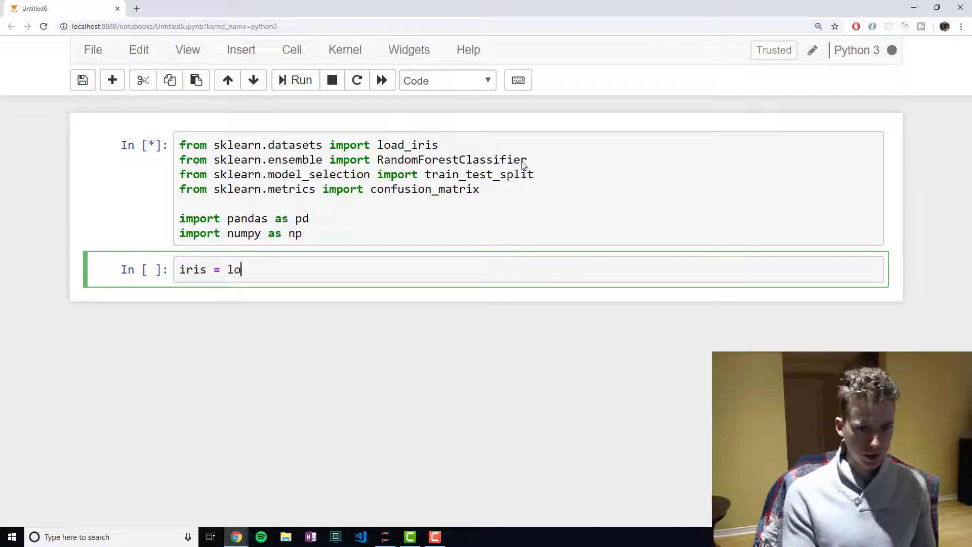
text(ad_iris())
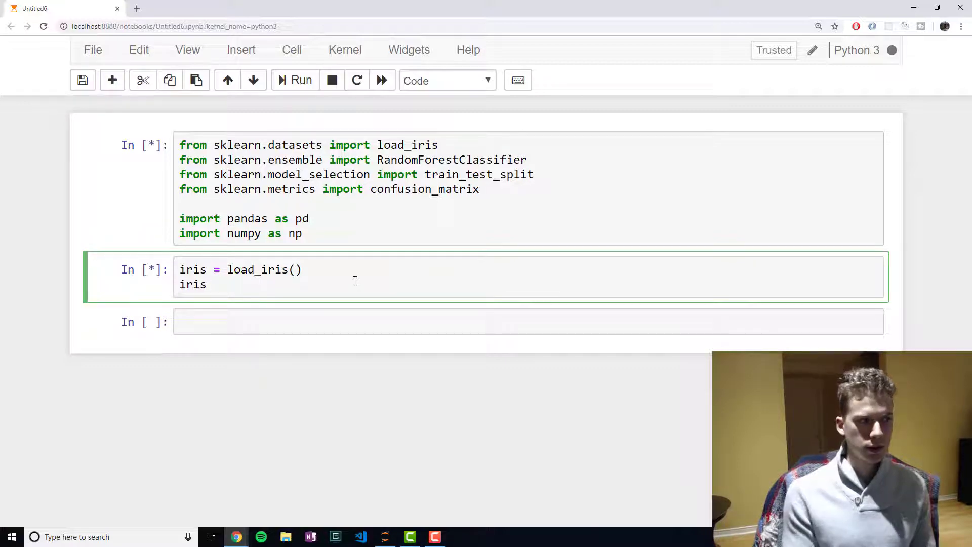
Step: Look through the full printed iris dataset output
click(301, 80)
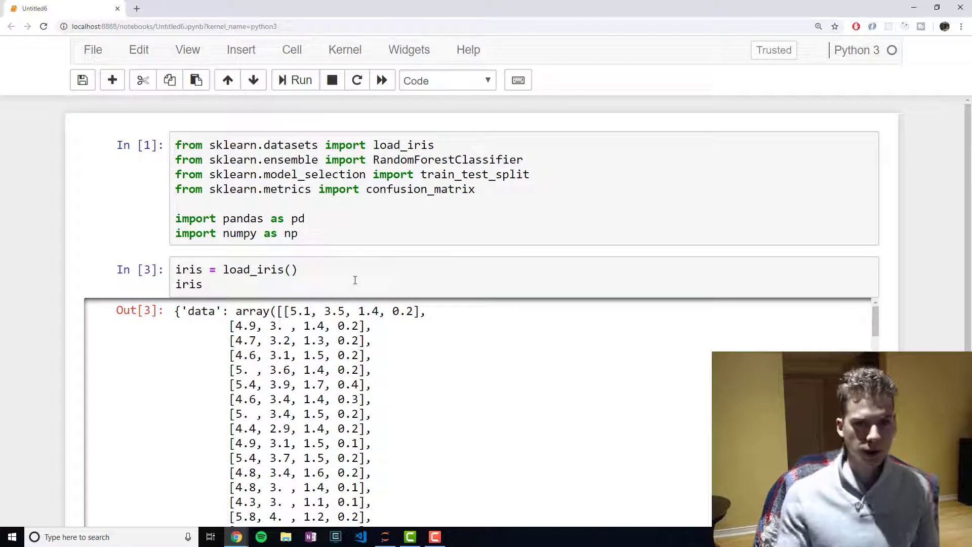
scroll(down, 3)
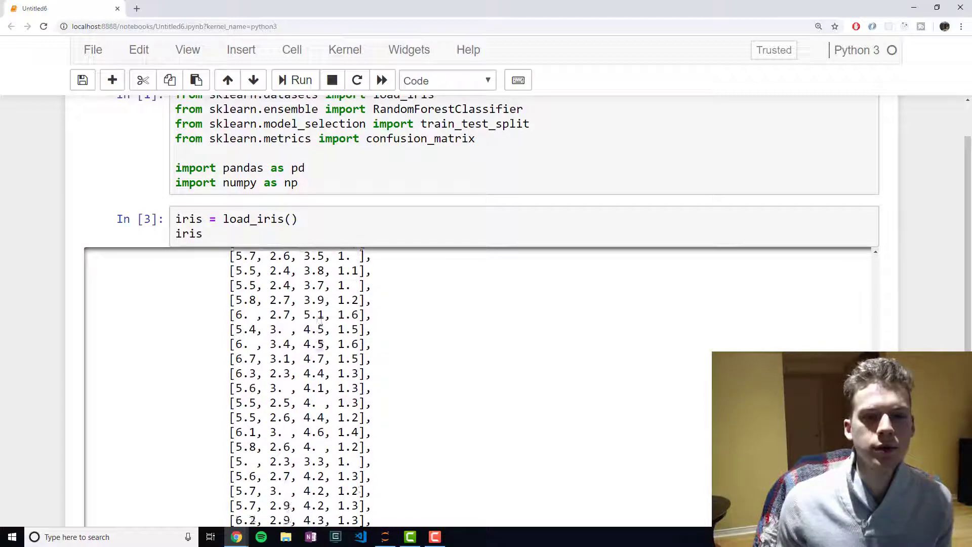
scroll(down, 3)
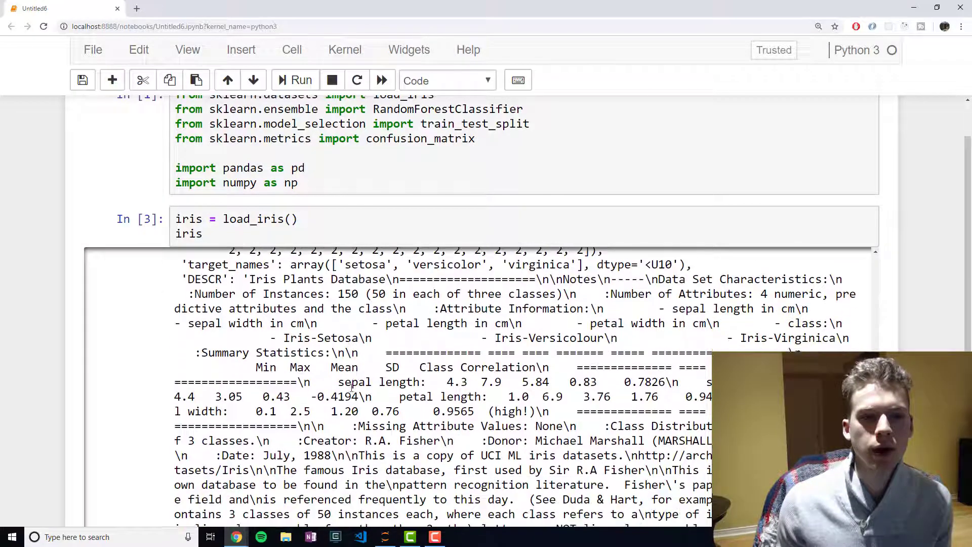
scroll(up, 3)
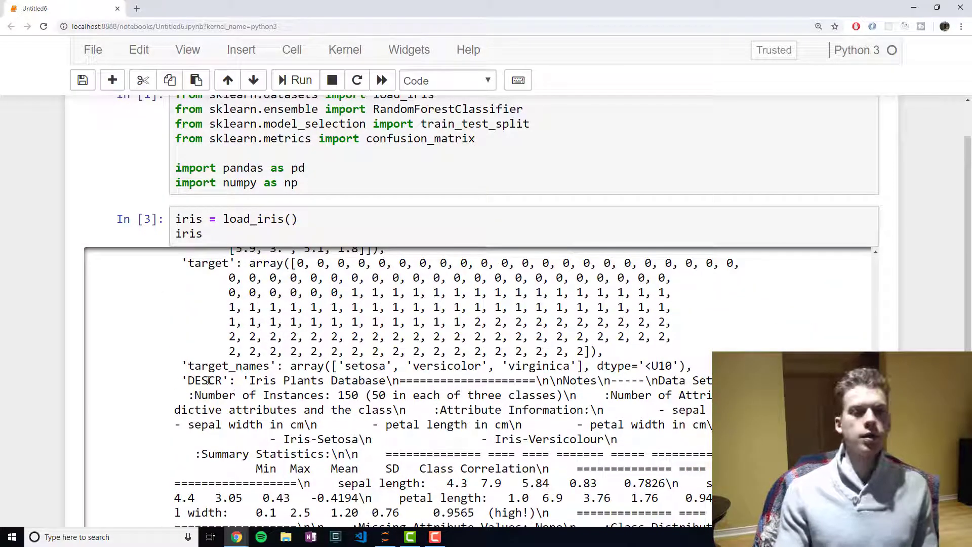
Step: Change the trailing 'iris' line to iris.feature_names and rerun the cell
double_click(228, 365)
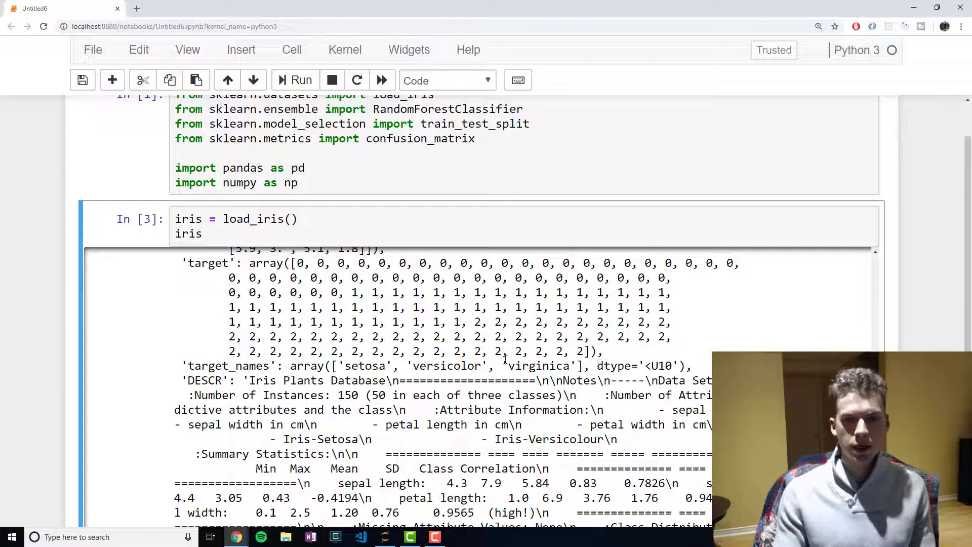
scroll(up, 3)
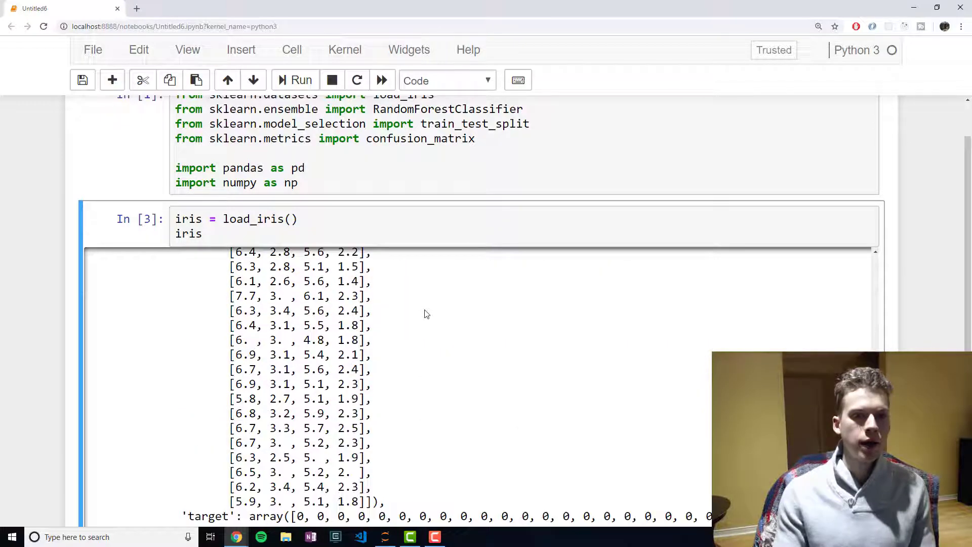
scroll(up, 3)
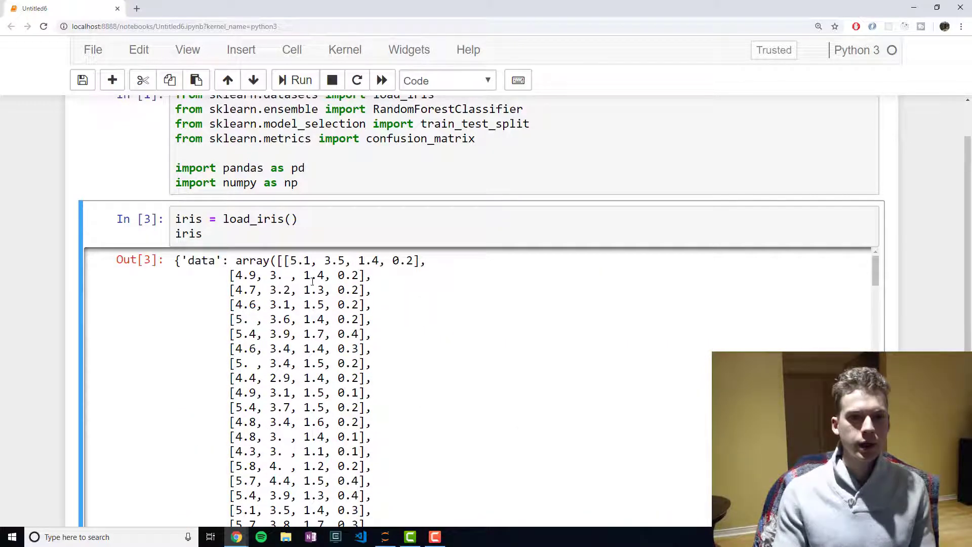
scroll(down, 3)
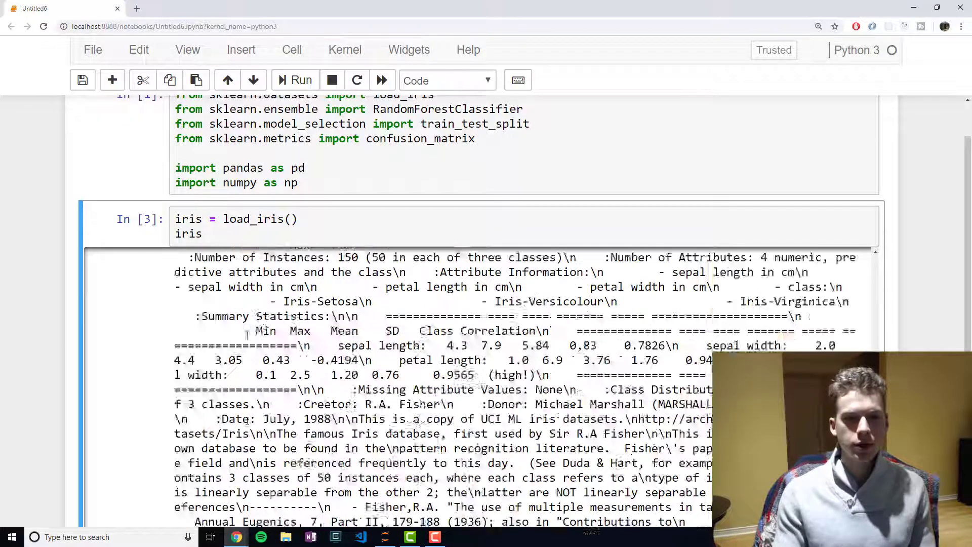
scroll(up, 3)
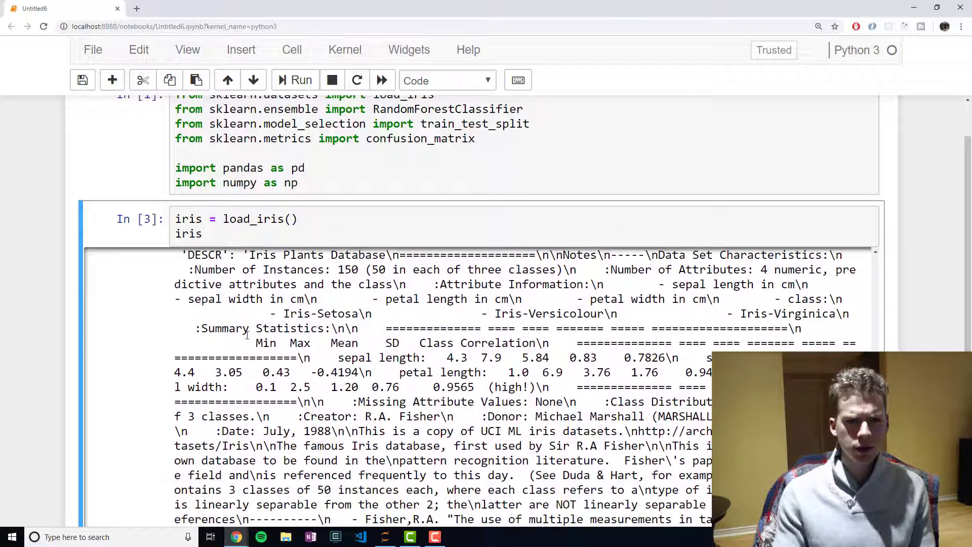
scroll(up, 3)
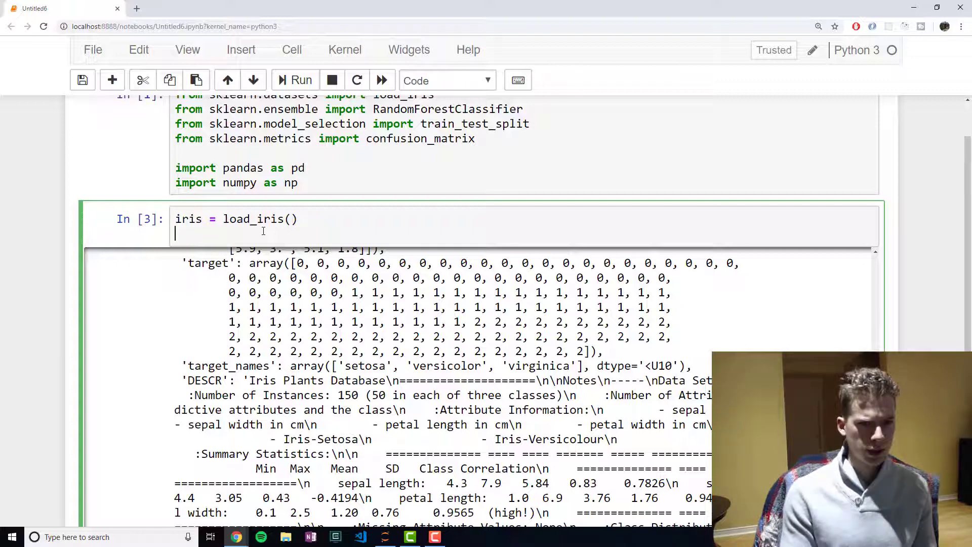
text(iris.)
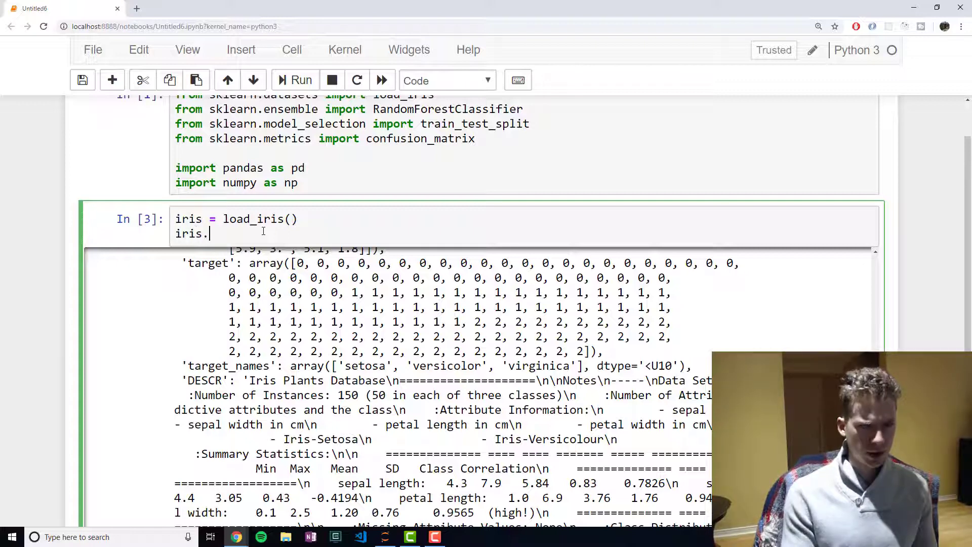
text(feature_)
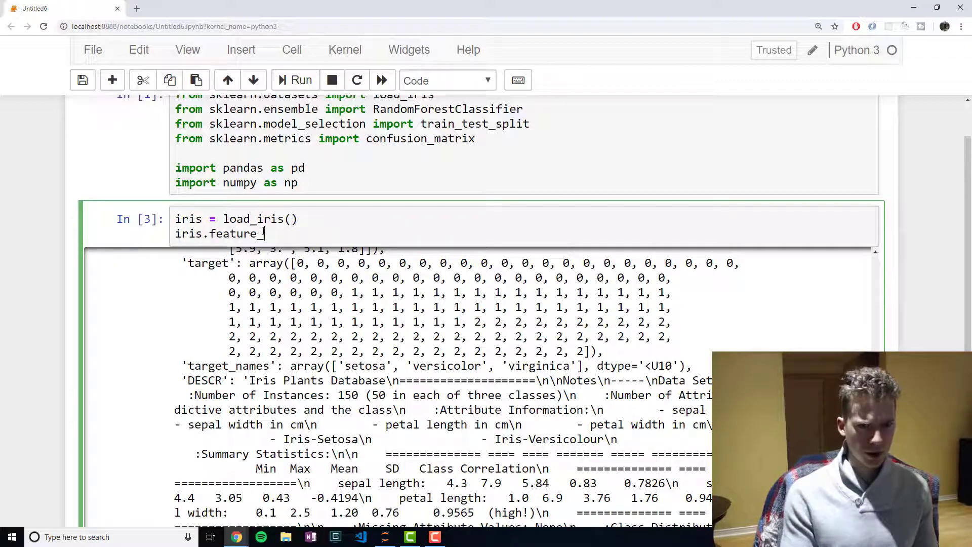
click(302, 80)
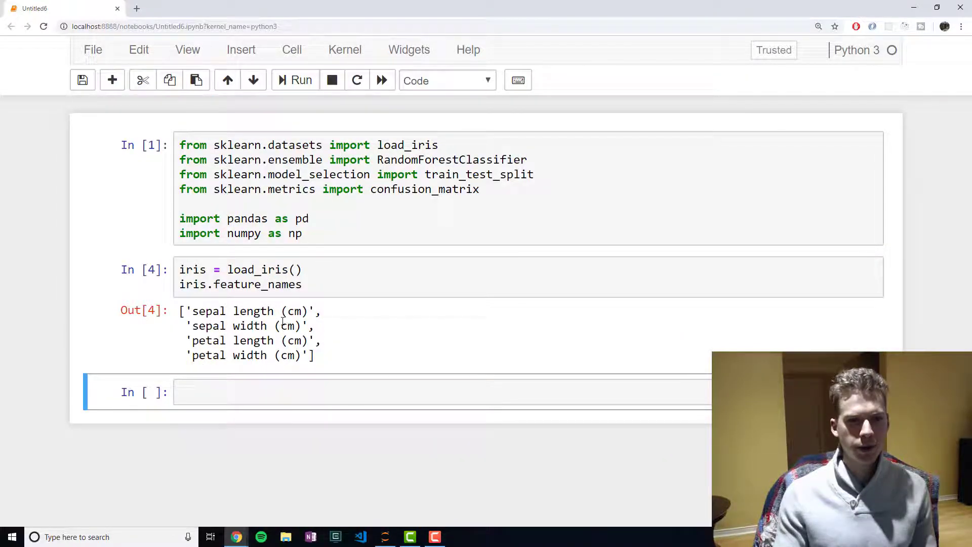
mouse_move(62, 327)
text(X = pd.D)
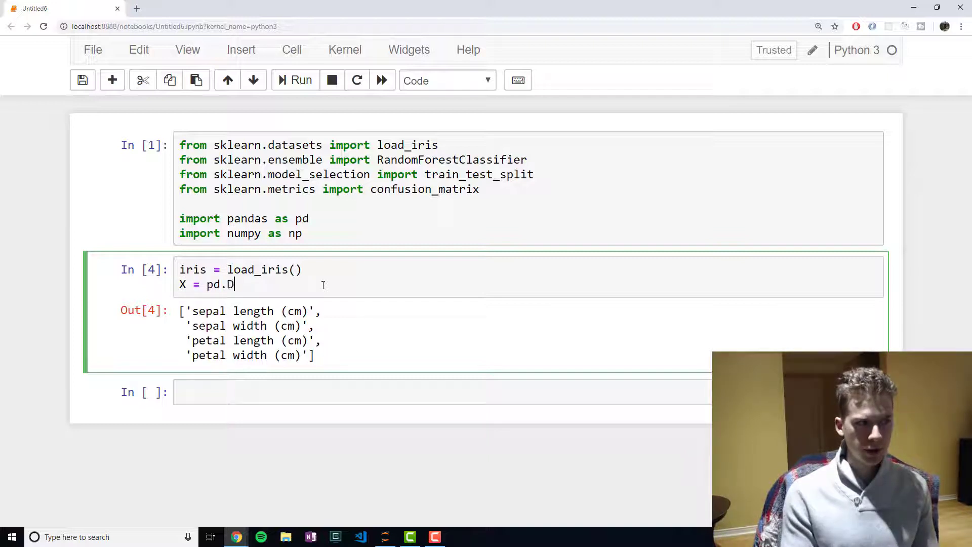
Step: Define X = pd.DataFrame(iris.data, columns=iris.feature_names)
text(ataF)
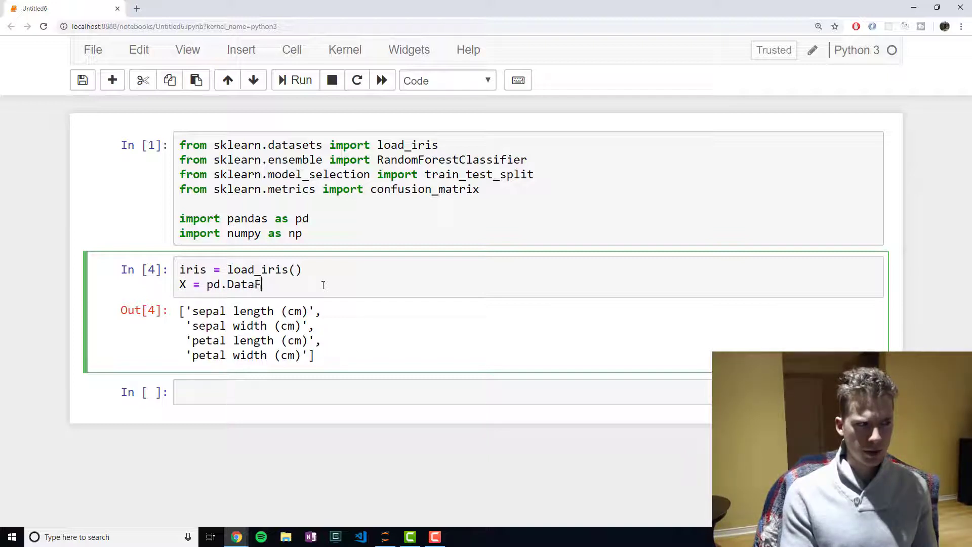
text(rame())
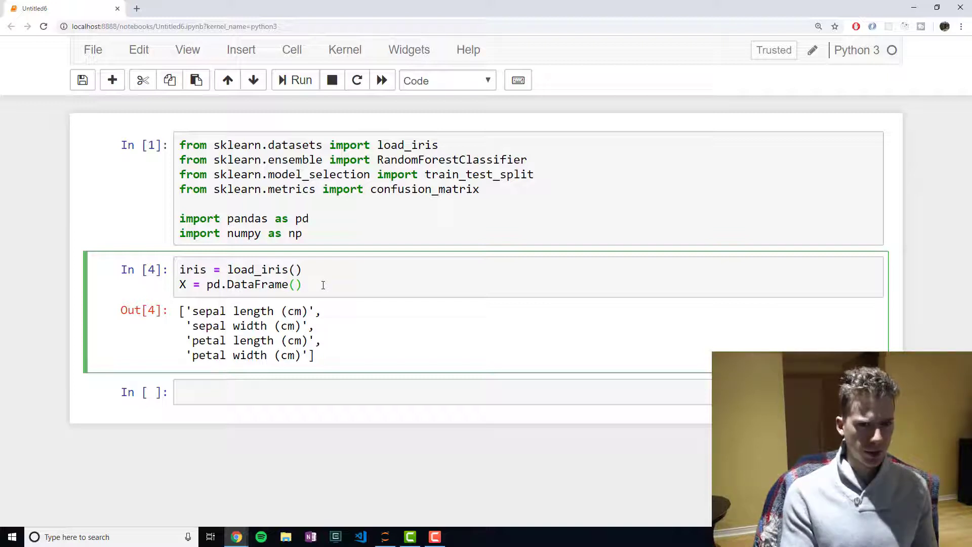
text(iris.data,)
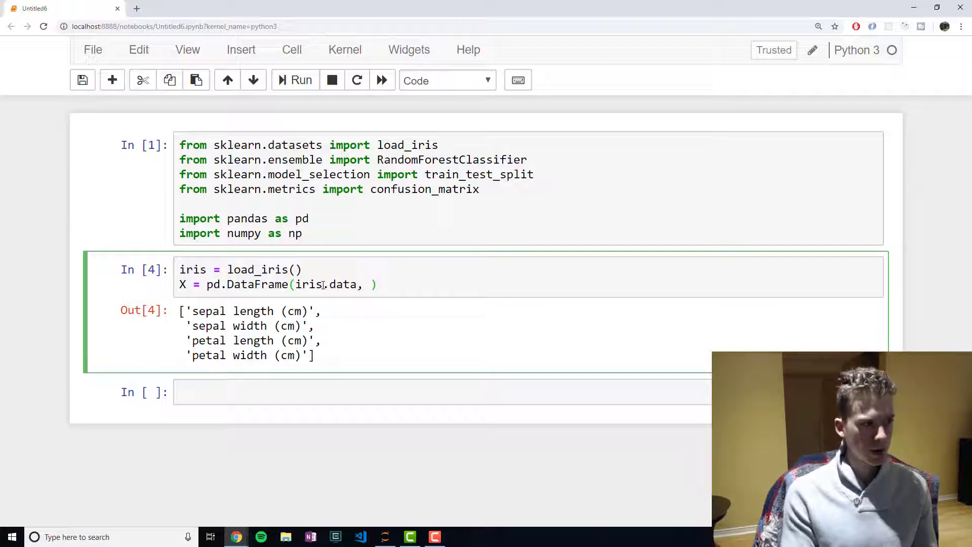
text(columns=i)
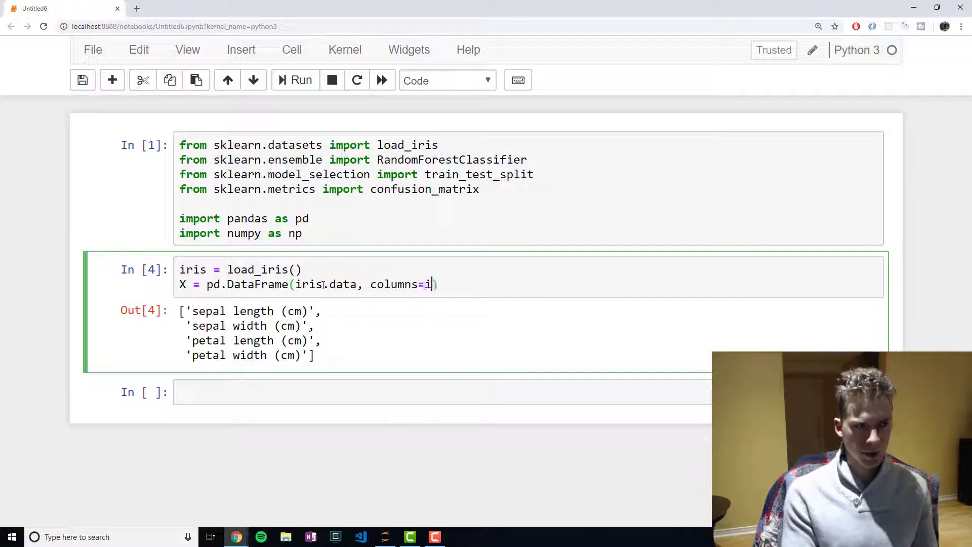
text(ris.feat)
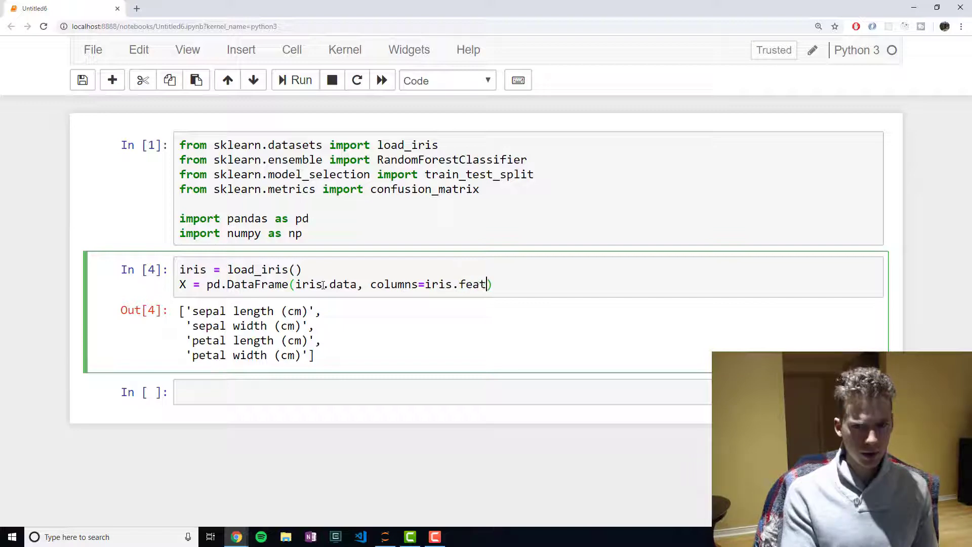
text(ure_names)
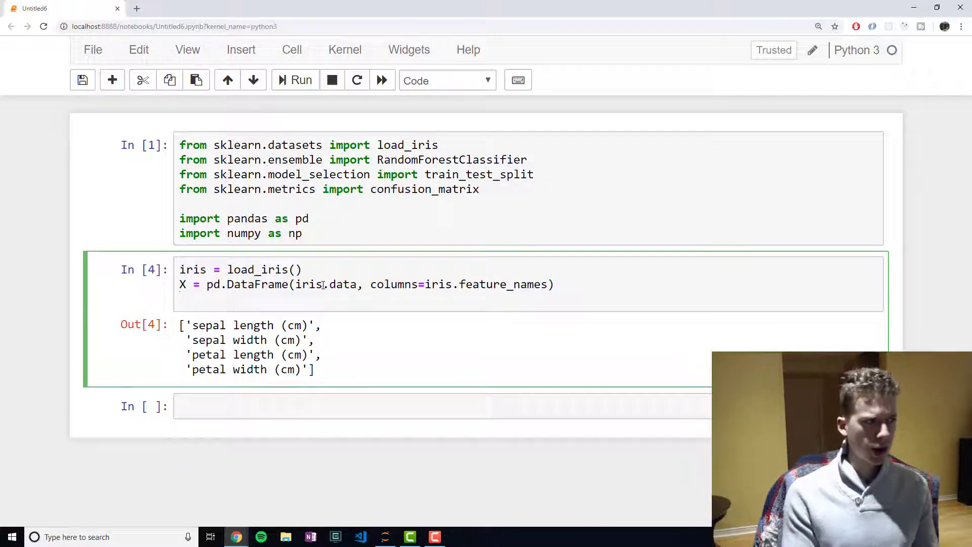
Step: Add y = pd.Categorical.from_codes(iris.targets, iris.target_names)
text(y = pd.Categoric)
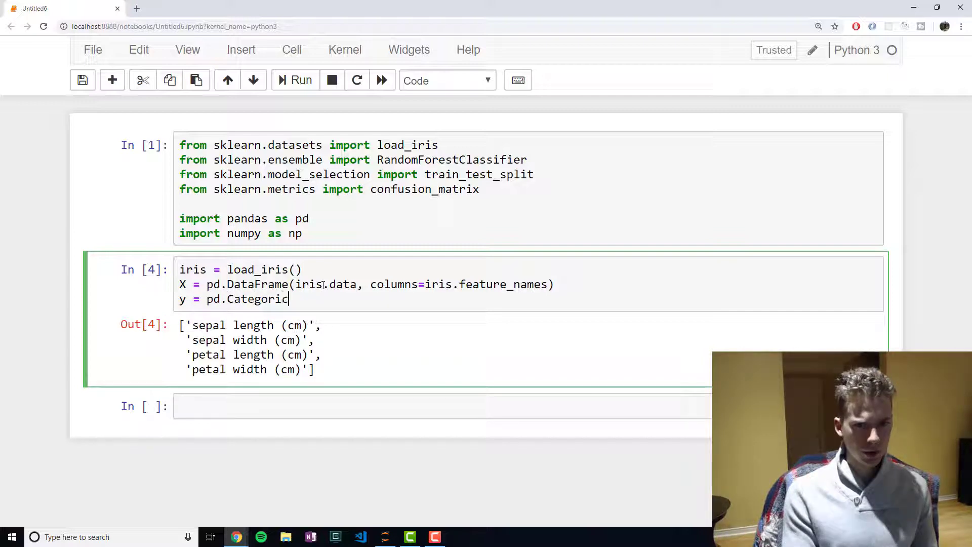
text(l)
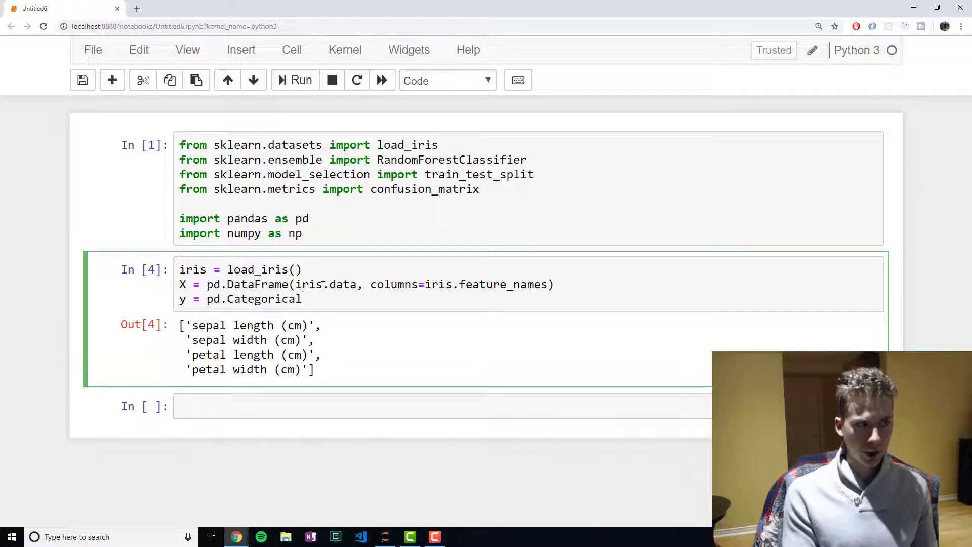
text(.from_co)
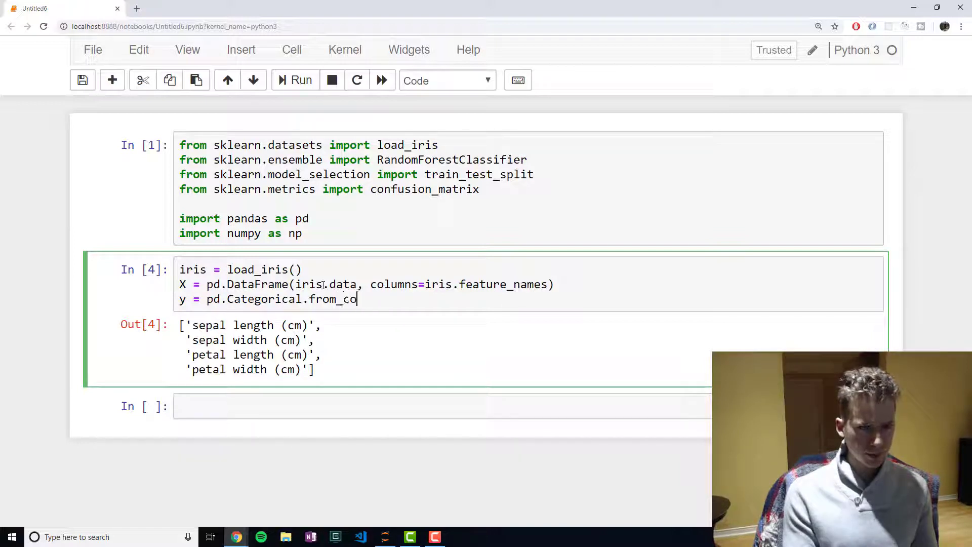
text(des())
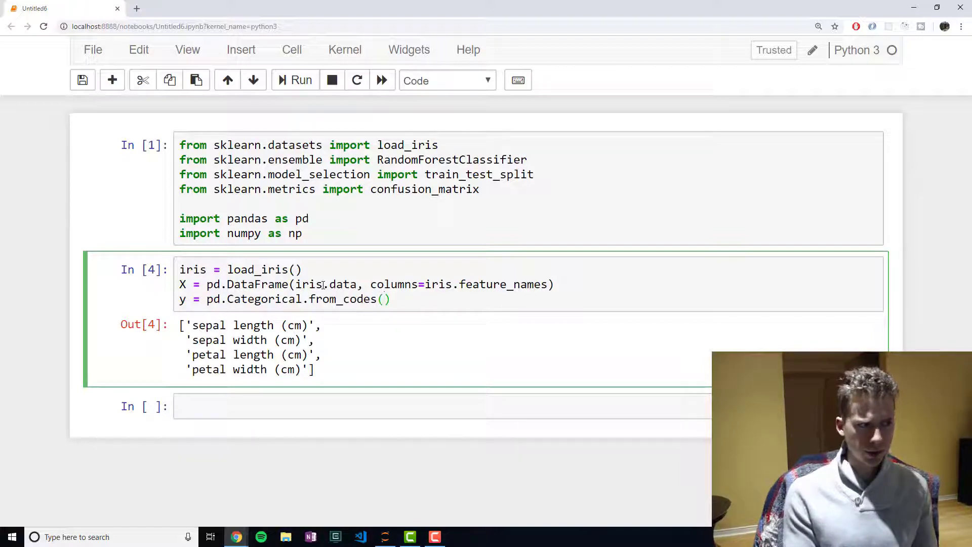
text(iris.ta)
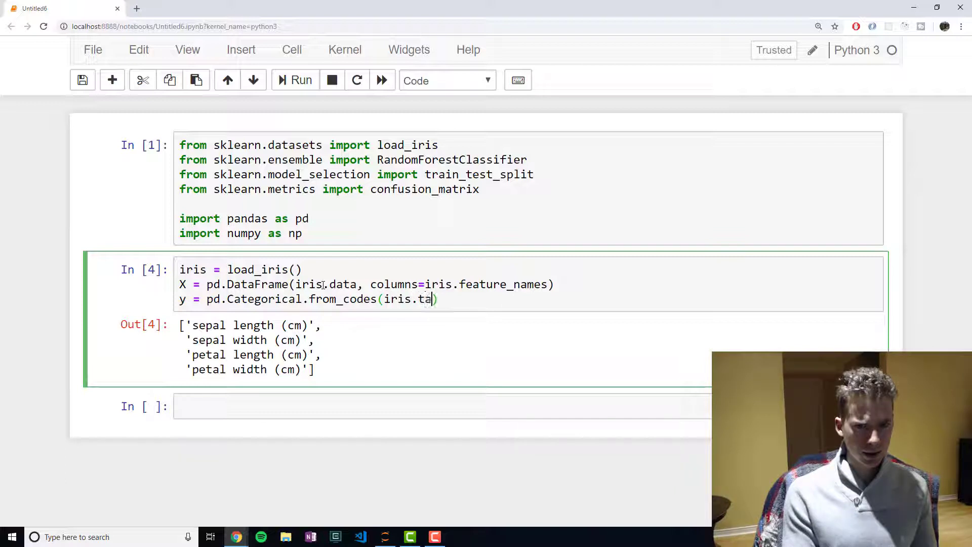
text(rgets)
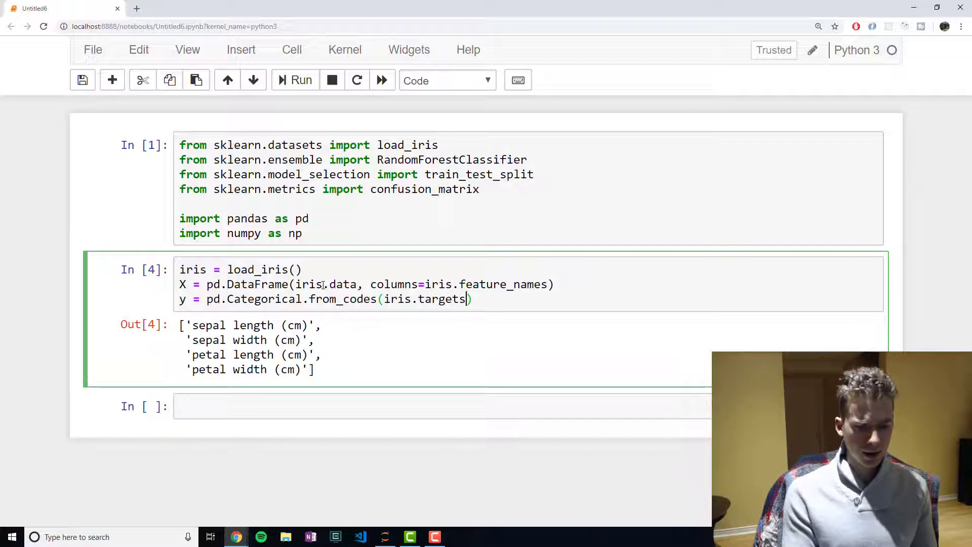
text(, iris)
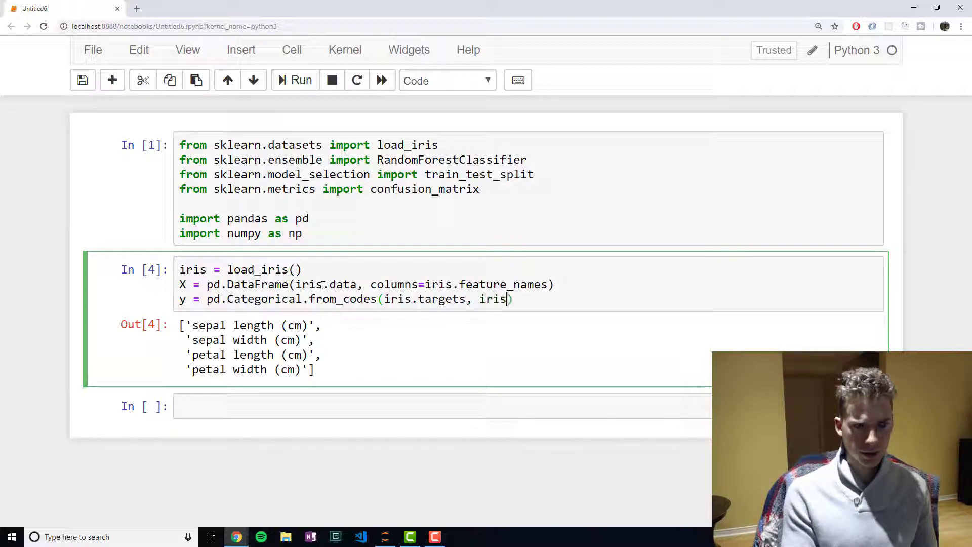
text(.target_names)
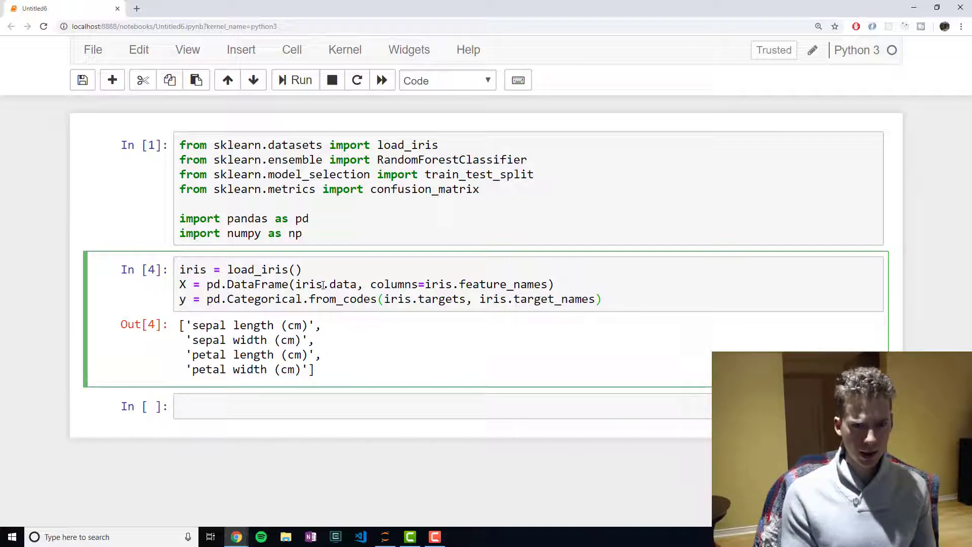
Step: Run the cell, hit the AttributeError on iris.targets, and correct it to iris.target
click(300, 80)
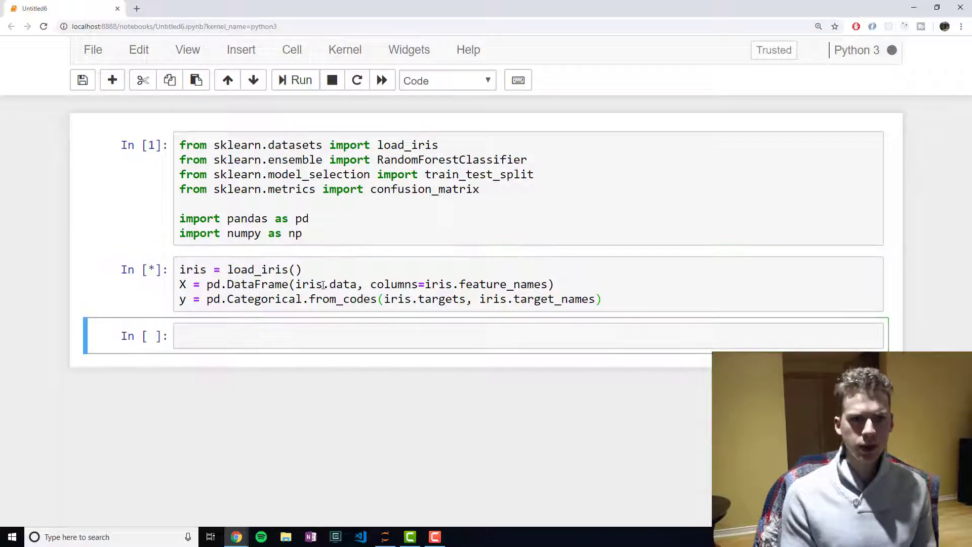
click(301, 80)
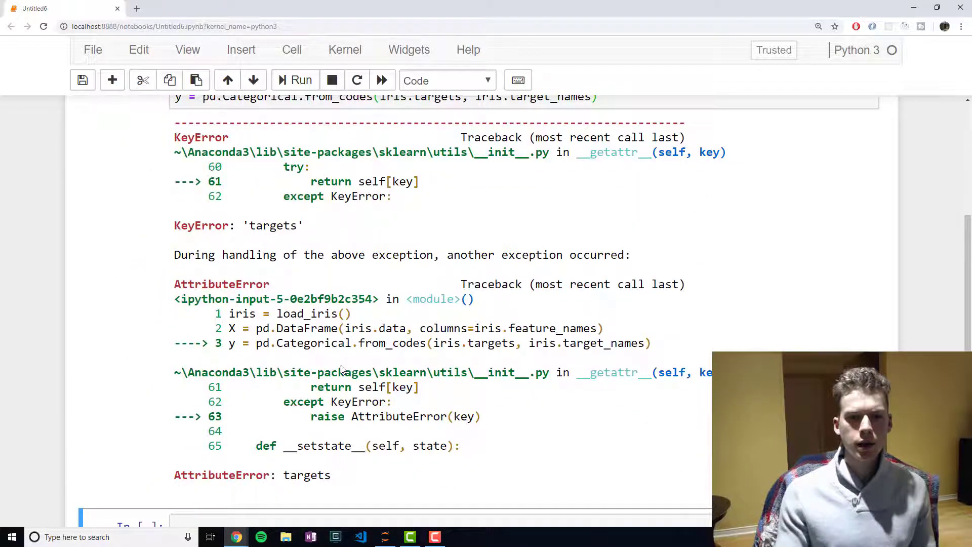
scroll(up, 3)
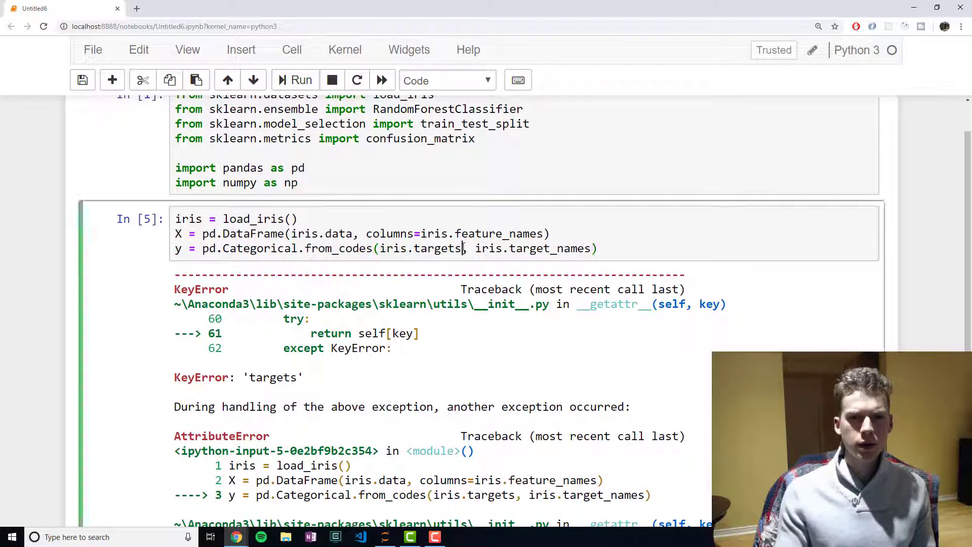
click(300, 80)
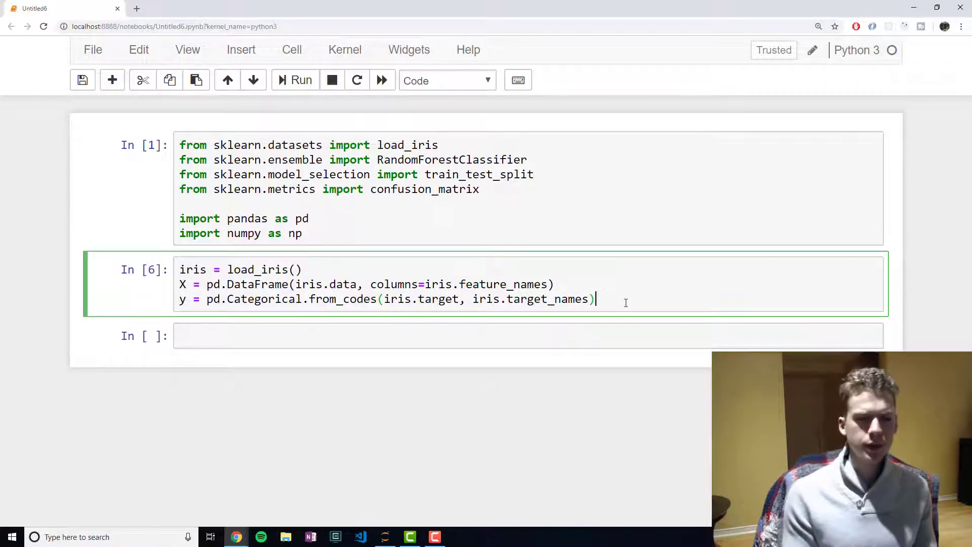
Step: Preview X.head() and the 150-label series y, then reopen the cell to drop those checks
text(X.head)
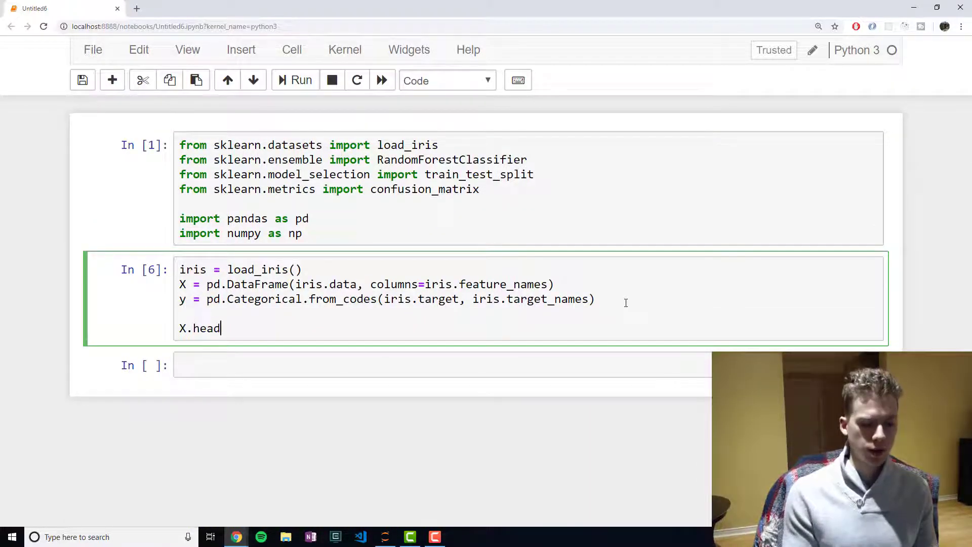
click(300, 80)
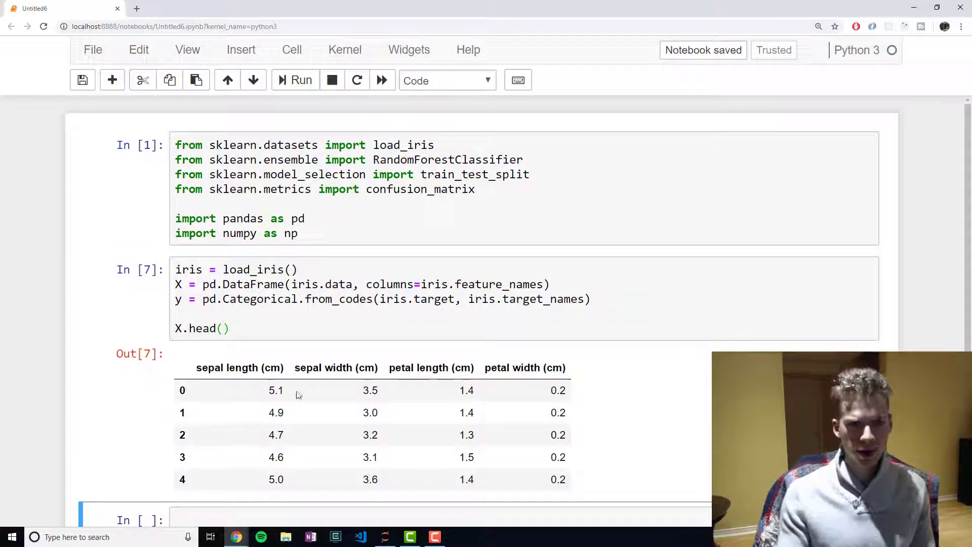
click(301, 328)
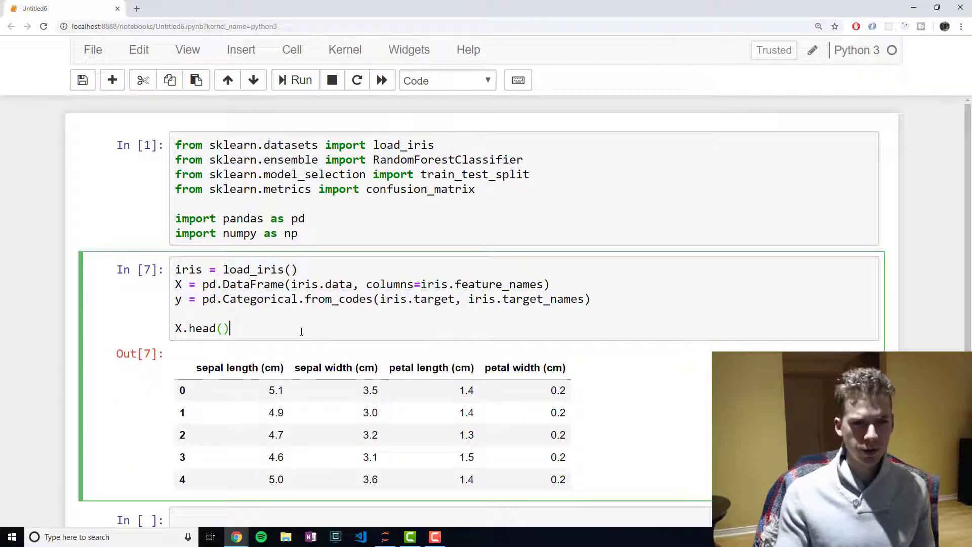
text(y)
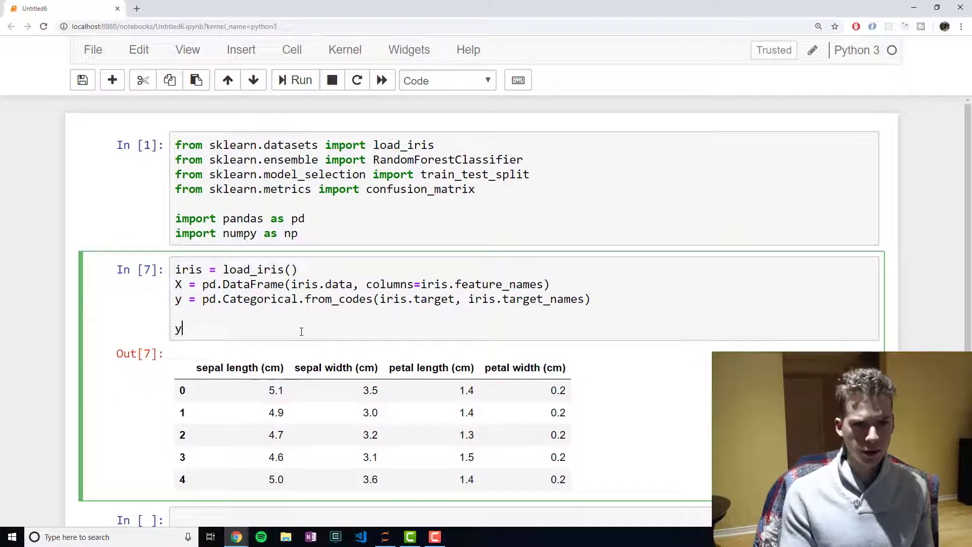
click(301, 80)
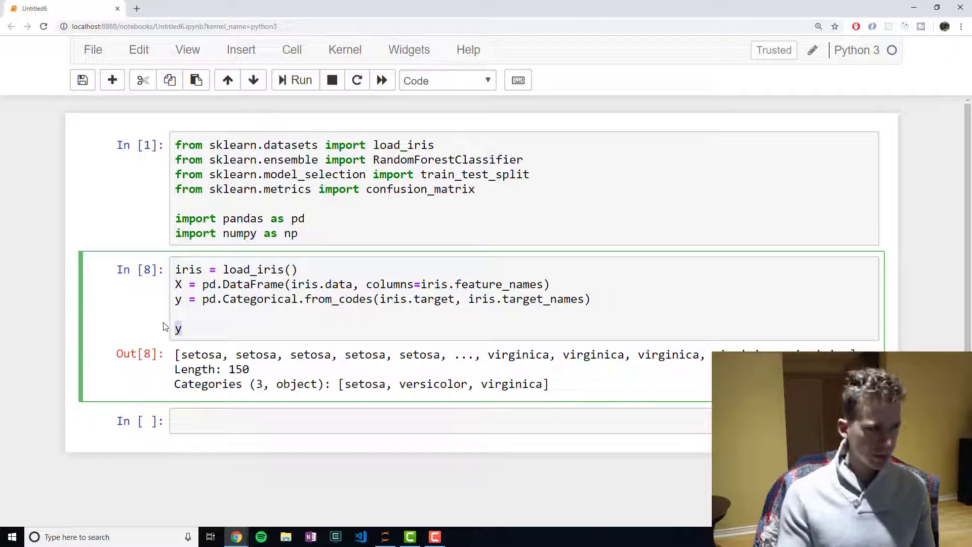
click(301, 80)
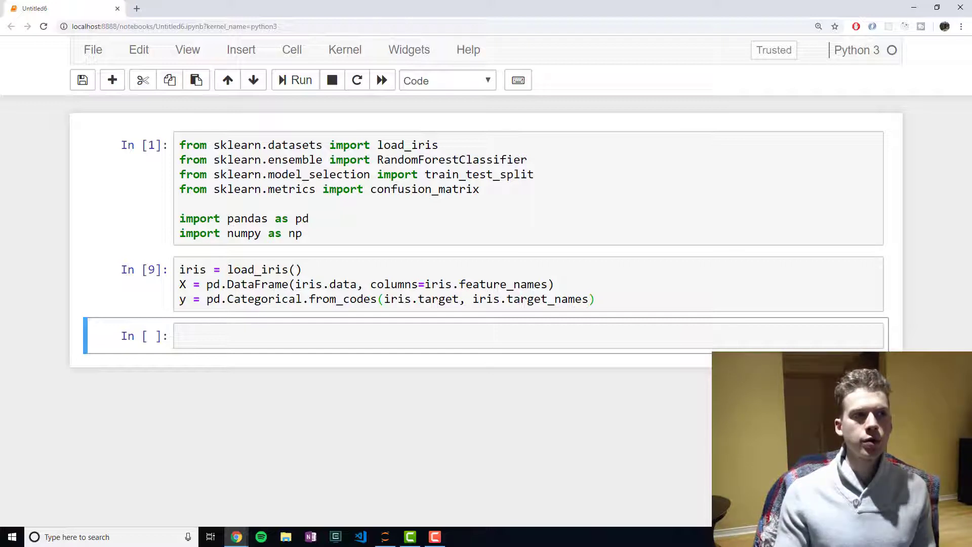
mouse_move(661, 361)
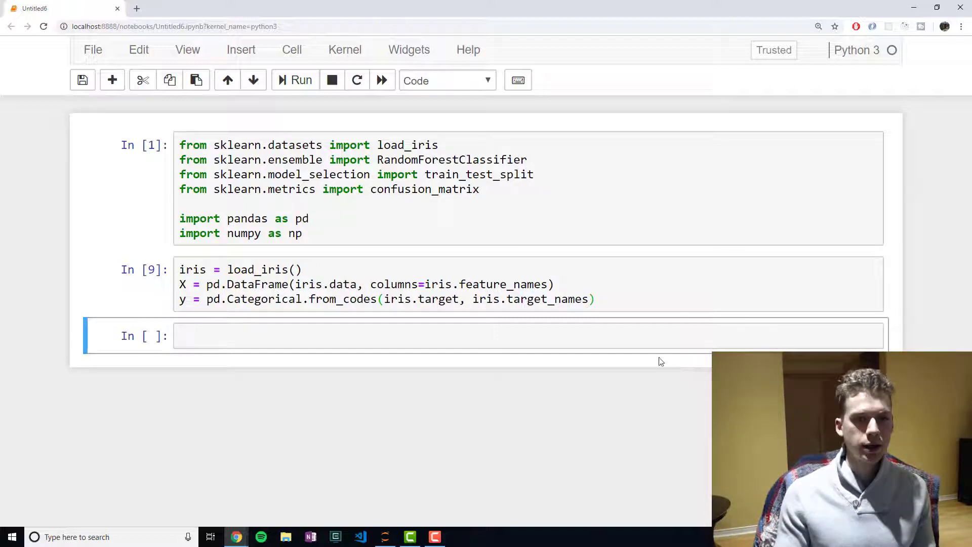
mouse_move(104, 364)
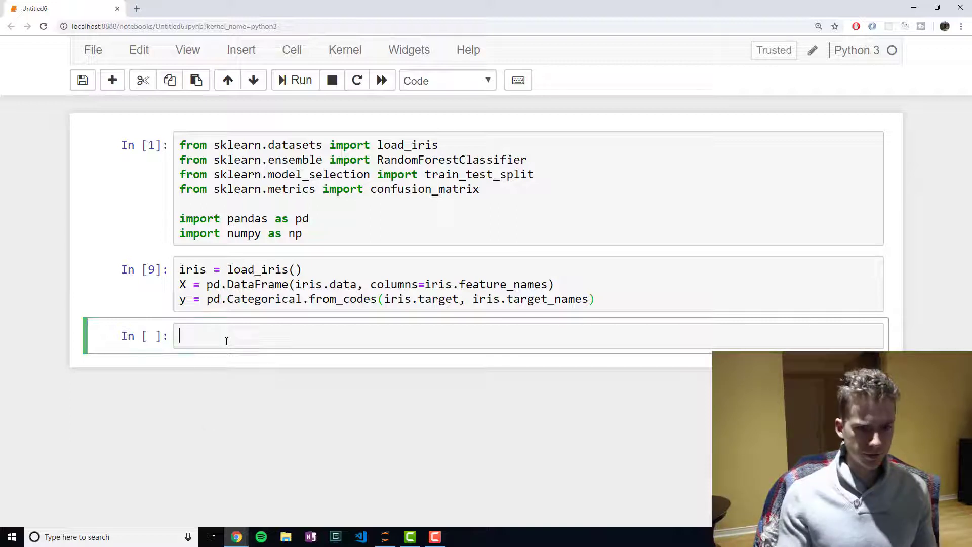
Step: Write one_hot_encoded_y = pd.get_dummies(y), display it, and run the cell
text(one_ho)
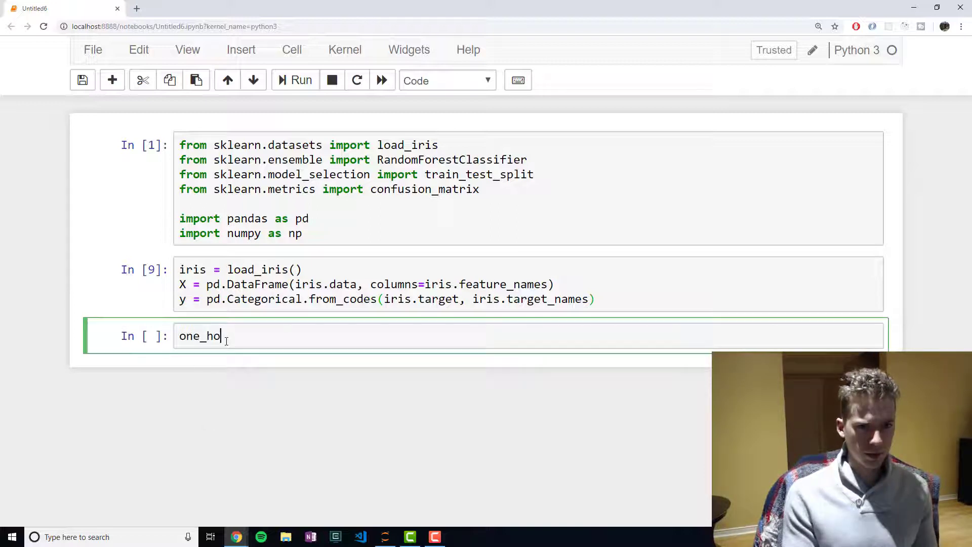
text(t_en)
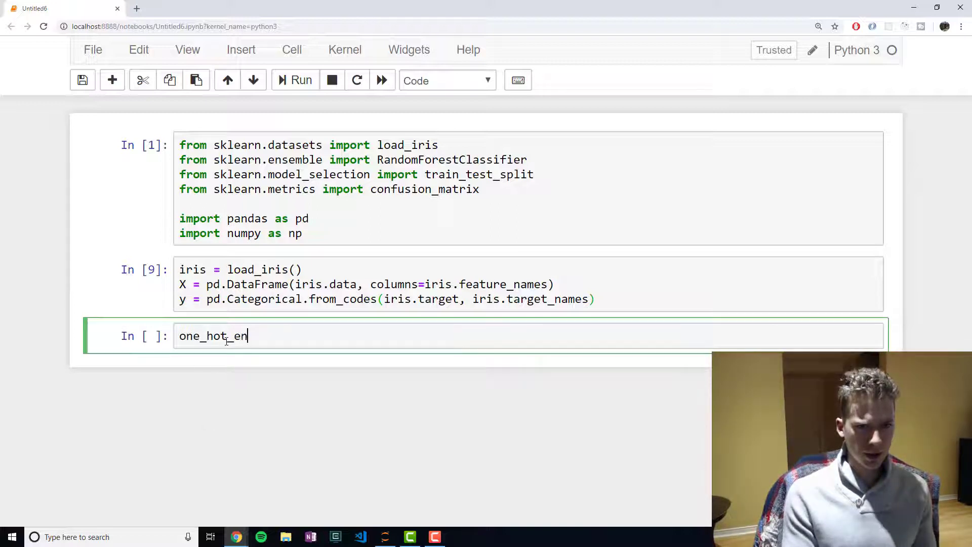
text(code)
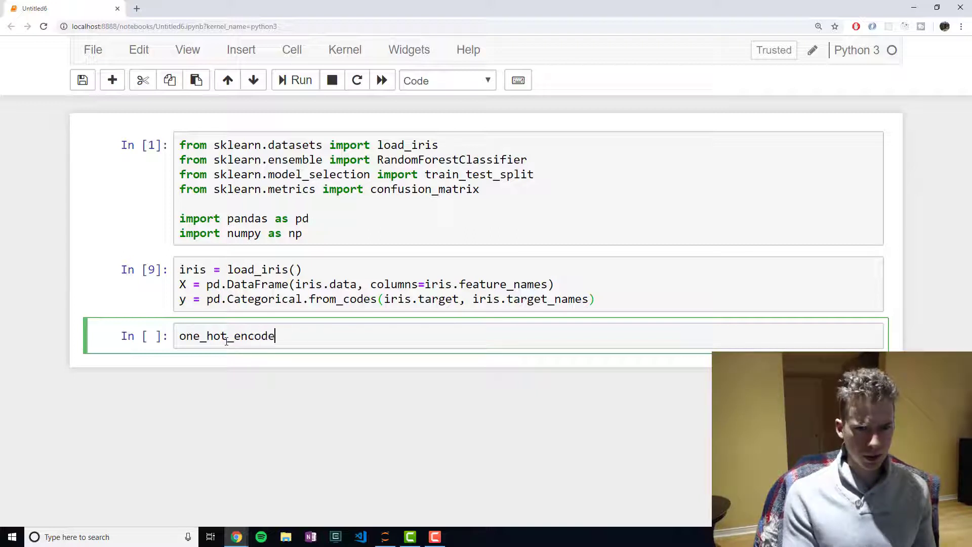
text(_y = pd)
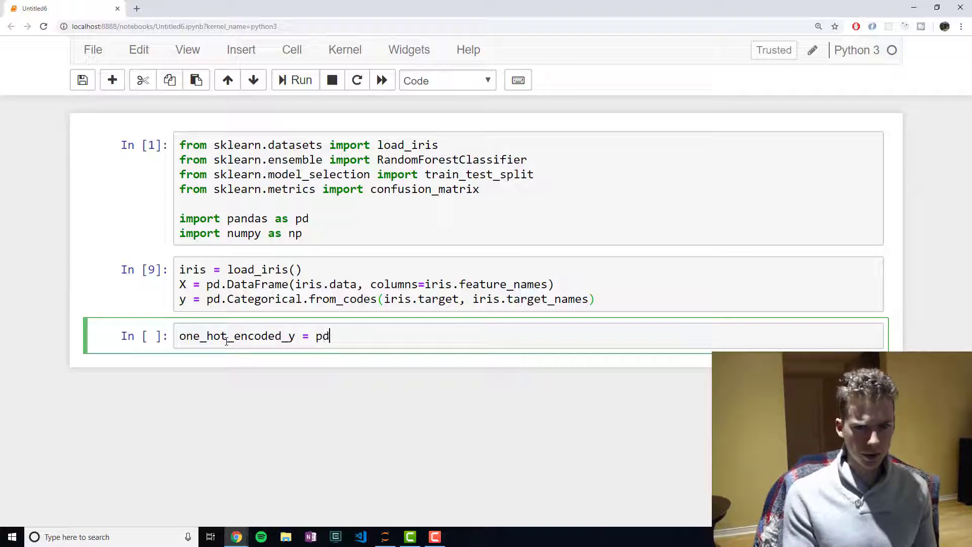
text(.get)
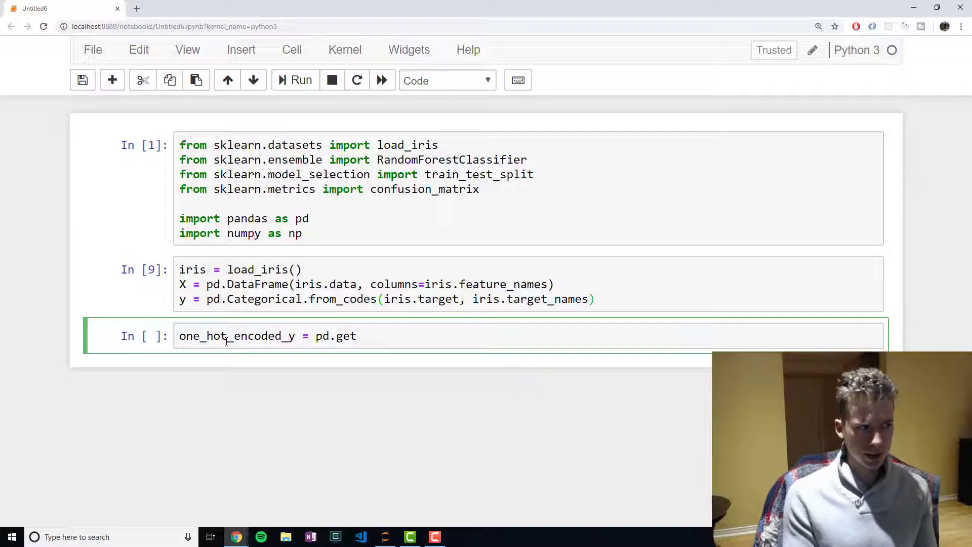
text(_du)
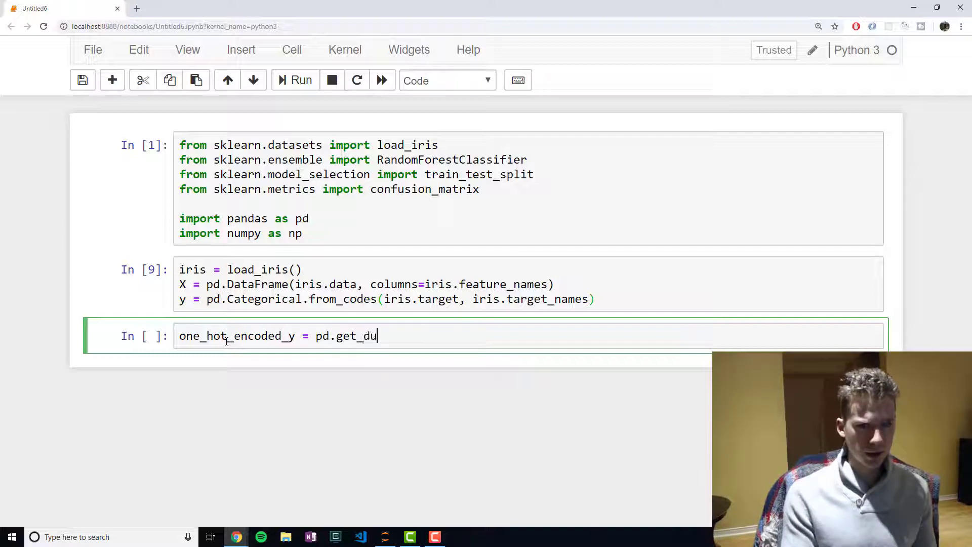
text(mmies()
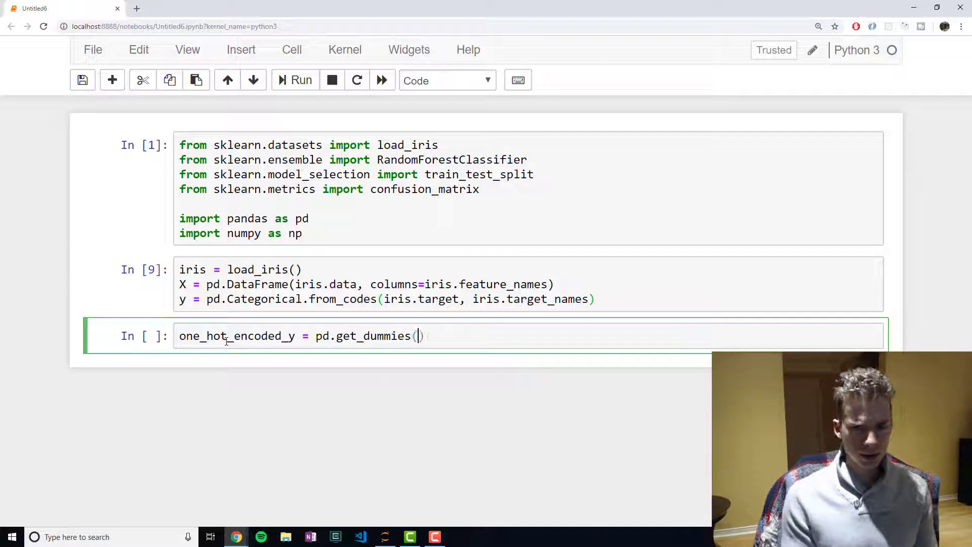
text(y)
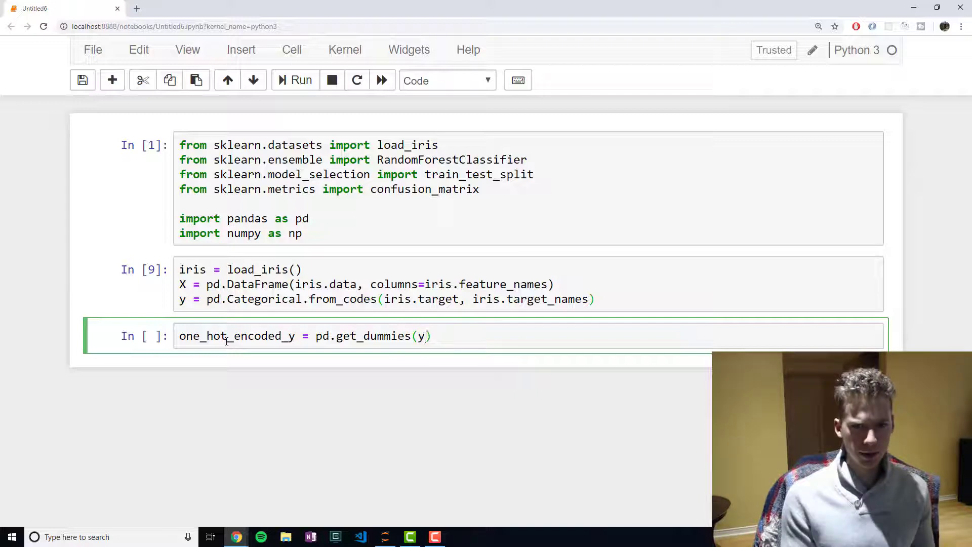
text(one_ho)
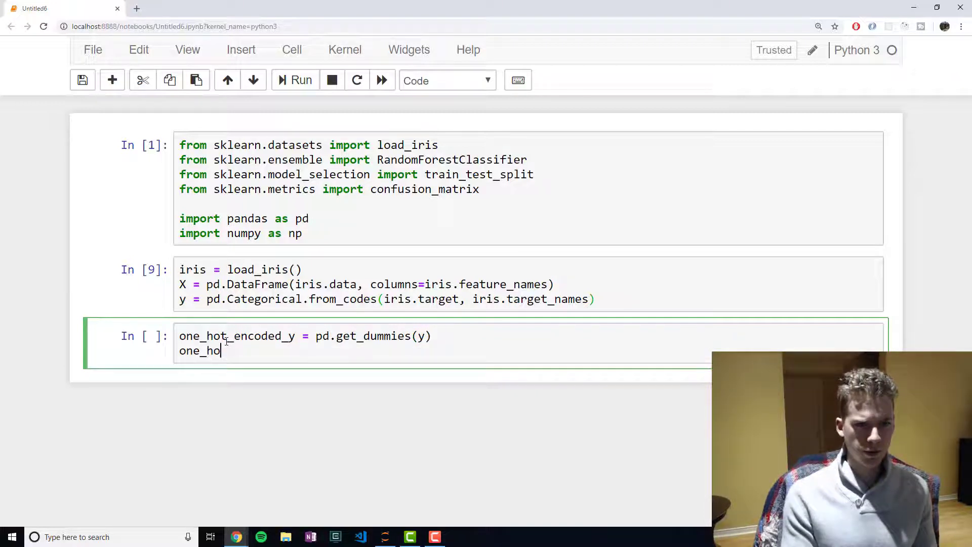
text(t_)
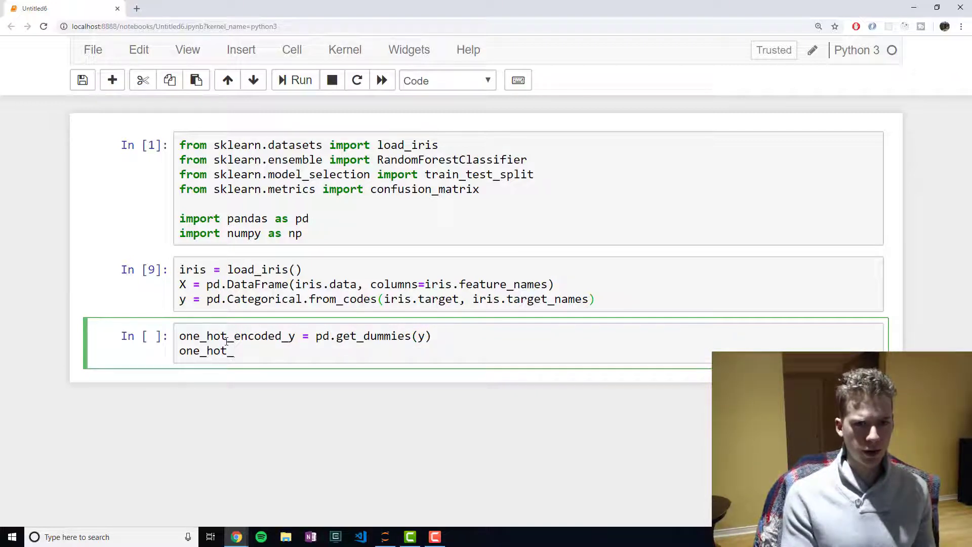
text(encoded)
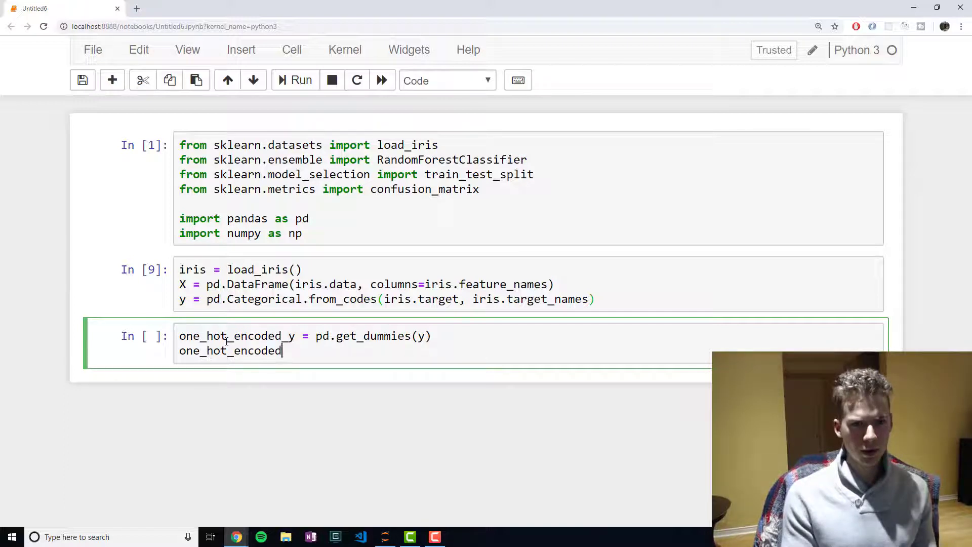
click(301, 80)
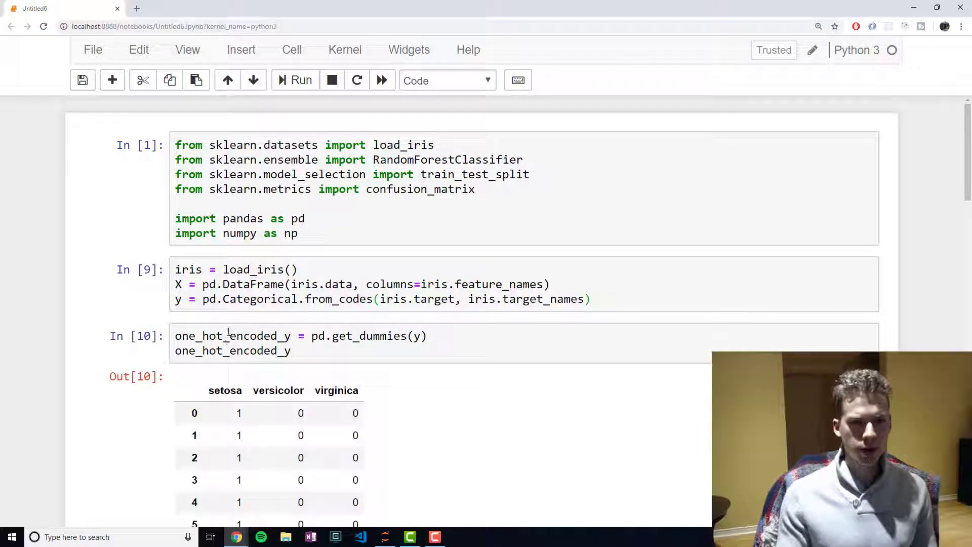
Step: Review the setosa/versicolor/virginica indicator table and reopen the cell for editing
scroll(down, 3)
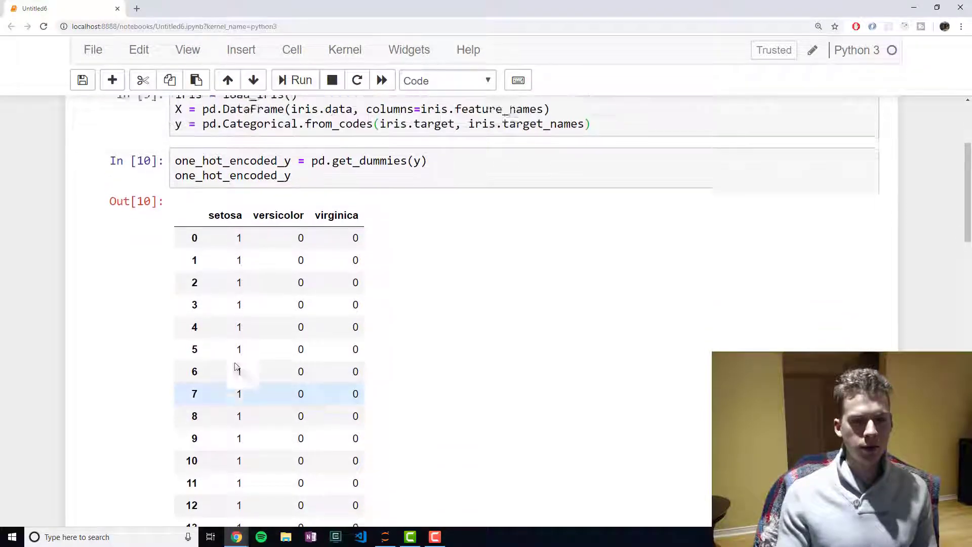
scroll(up, 3)
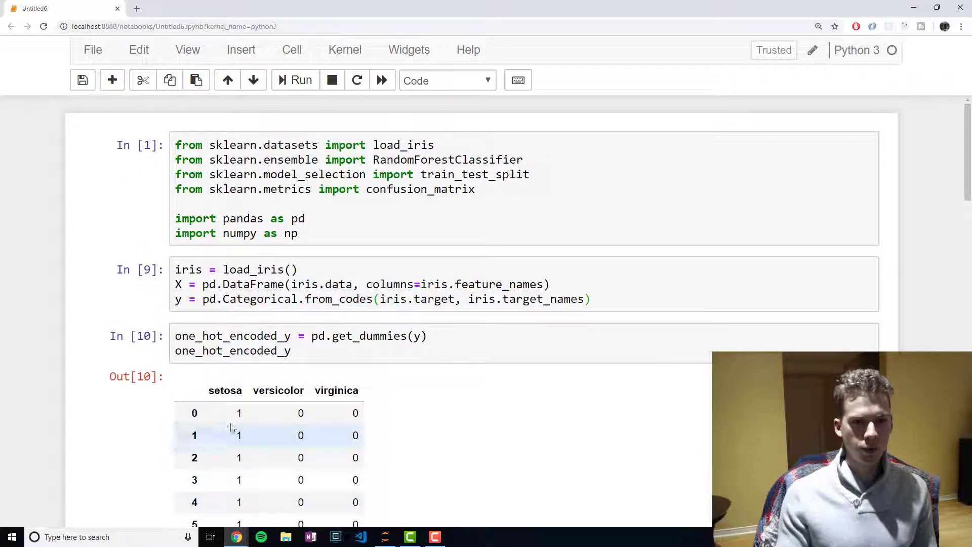
scroll(down, 3)
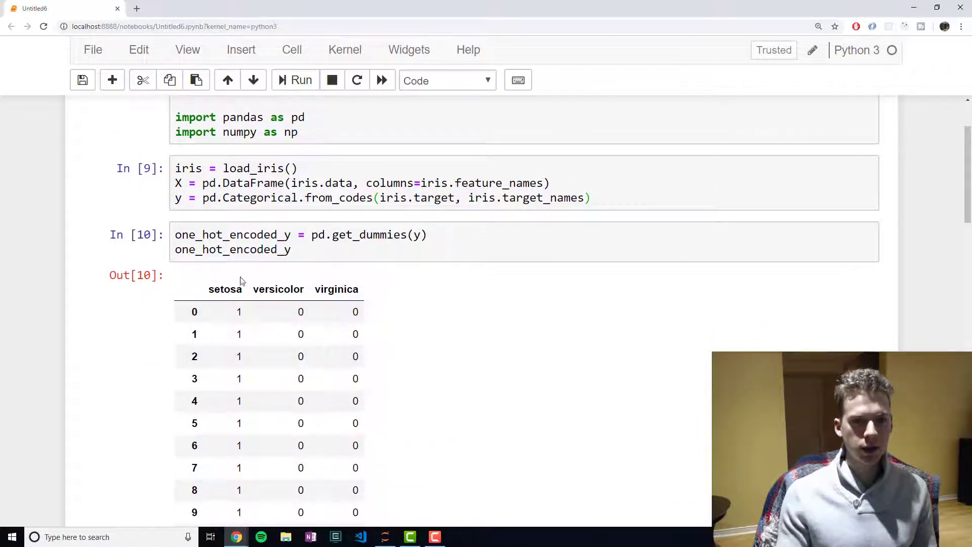
mouse_move(227, 317)
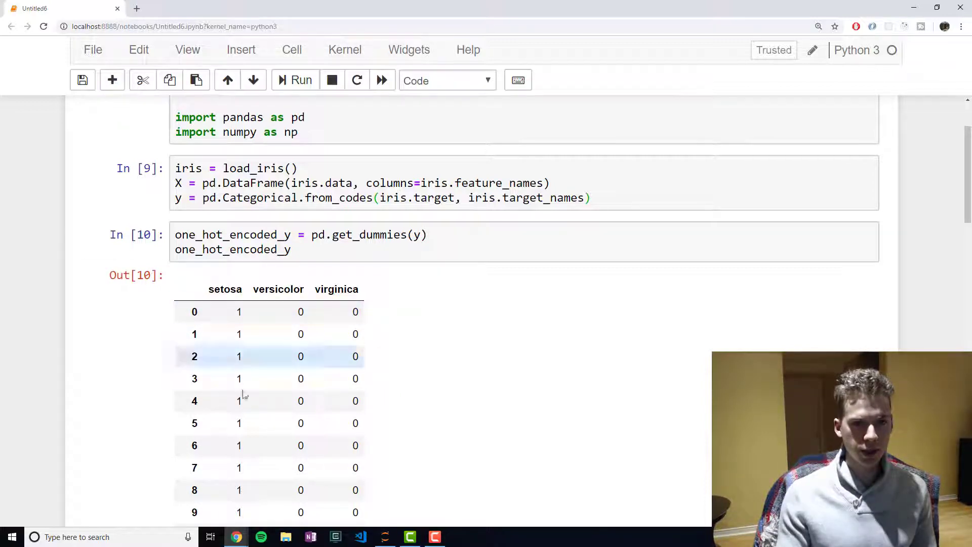
scroll(down, 3)
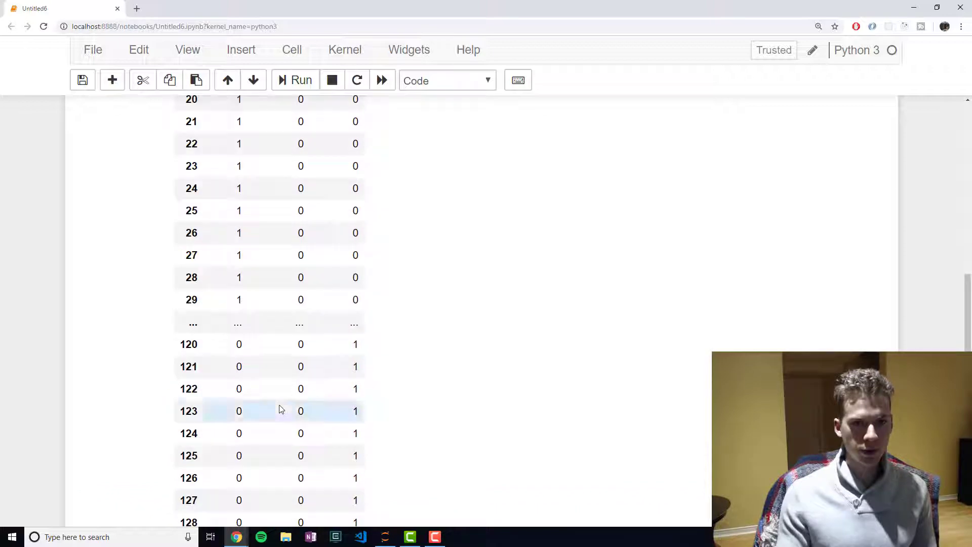
scroll(up, 3)
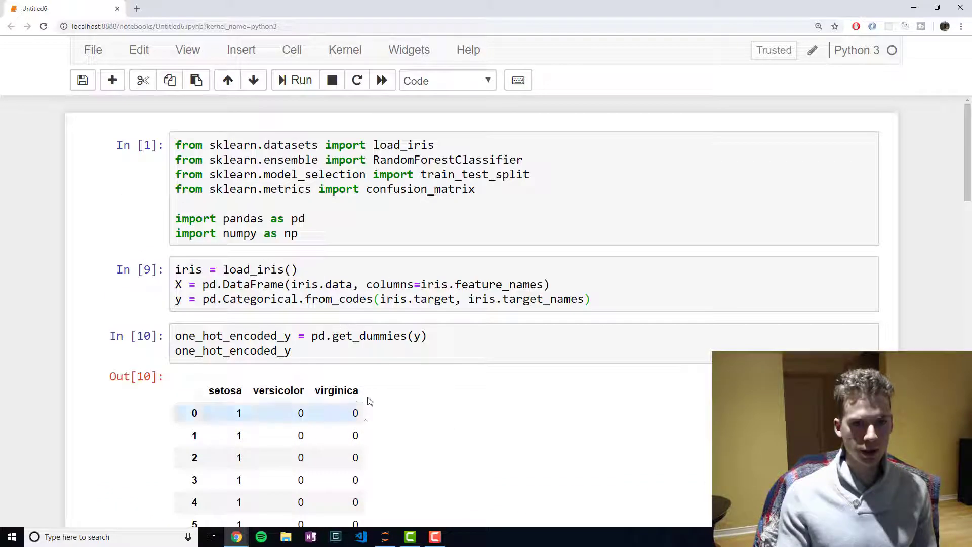
scroll(down, 3)
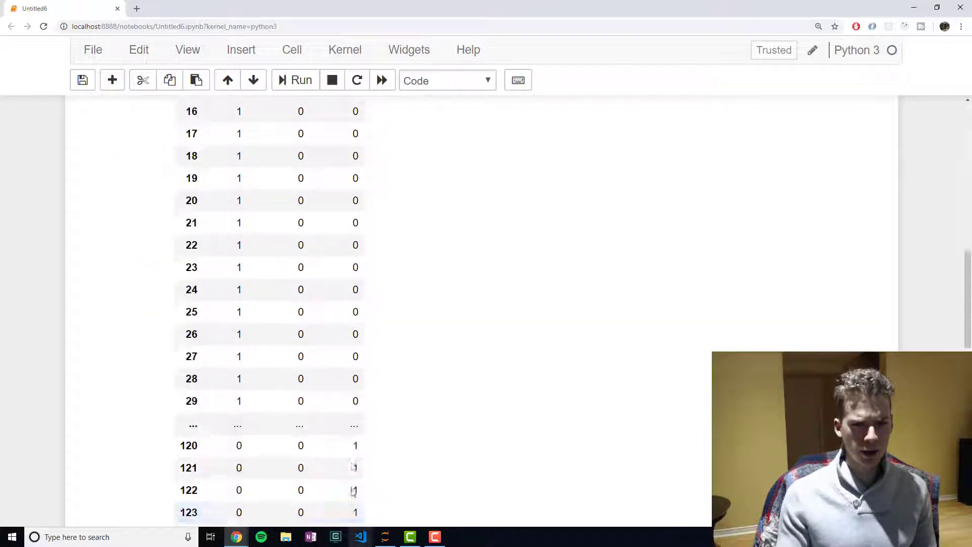
scroll(up, 3)
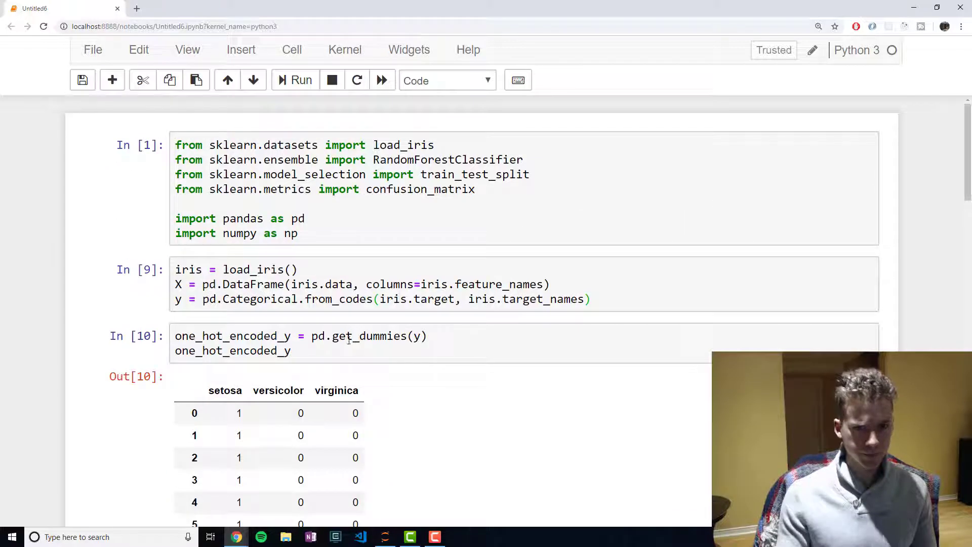
click(347, 351)
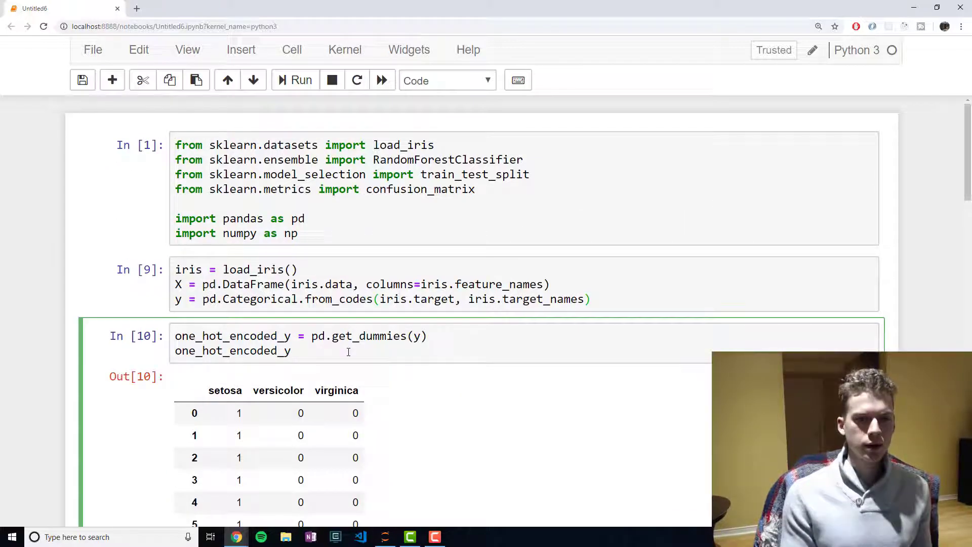
Step: Rerun the encoding cell without the table display and move into the empty cell below
click(300, 80)
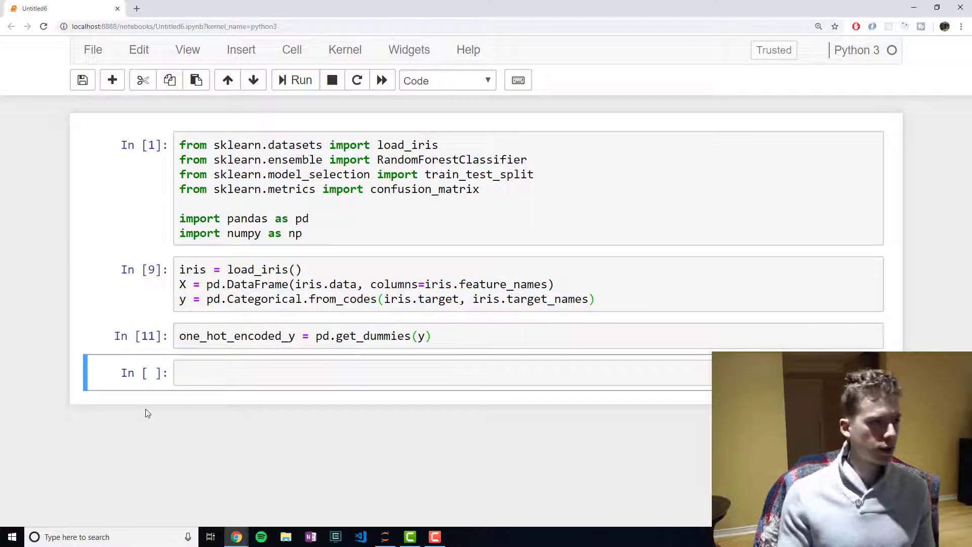
click(228, 371)
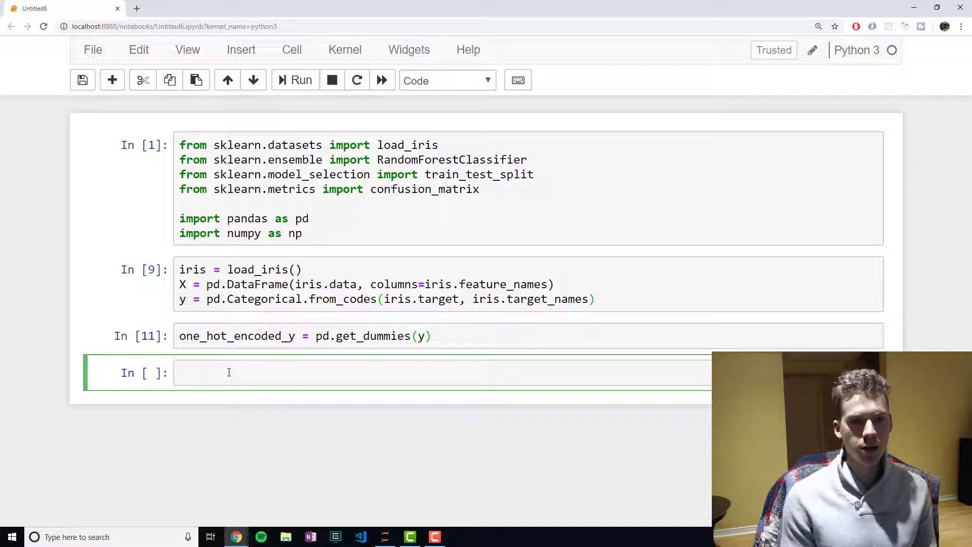
click(228, 371)
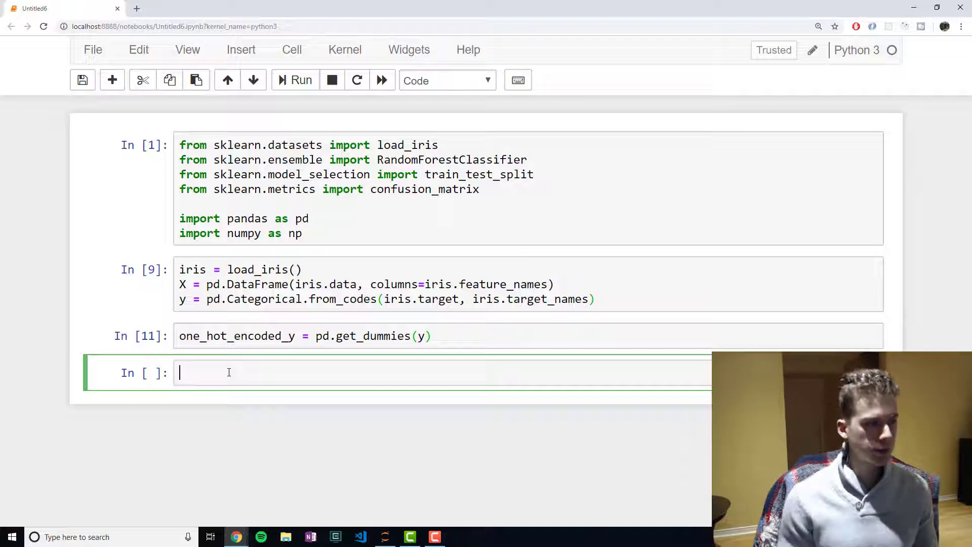
Step: Write the unpacking targets train_X, test_X, train_y, test_y
text(train)
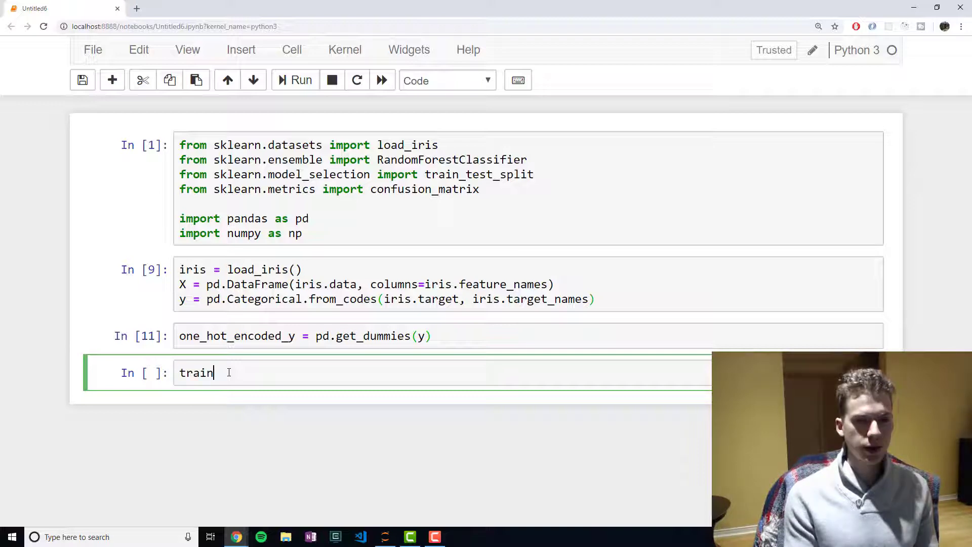
text(_X,)
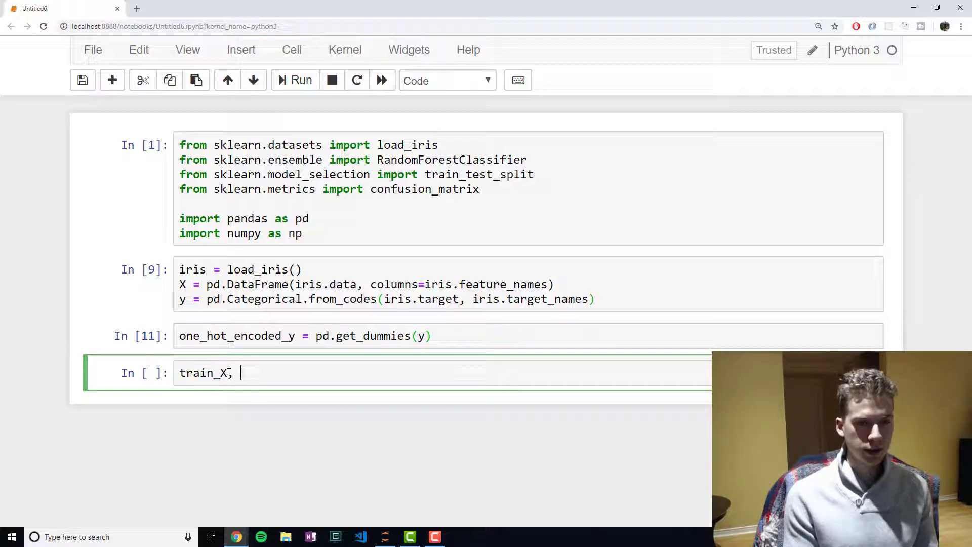
text(test)
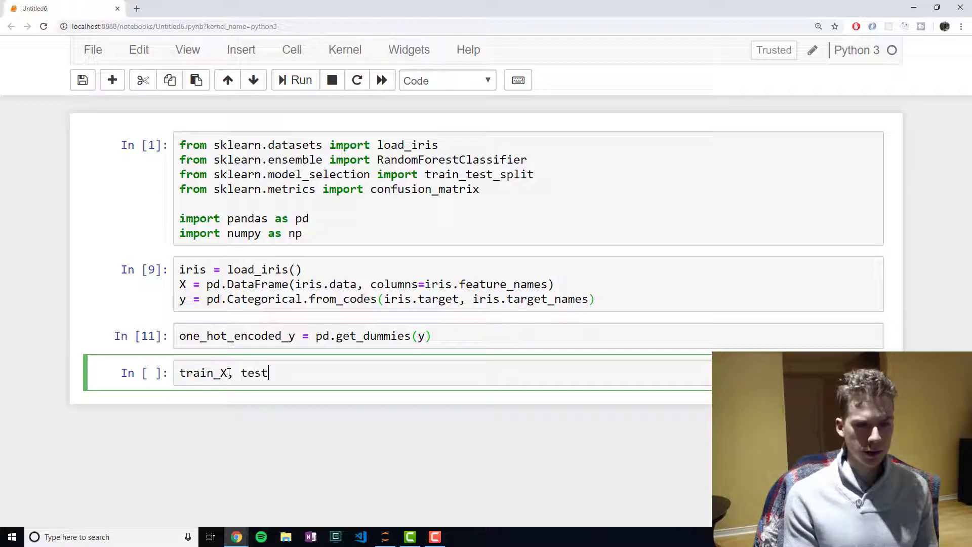
text(_X, train)
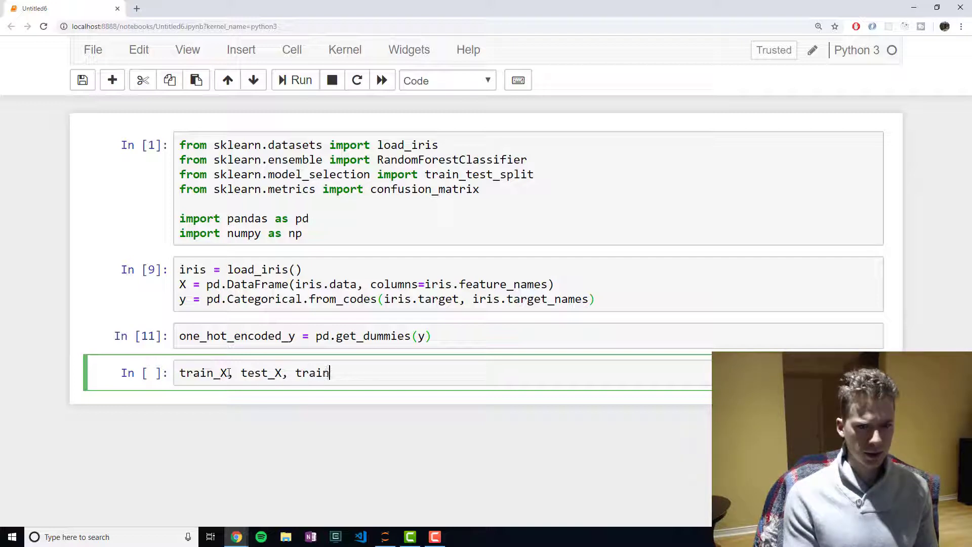
text(_y,)
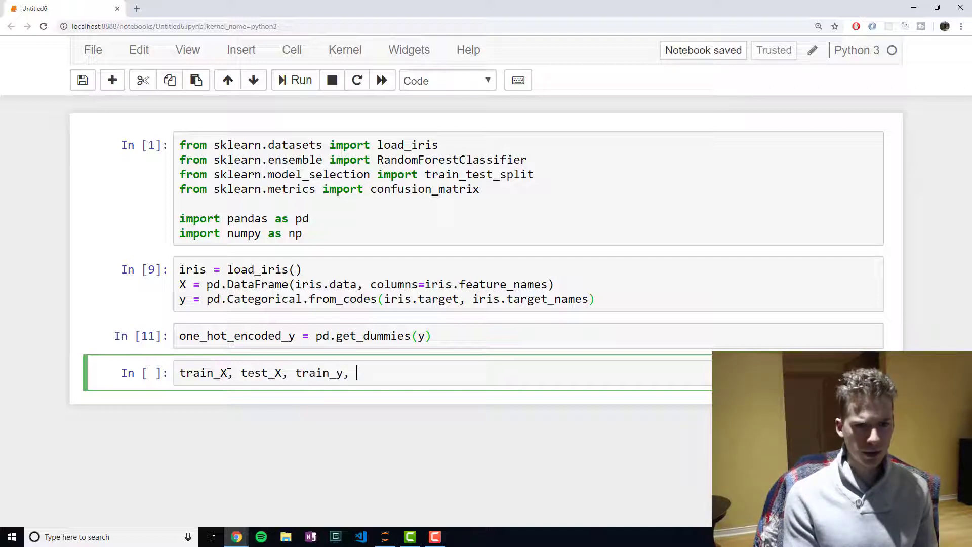
text(test_y = train_)
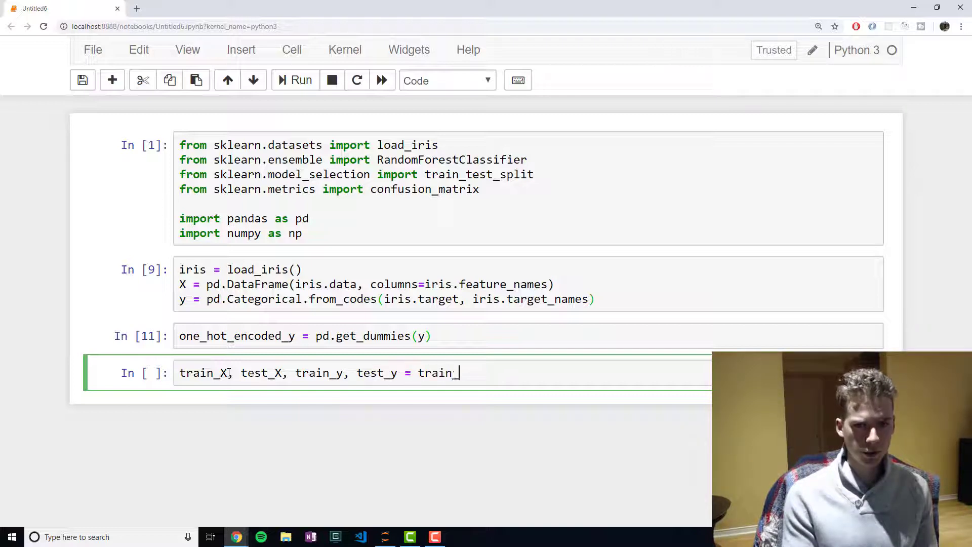
Step: Complete train_test_split(X, one_hot_encoded_y, random_state=1) and run the cell
text(test_spli)
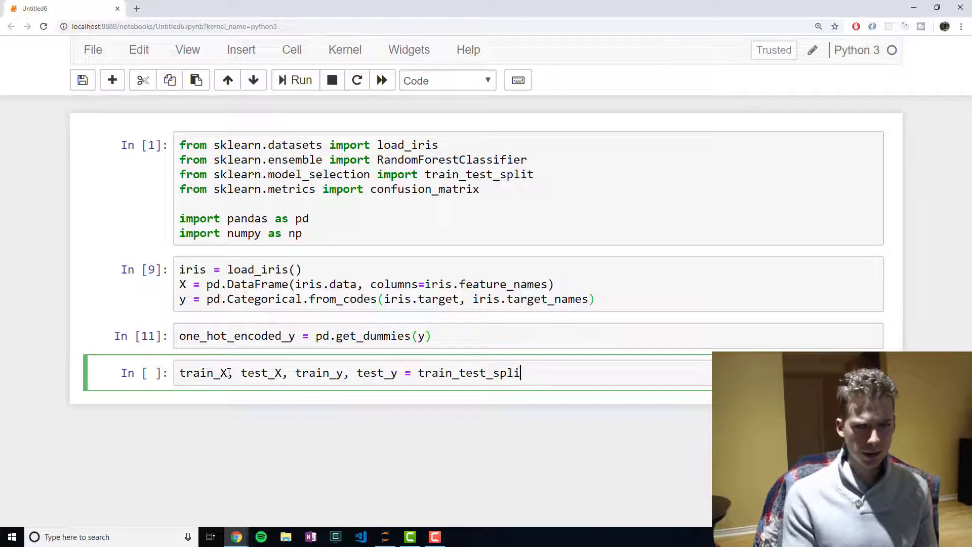
text(()
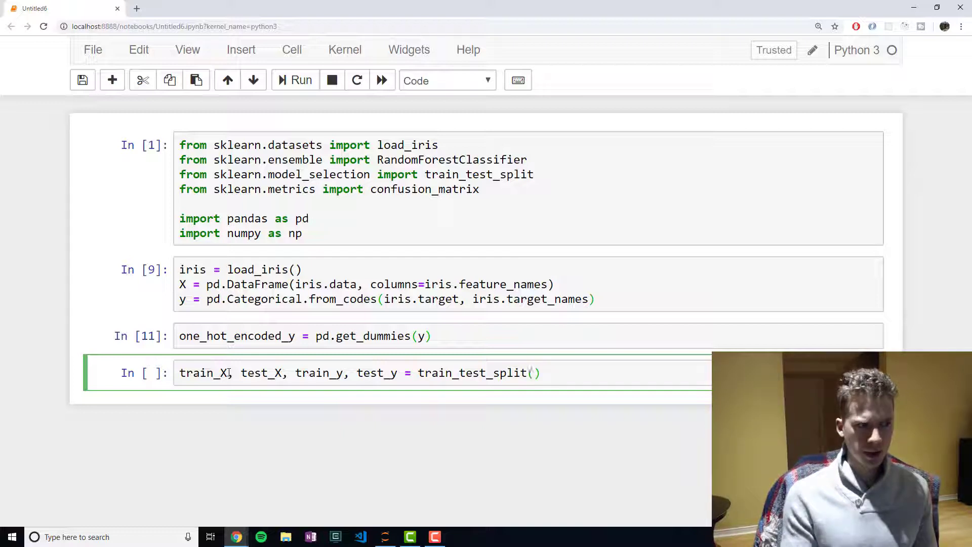
text(X,)
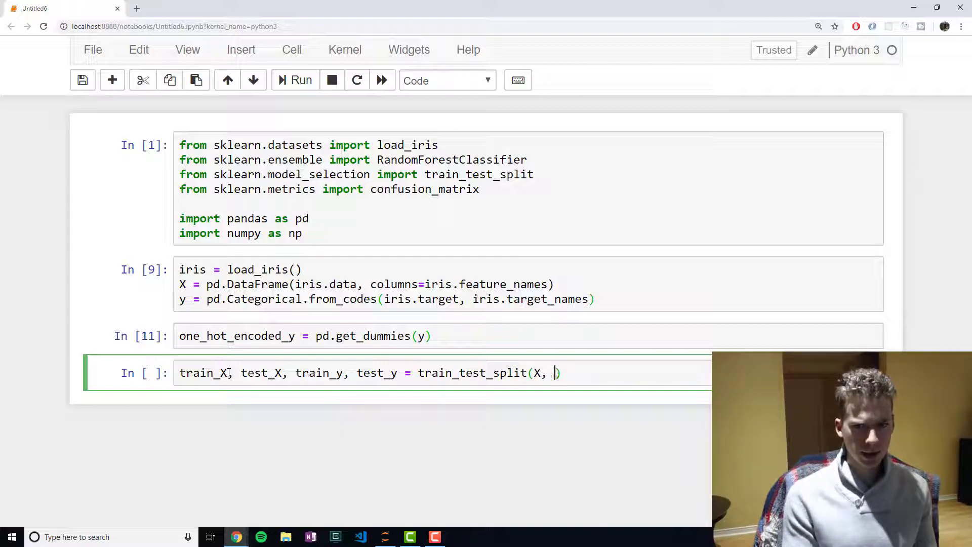
text(one_ho)
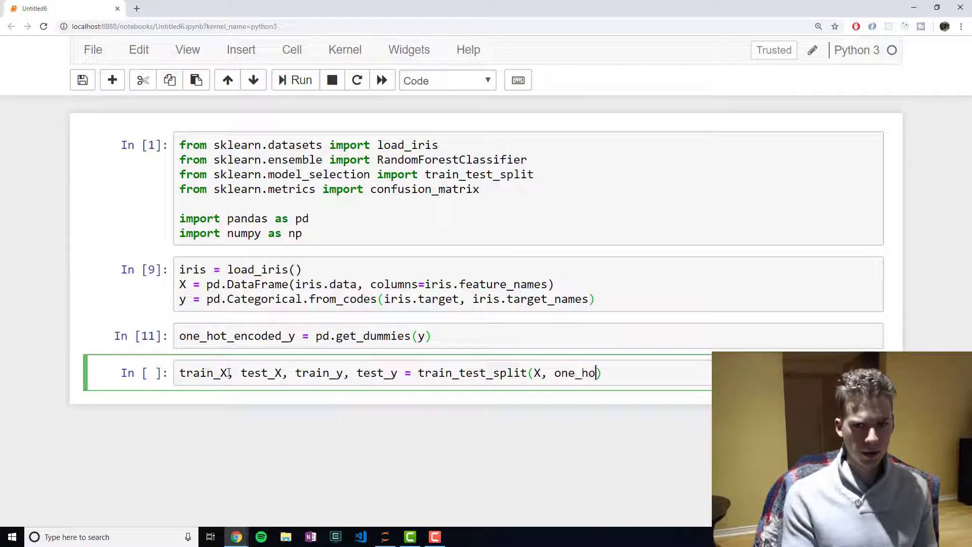
text(t_enco)
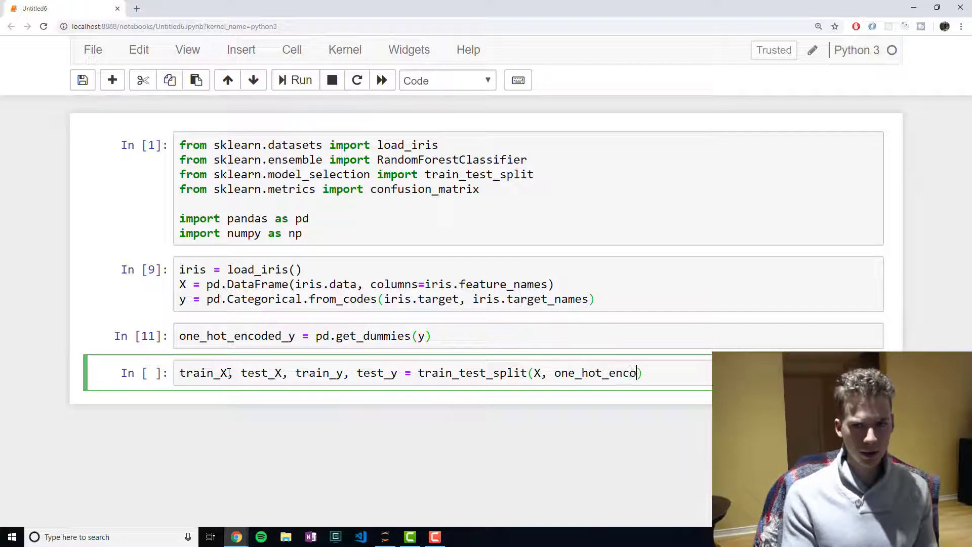
text(ded_y,)
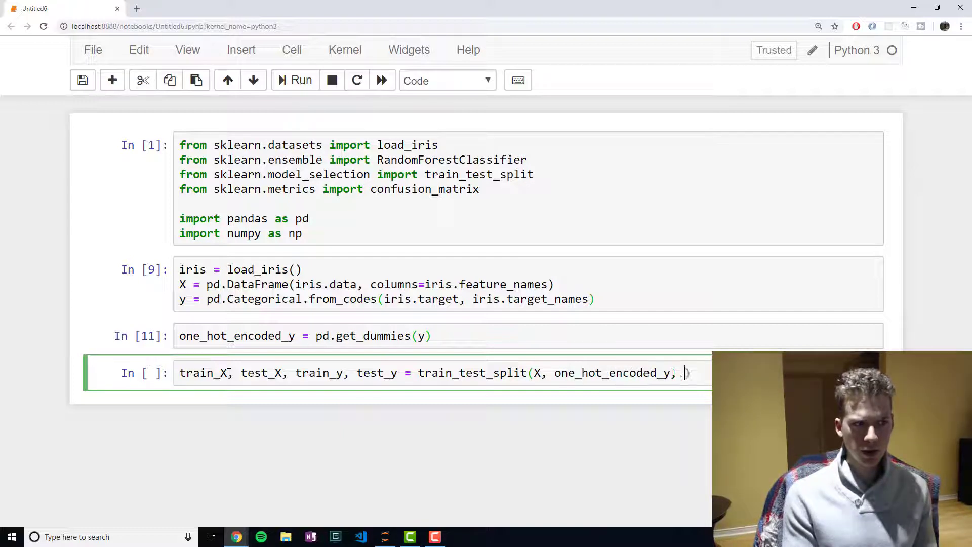
text(rando)
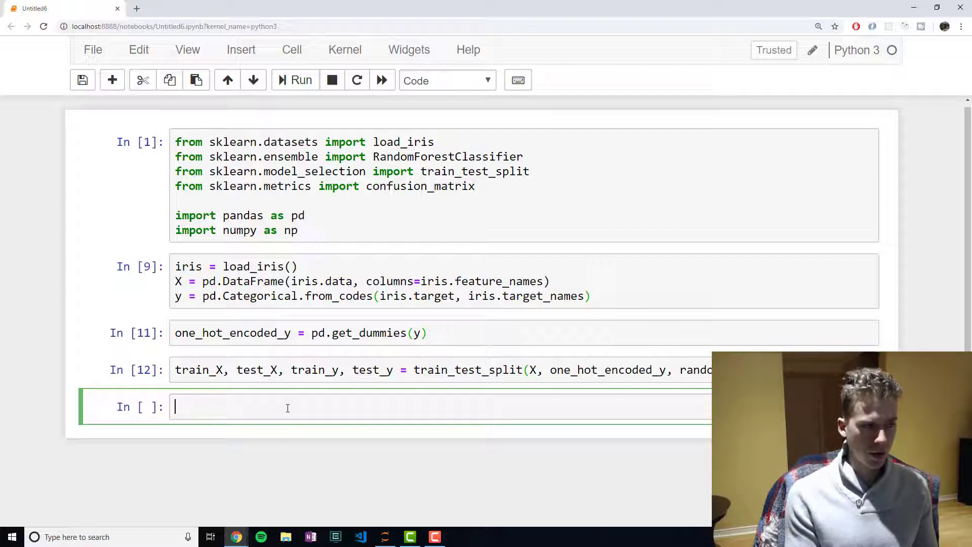
Step: Create rf_model = RandomForestClassifier() and run the cell
text(rf_model =)
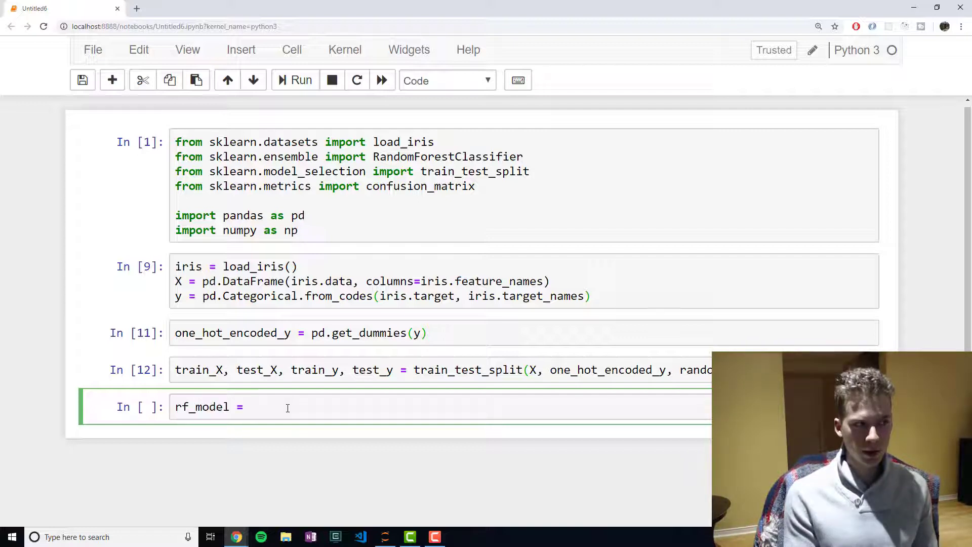
text(RandomFor)
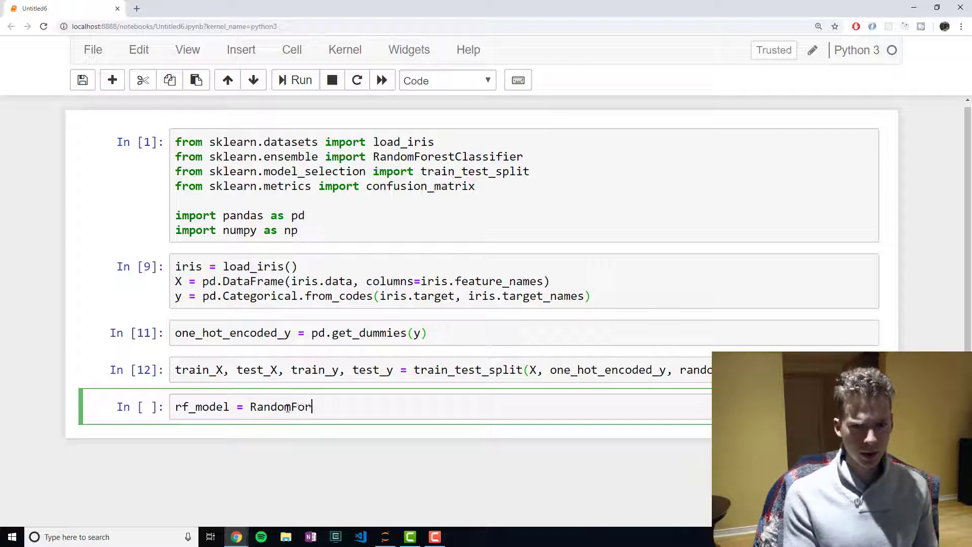
text(estClassifi)
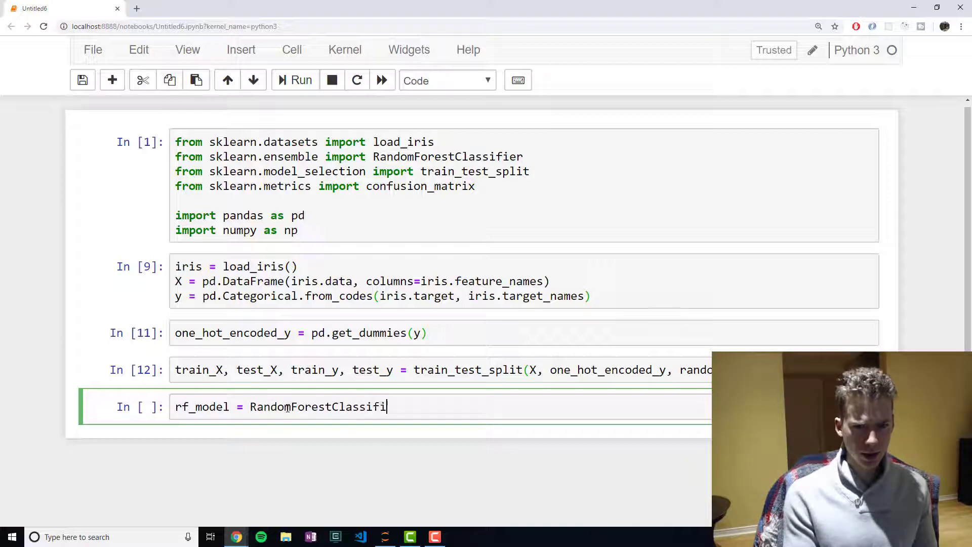
text(er())
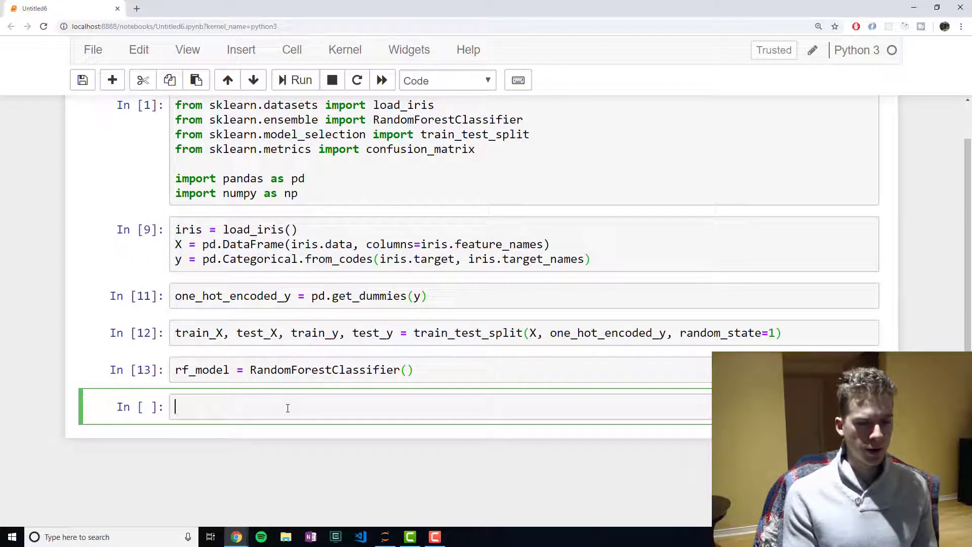
Step: Run rf_model(train_X, train_y), which raises a TypeError since the model is not callable
text(rf_)
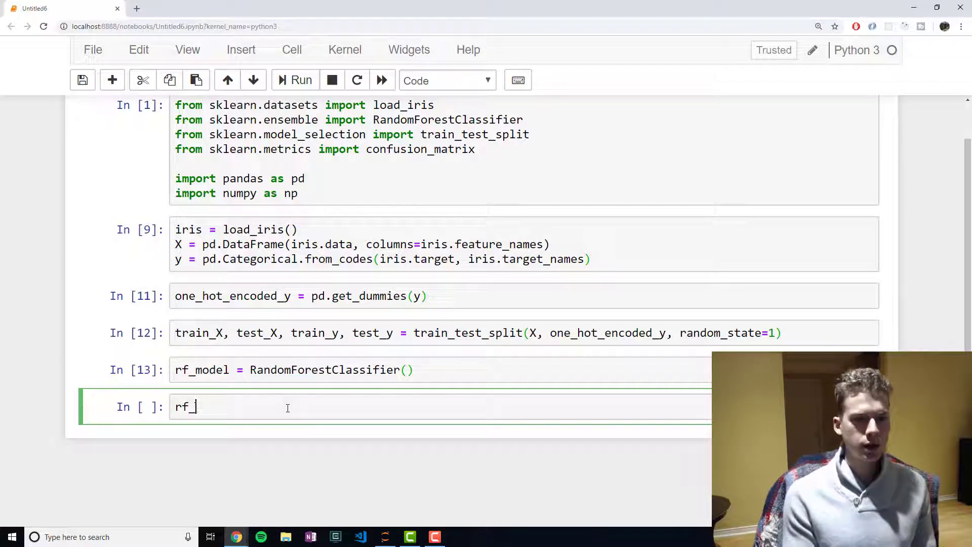
text(model())
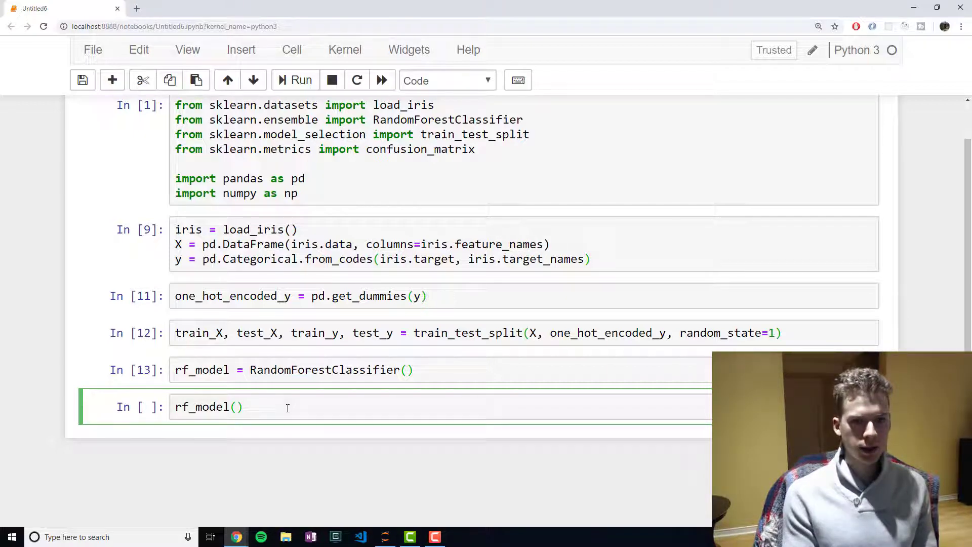
text(train_X)
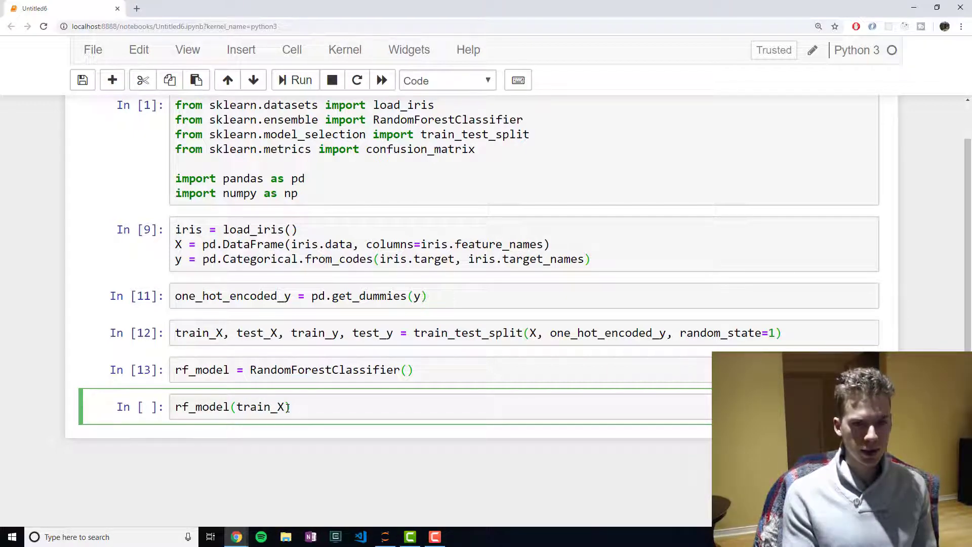
text(, trai)
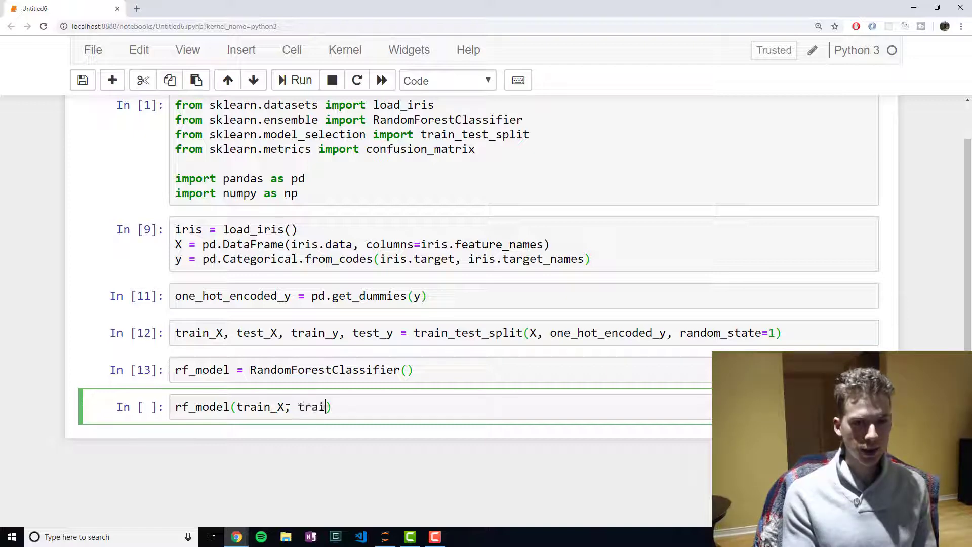
text(n_y)
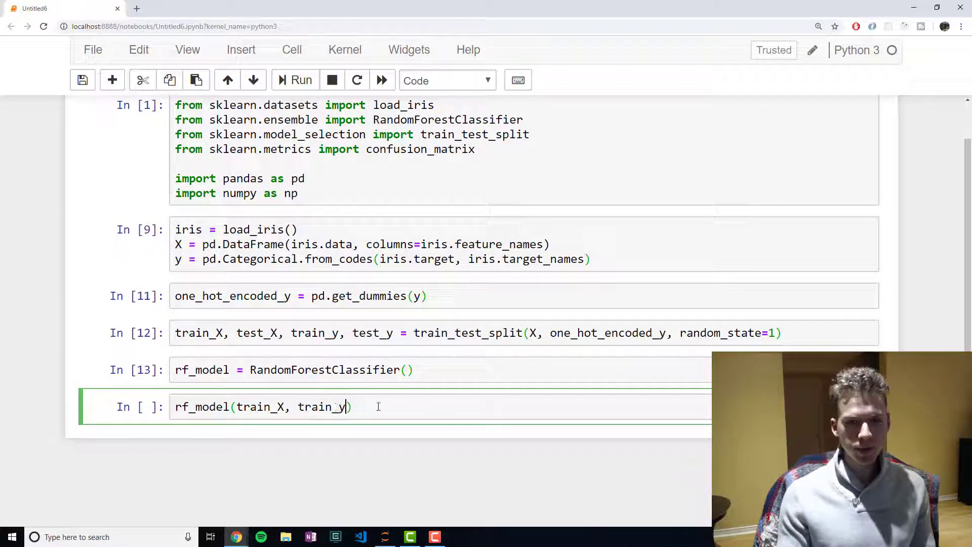
mouse_move(319, 461)
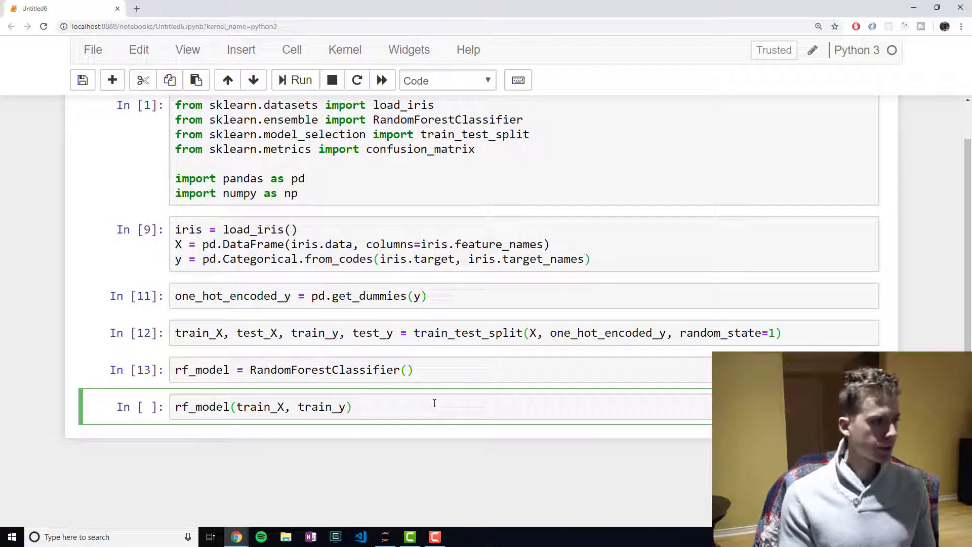
click(301, 80)
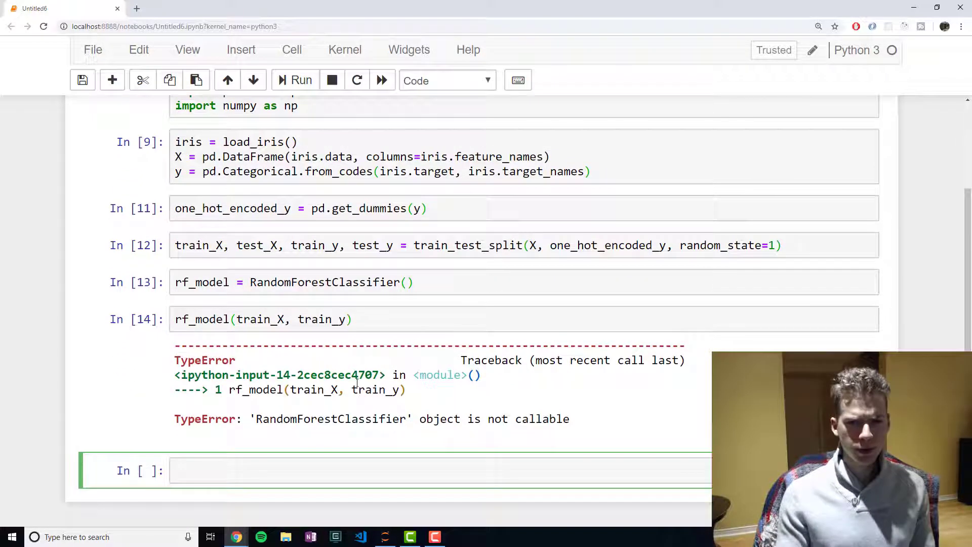
mouse_move(301, 341)
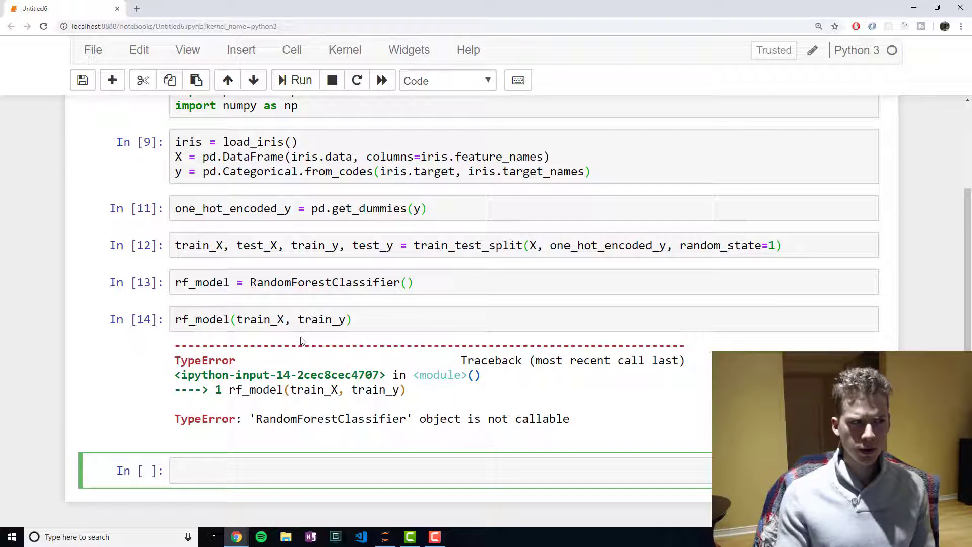
mouse_move(336, 291)
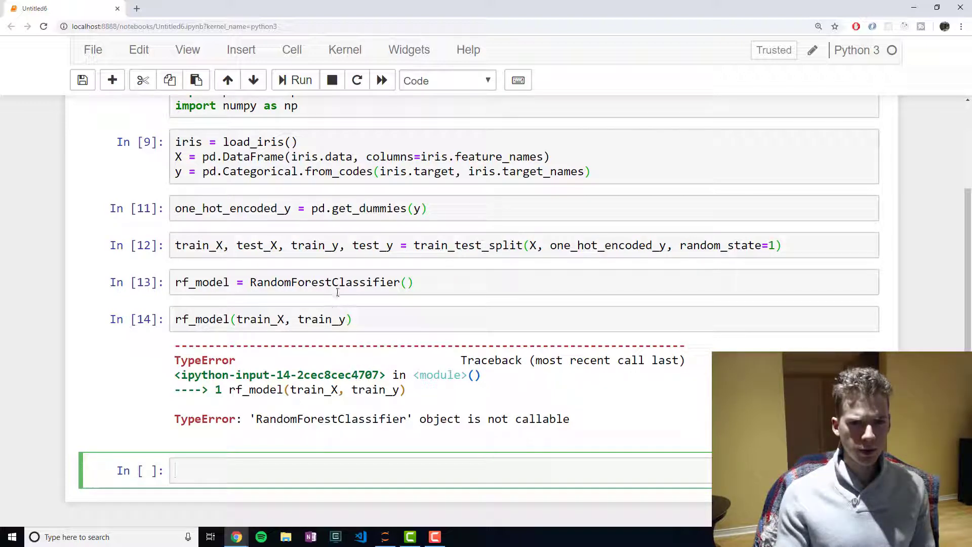
Step: Correct the line to rf_model.fit(train_X, train_y) and rerun it, printing the classifier's parameters
click(322, 319)
text(.fit)
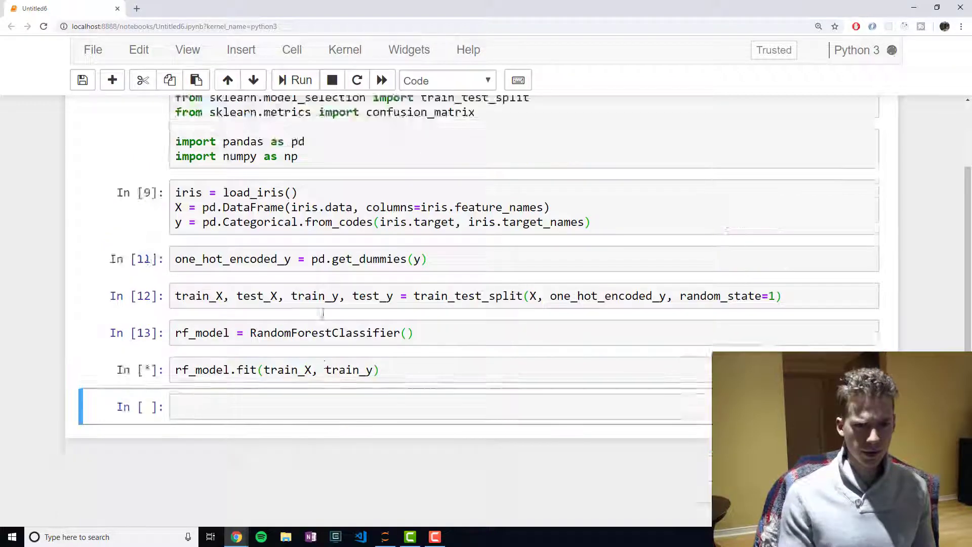
click(300, 80)
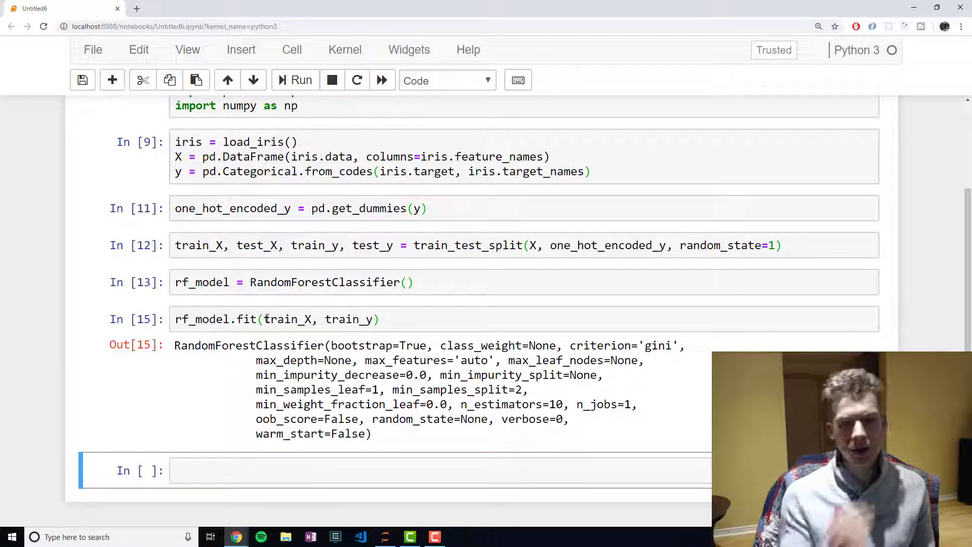
click(194, 470)
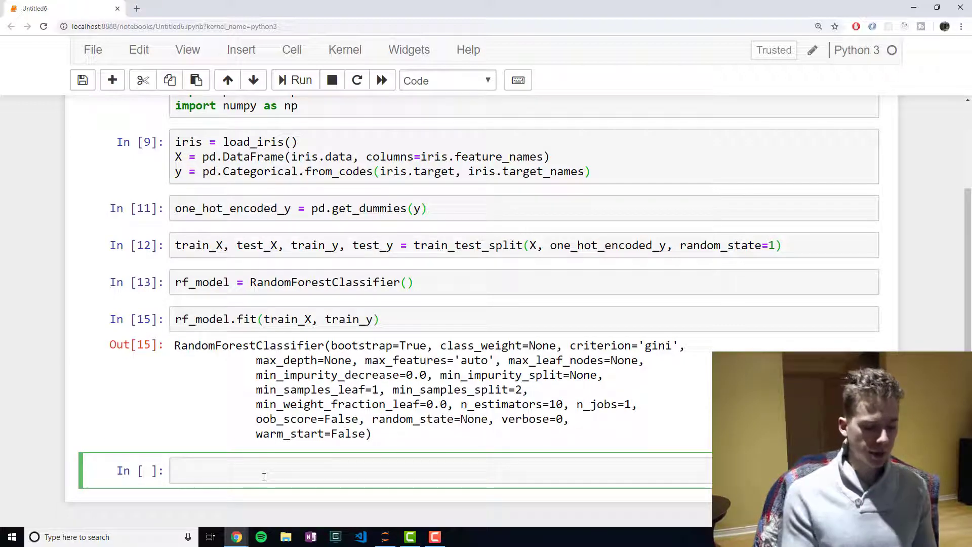
Step: Run rf_test_predictions = rf_model.predict(test_X) to predict the test set
text(rf_)
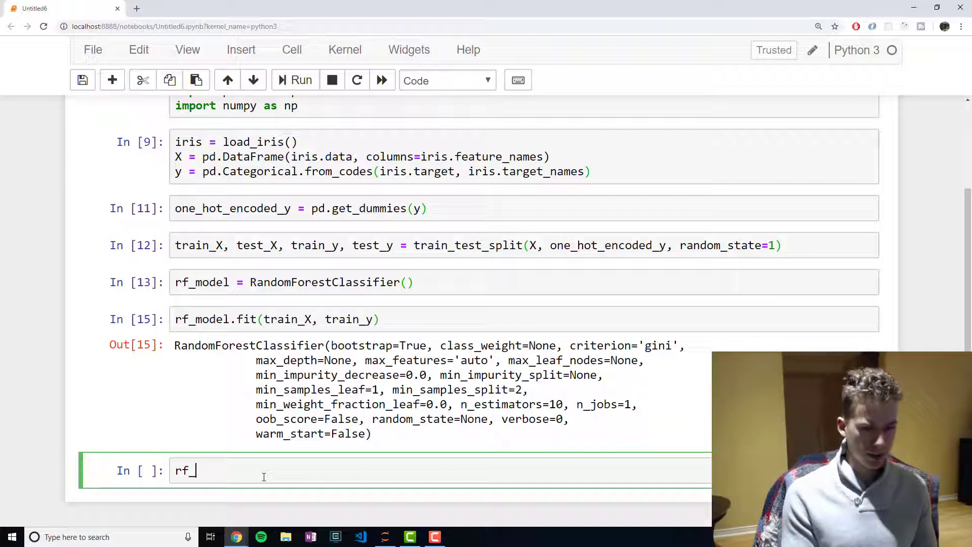
text(test_p)
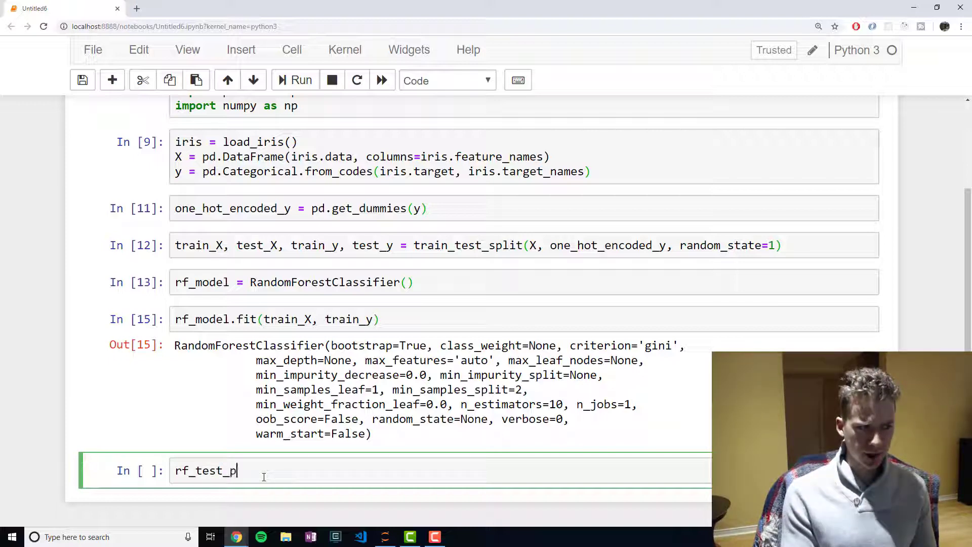
text(redictions =)
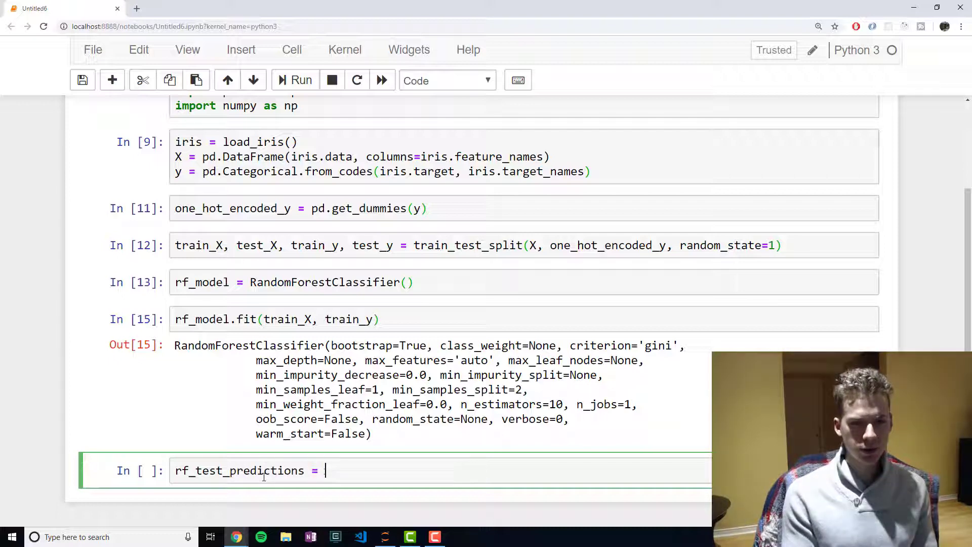
text(rf_model.p)
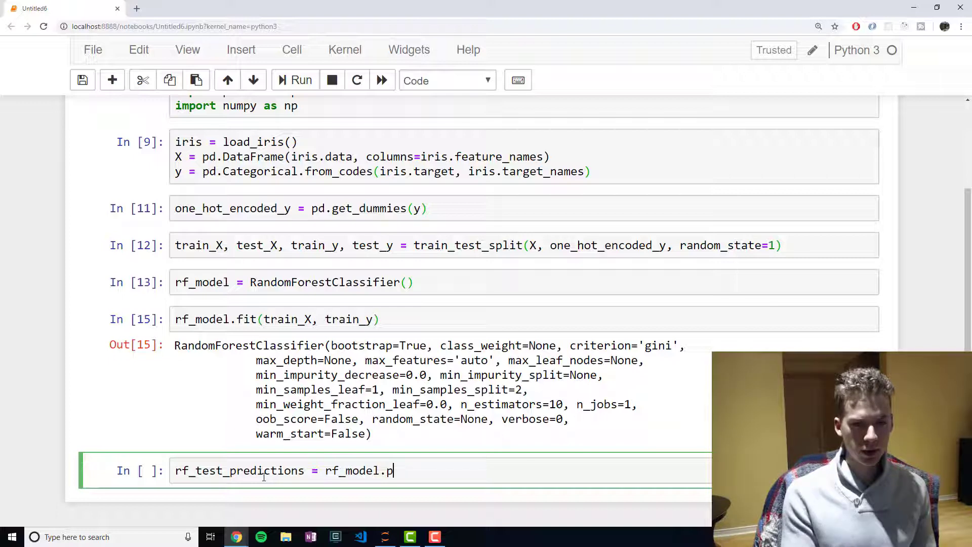
text(redict())
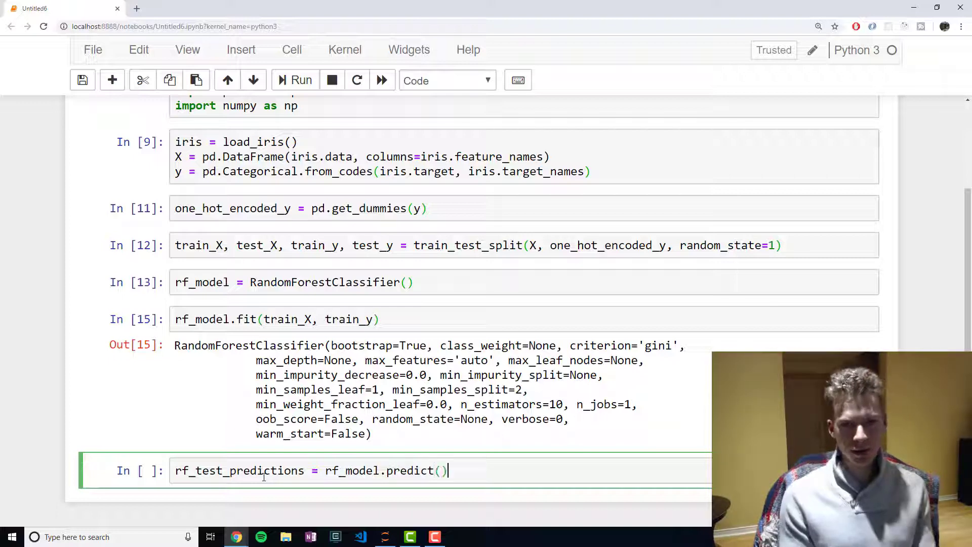
text(test_X)
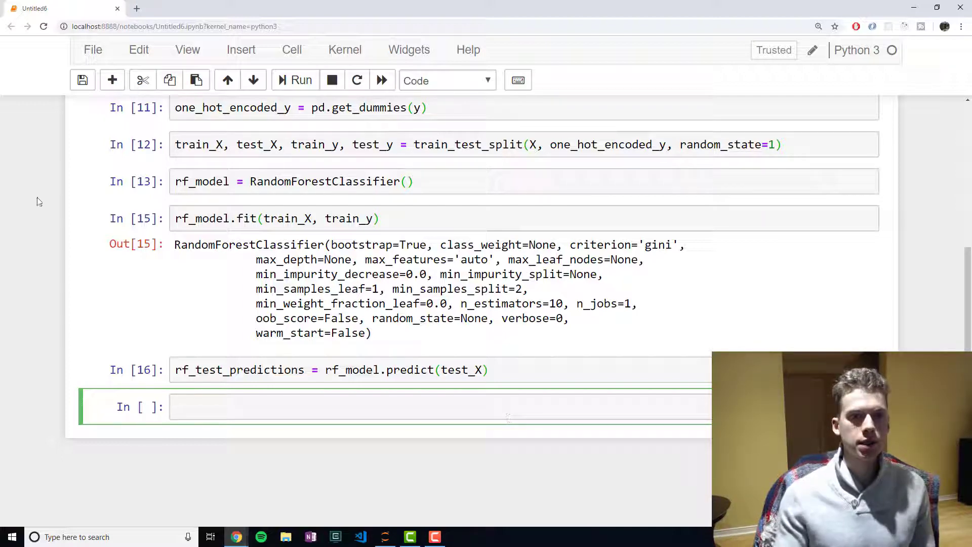
scroll(up, 3)
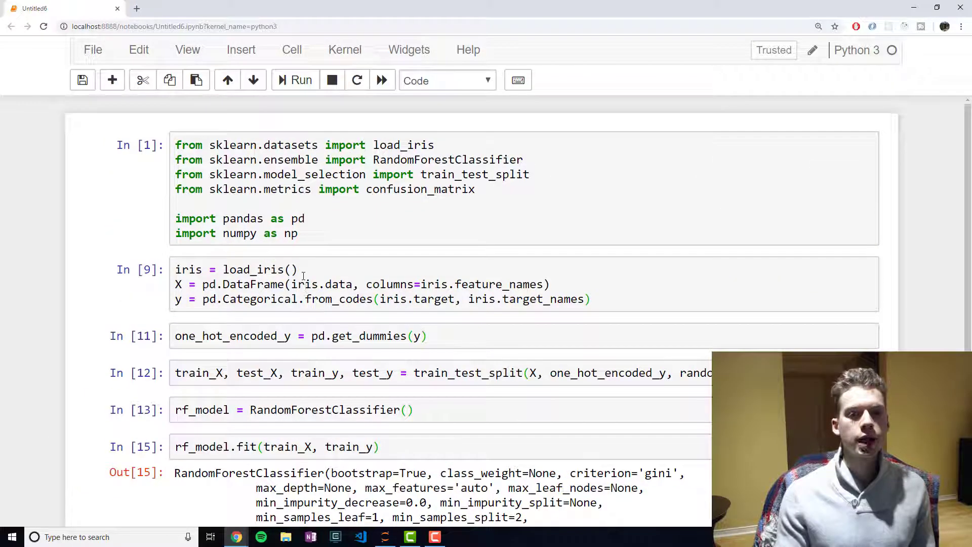
mouse_move(685, 201)
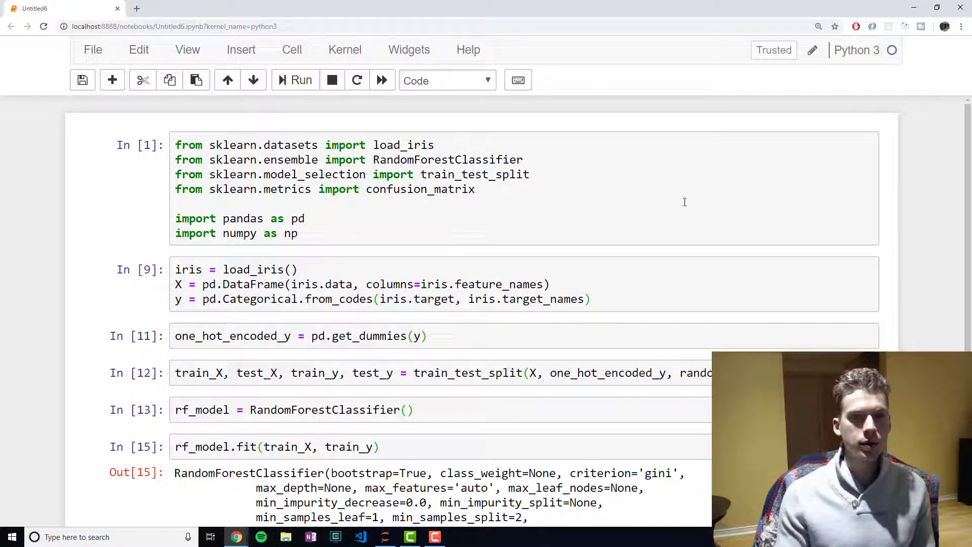
scroll(down, 3)
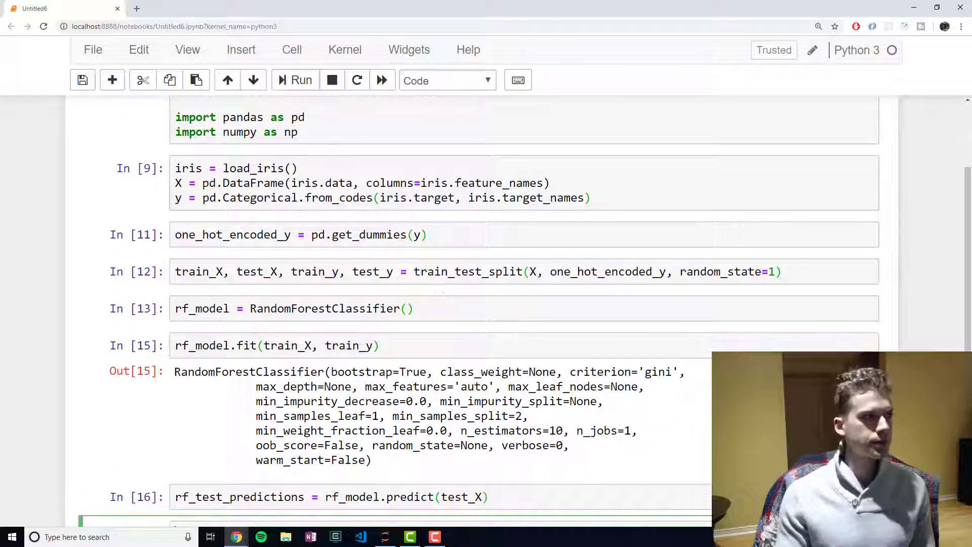
scroll(up, 3)
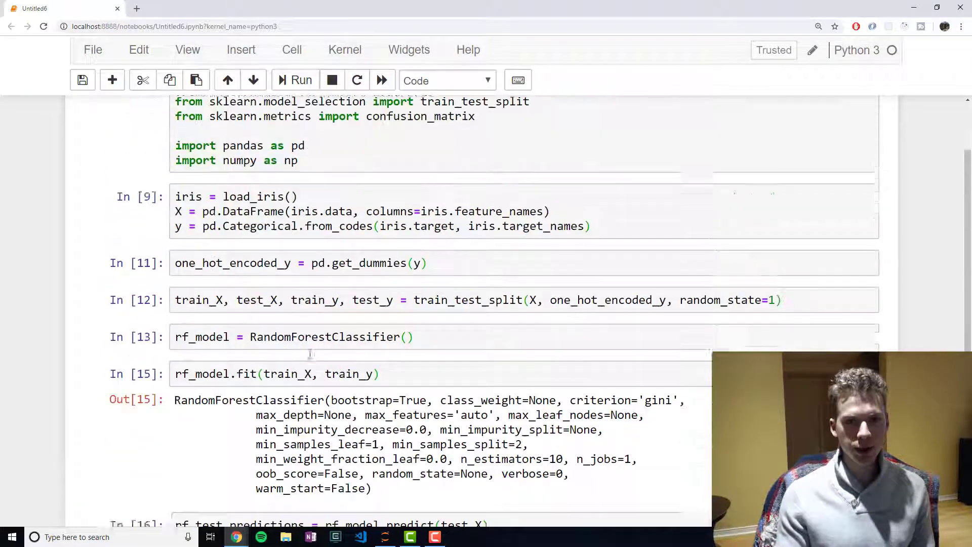
scroll(up, 3)
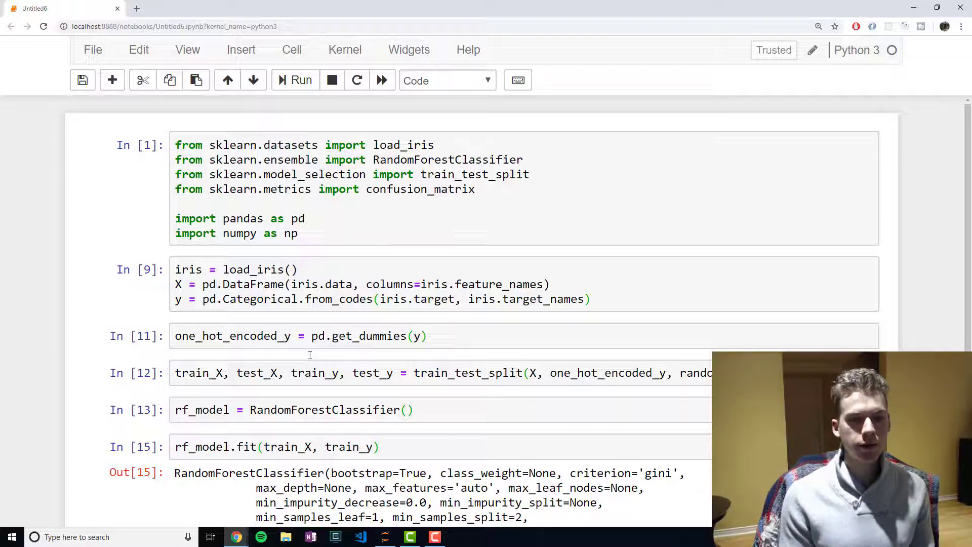
scroll(down, 3)
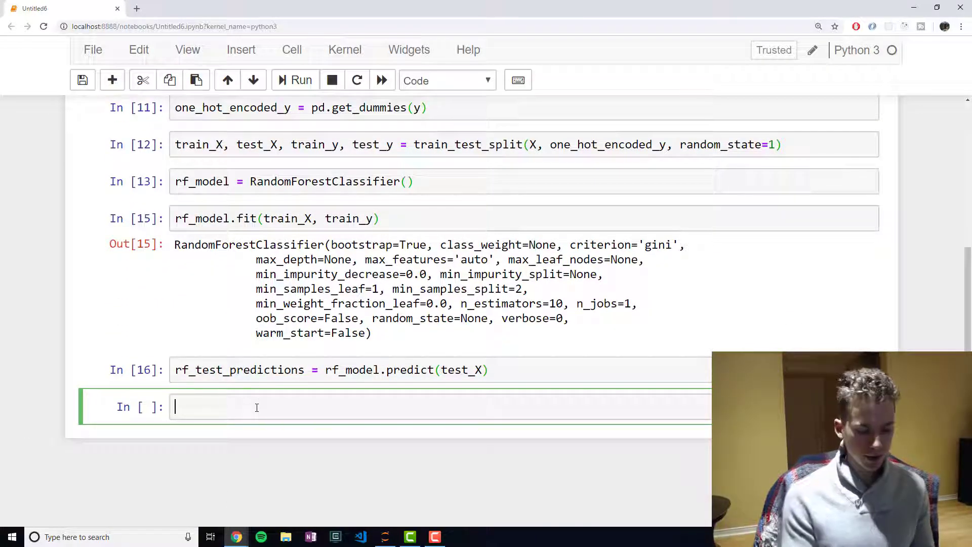
Step: Run species = np.array(test_y).argmax(axis=1) and display the resulting 0/1/2 label array
text(species)
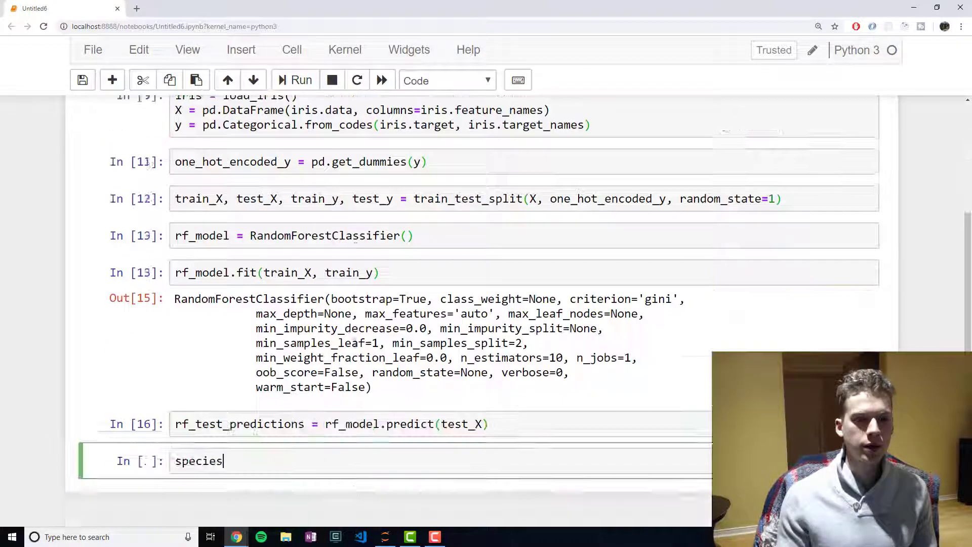
scroll(down, 3)
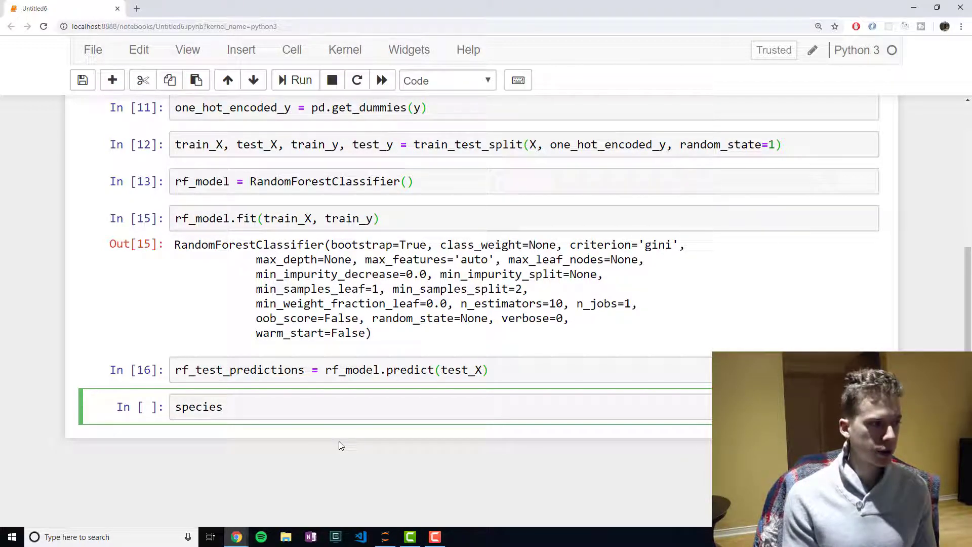
text(= np)
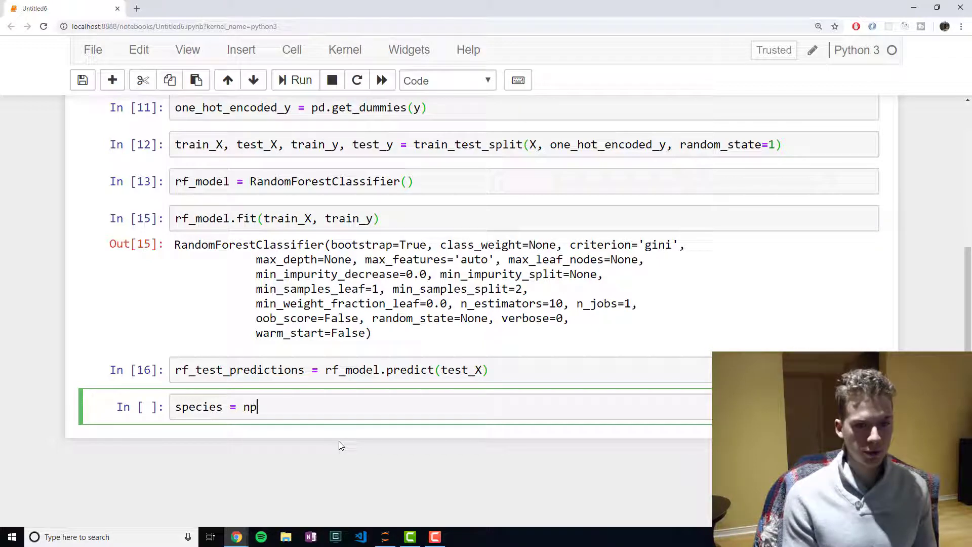
text(.array)
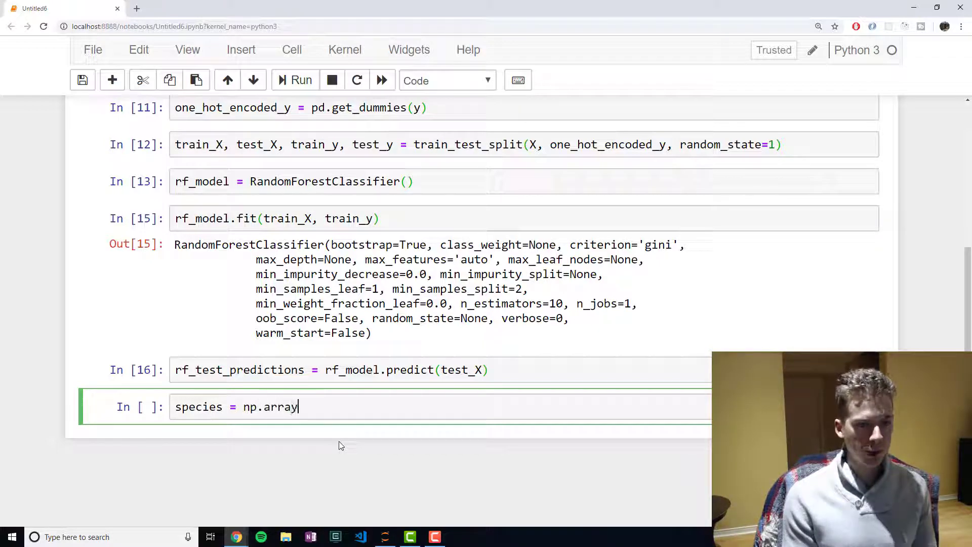
text(())
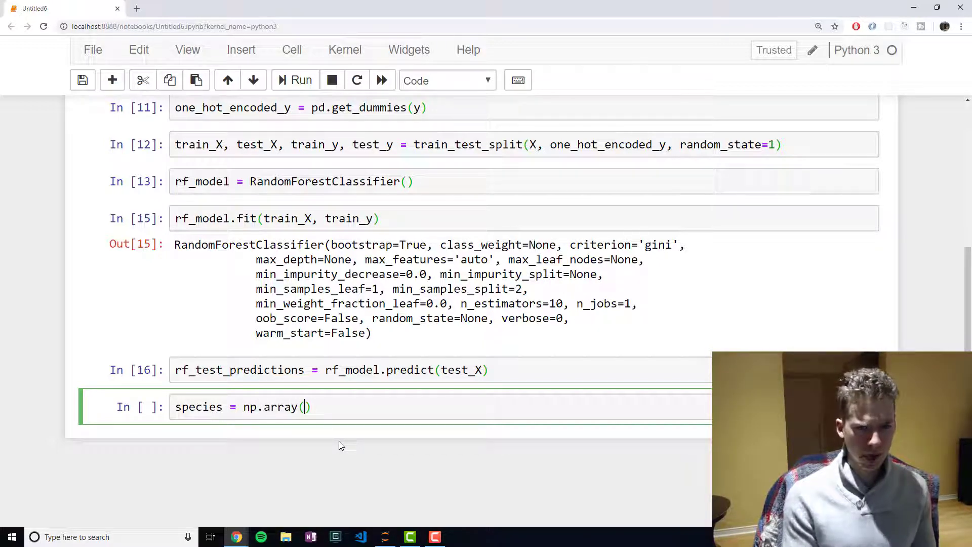
text(test_y)
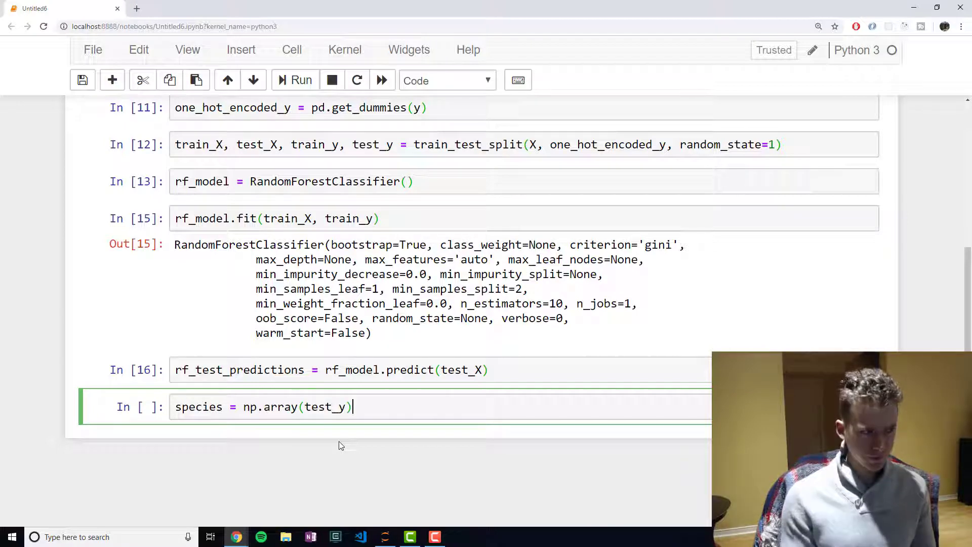
text(.arg)
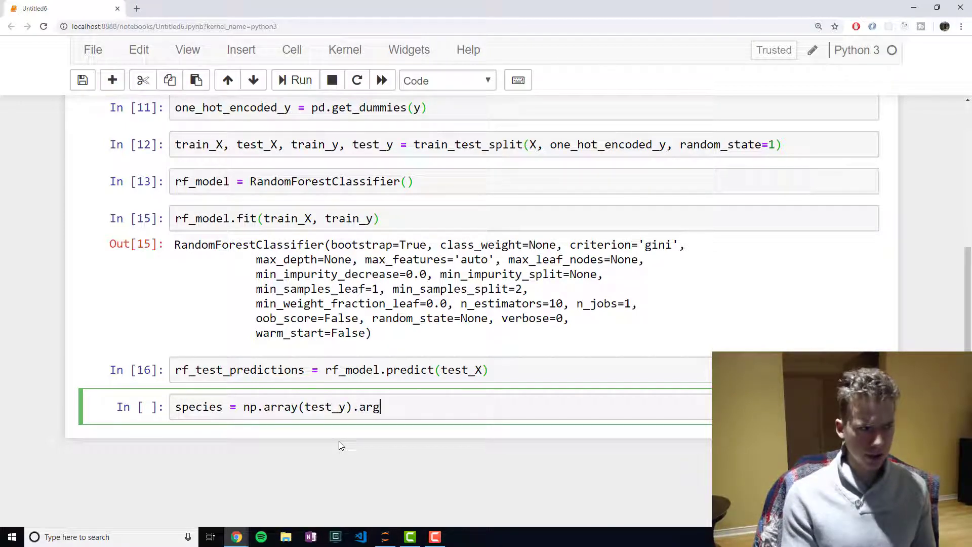
text(max(axi)
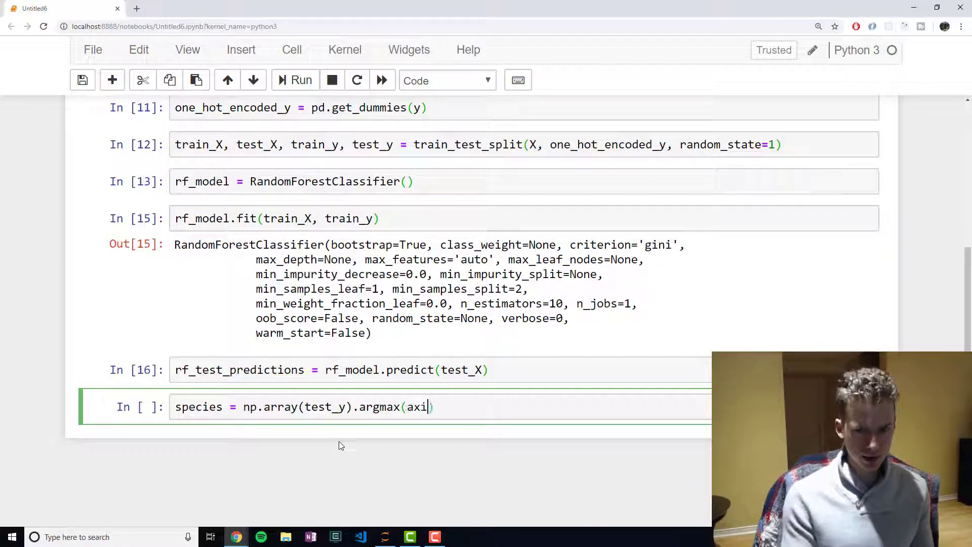
text(s=1))
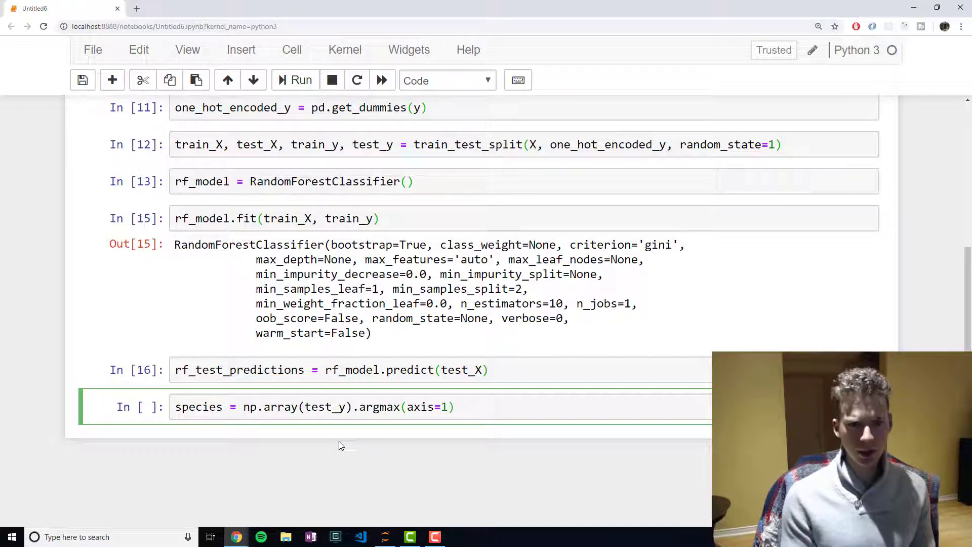
text(species)
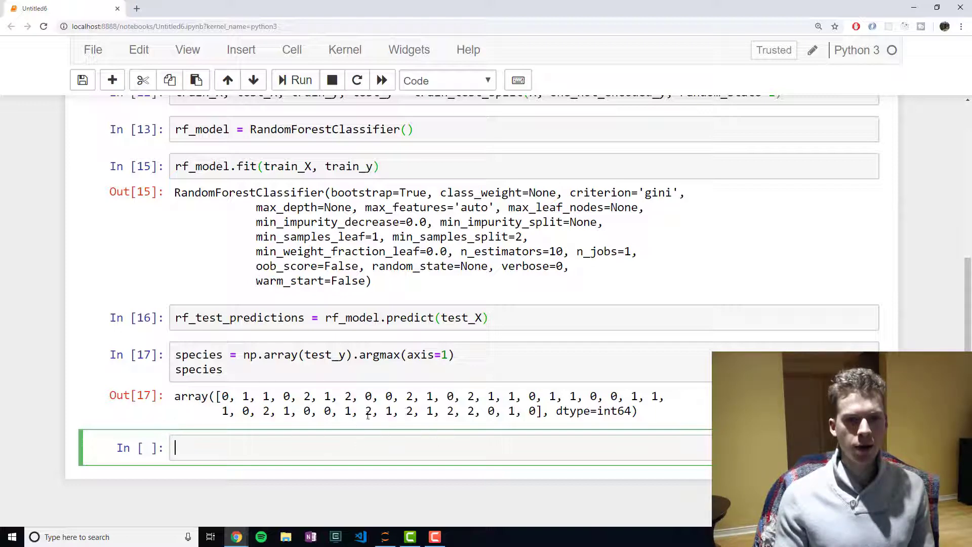
scroll(up, 3)
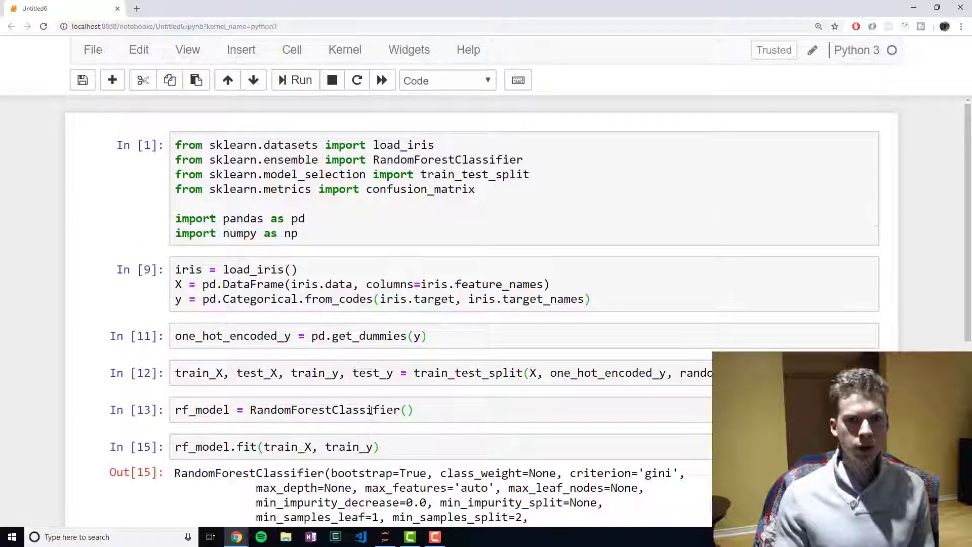
scroll(down, 3)
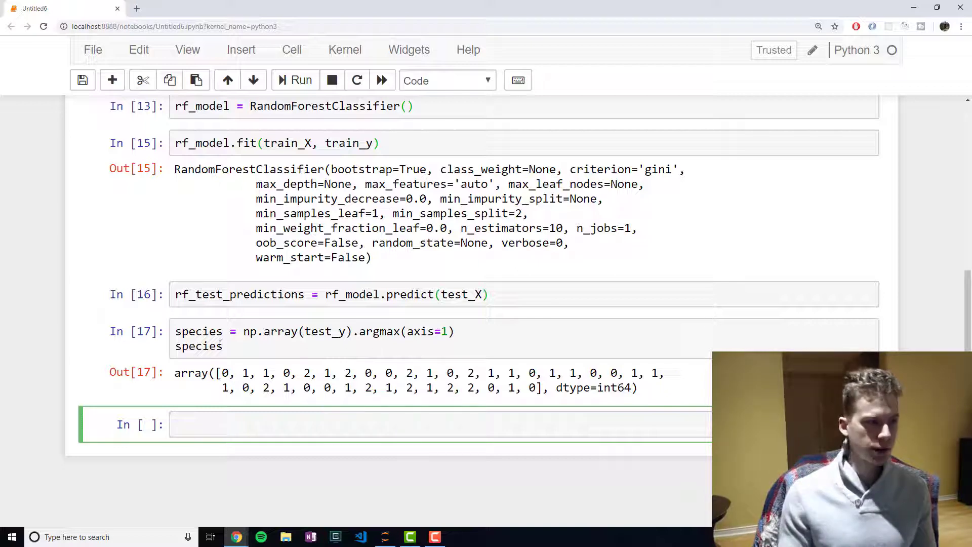
Step: Add predictions = np.array(rf_test_predictions).argmax(axis=1) to convert forest predictions to class numbers
text(pre)
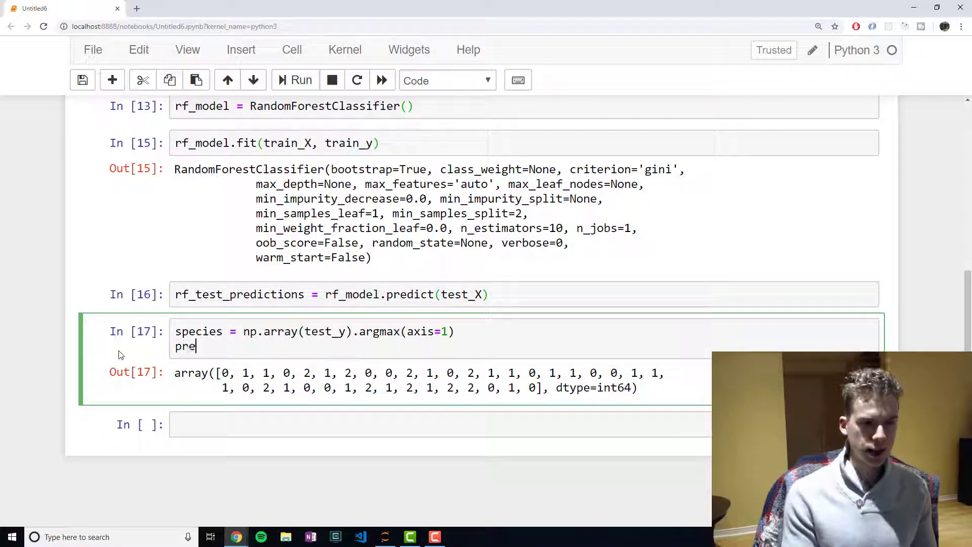
text(dictions = n)
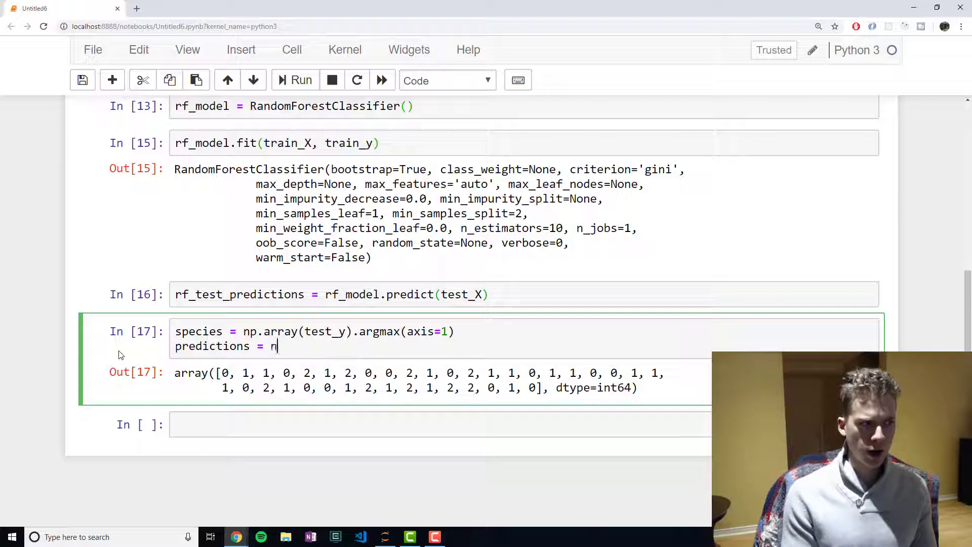
text(p.array())
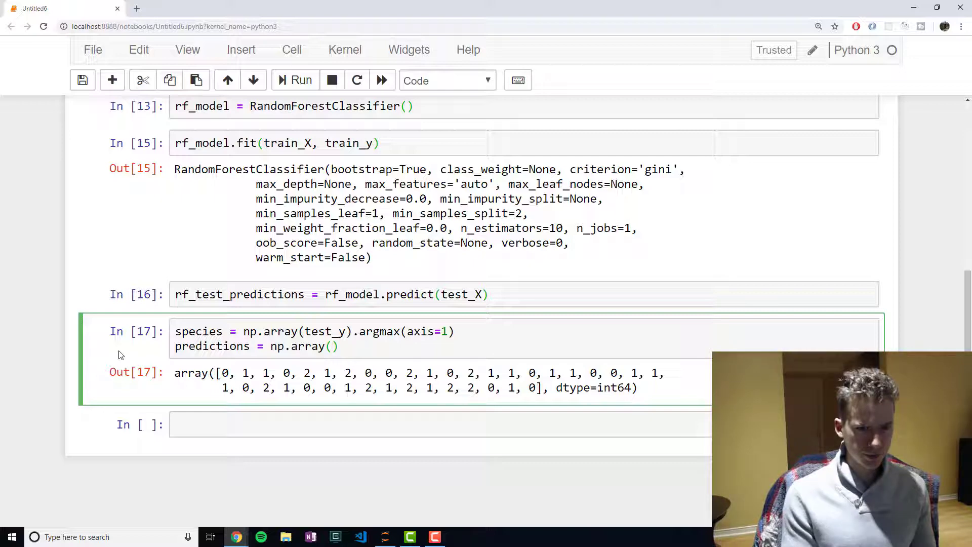
text(rf_test_)
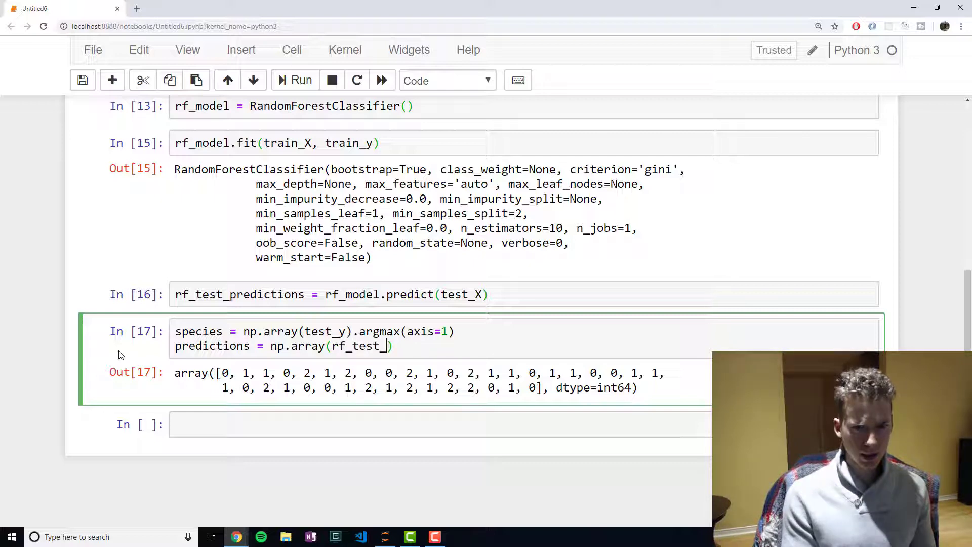
text(predictions))
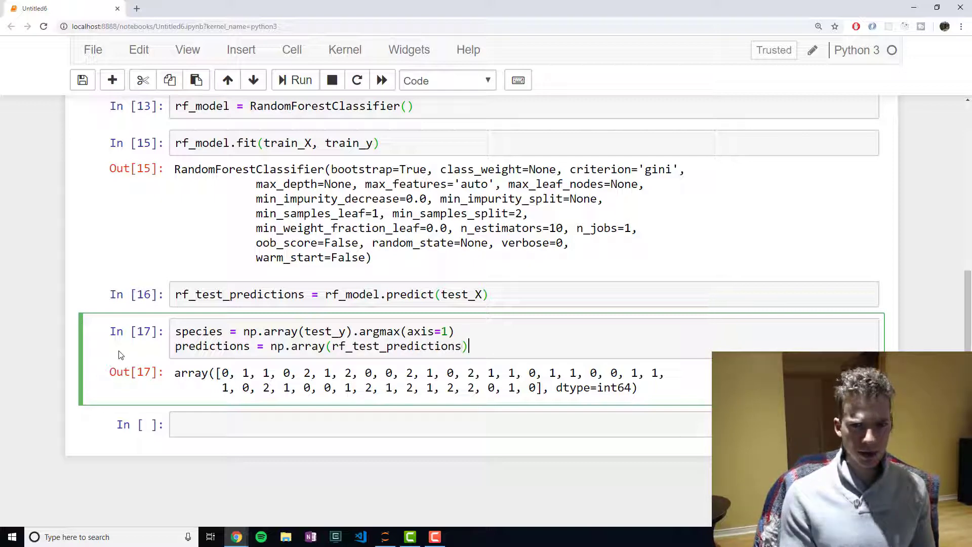
text(.argmax)
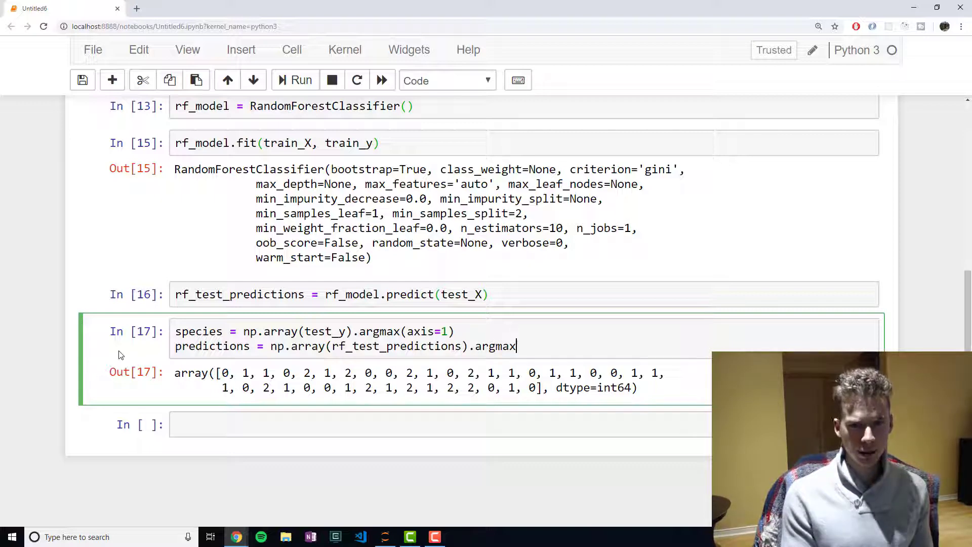
text((axis=1))
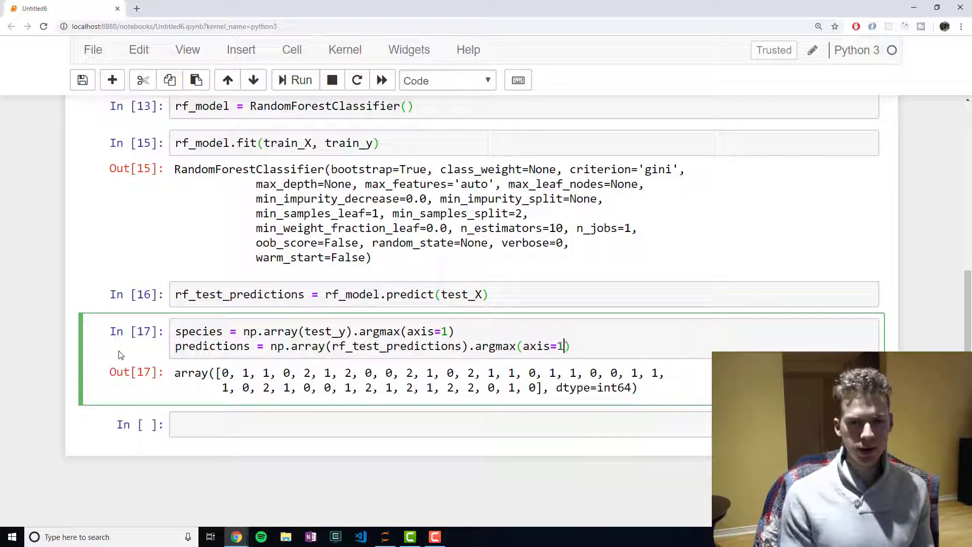
Step: Write the confusion_matrix(species, predictions) call below it
text(confu)
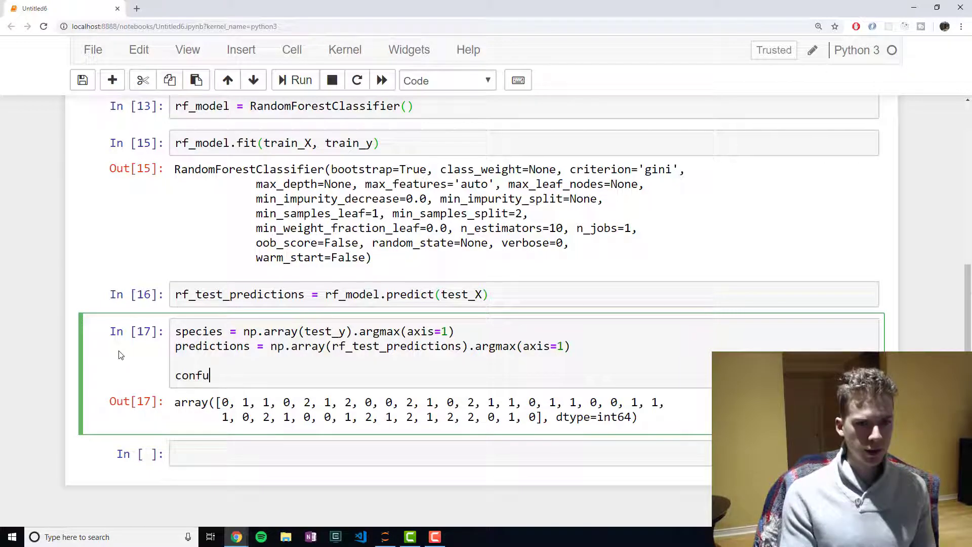
text(sion_matrix(species, ))
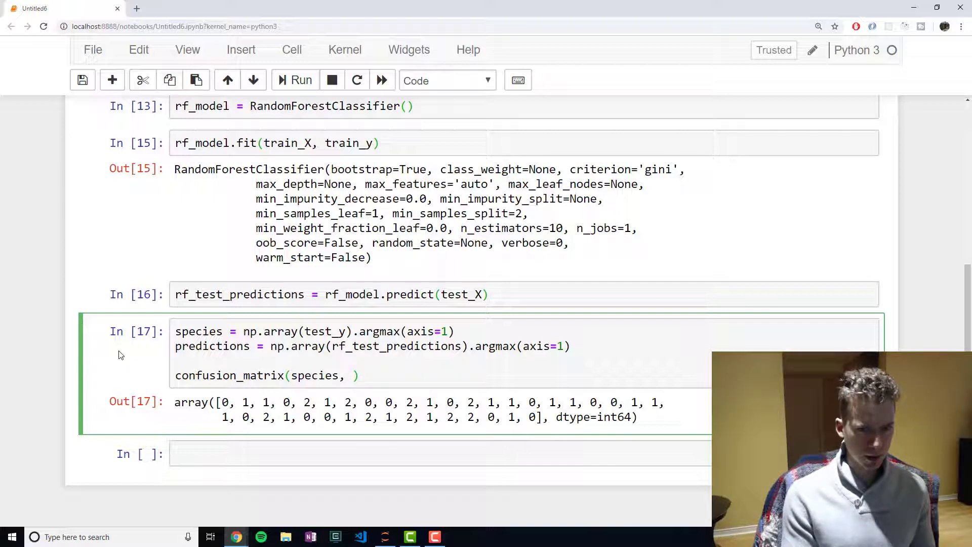
text(predictions)
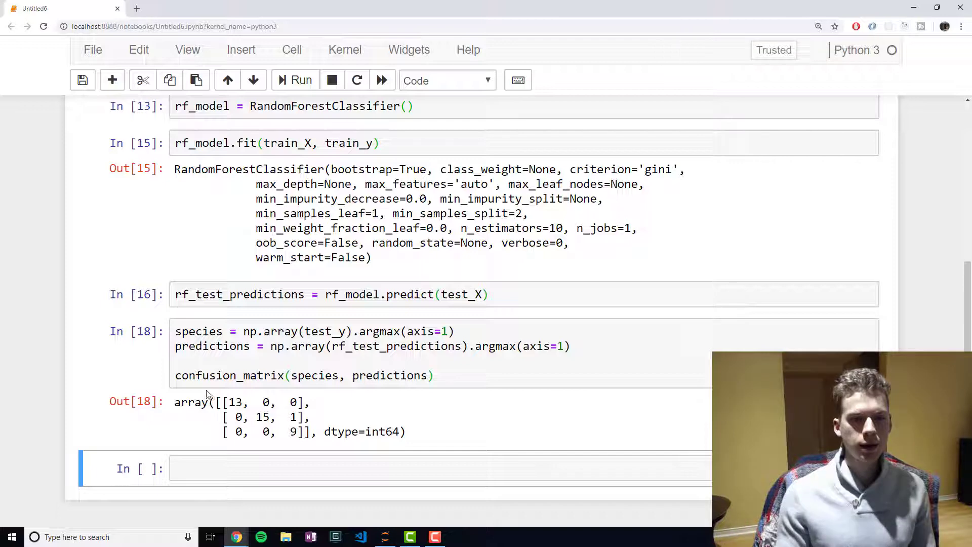
mouse_move(337, 449)
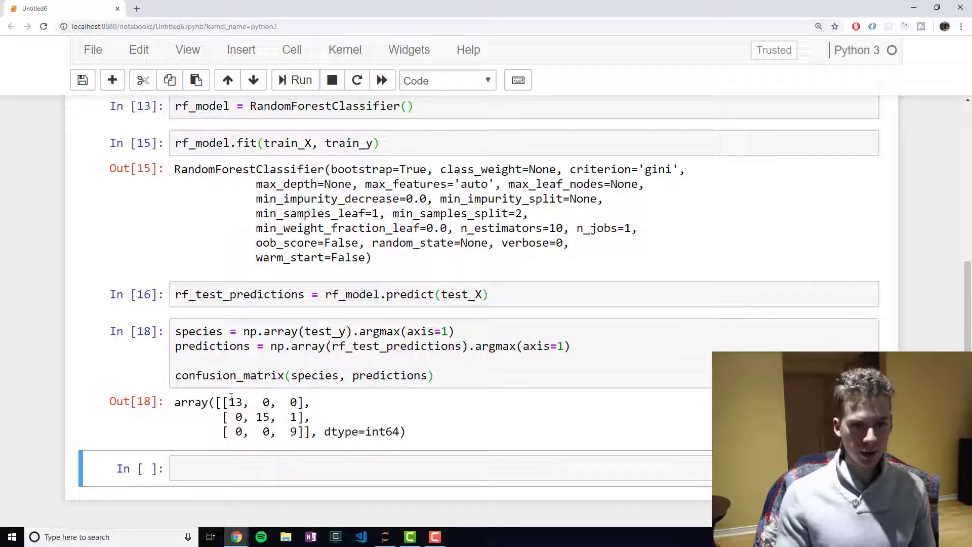
mouse_move(320, 442)
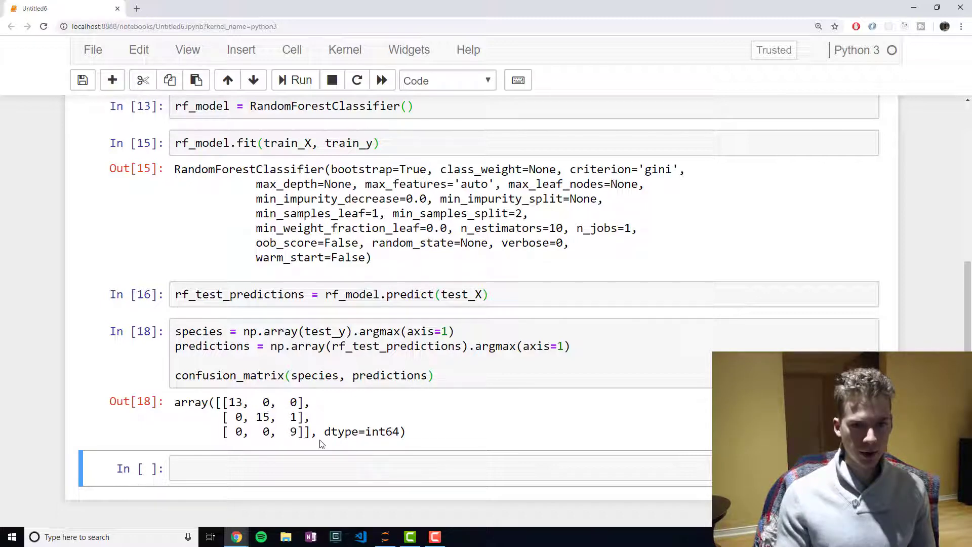
mouse_move(332, 458)
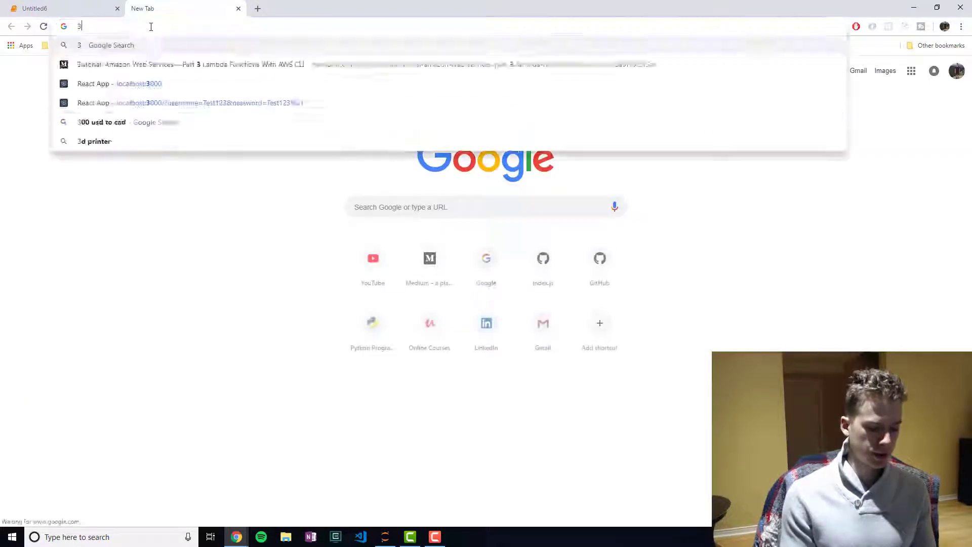
Step: Compute 37/38 ≈ 0.9737 accuracy in a Google search and return to the notebook
text(7/38)
key(Return)
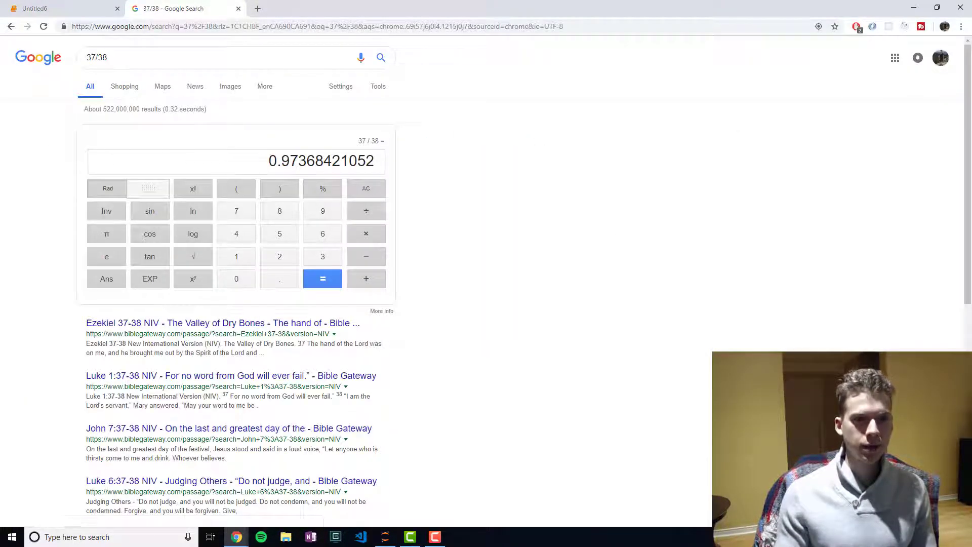
click(62, 8)
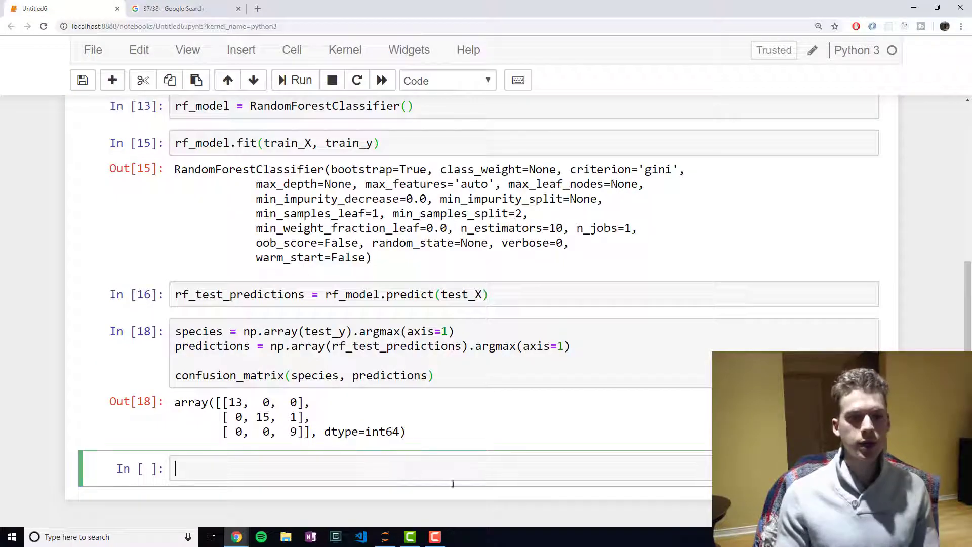